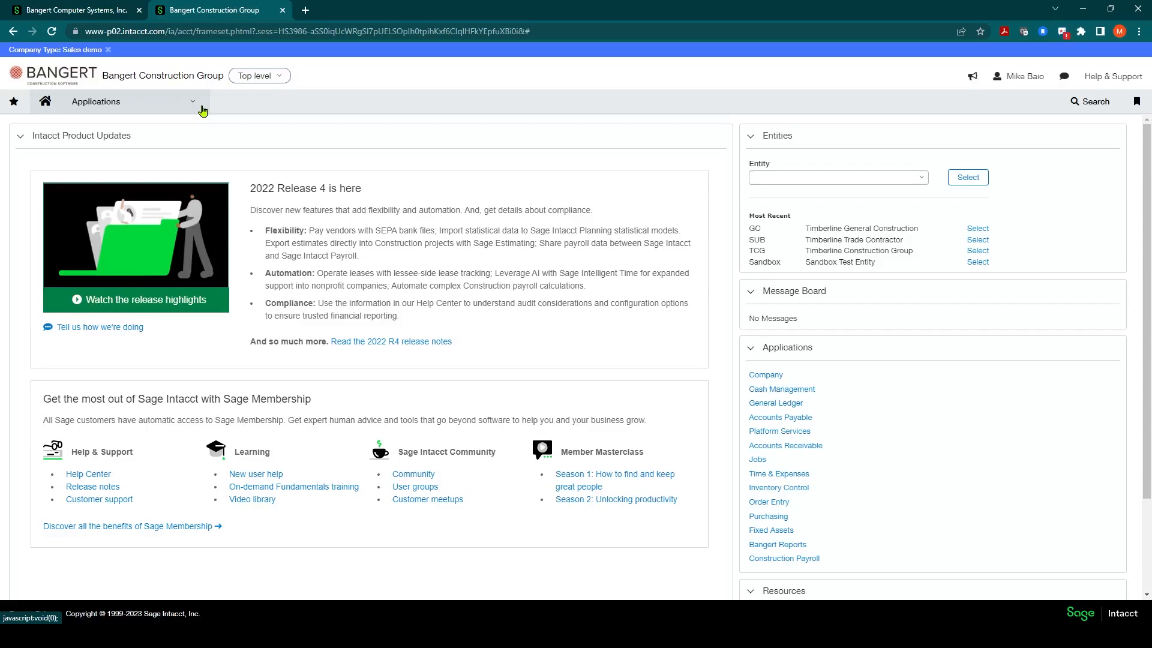
pyautogui.moveTo(184, 106)
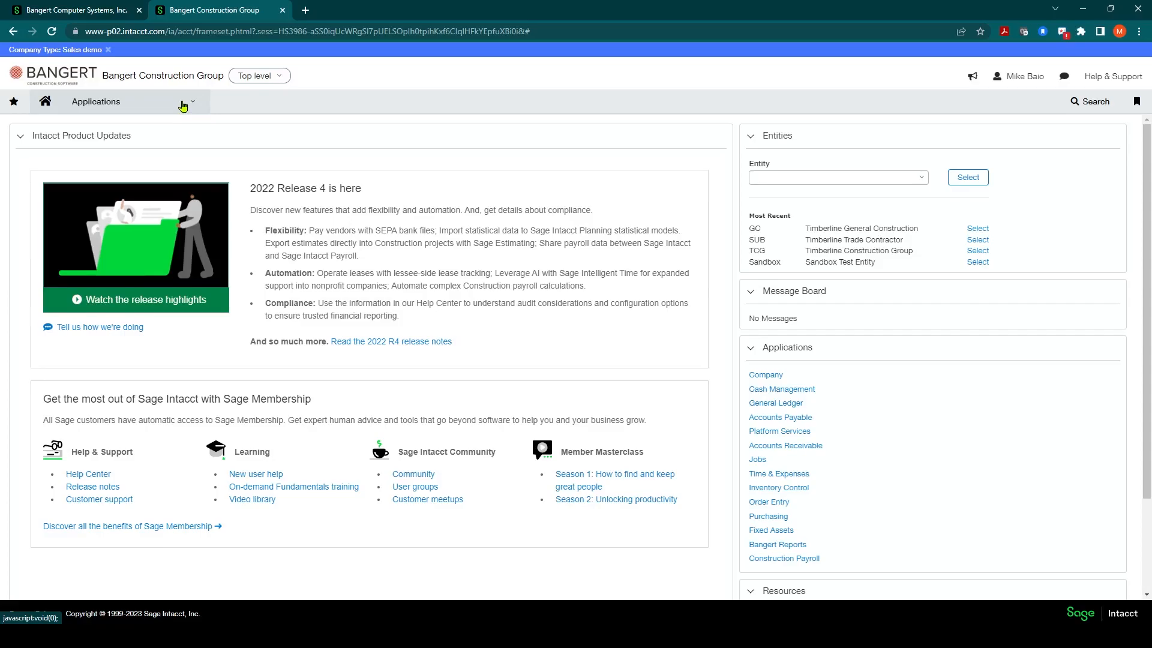
# Open the BANGERT DEPLOYMENT dashboard from the Applications menu and scroll through it.
pyautogui.click(95, 102)
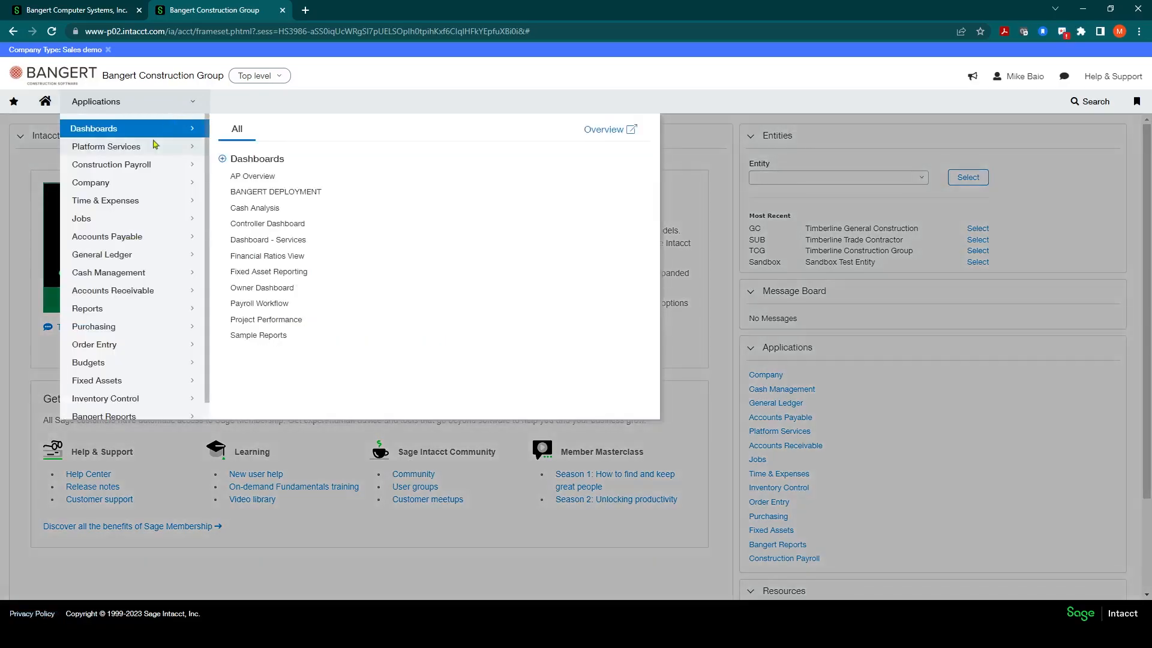
pyautogui.moveTo(118, 127)
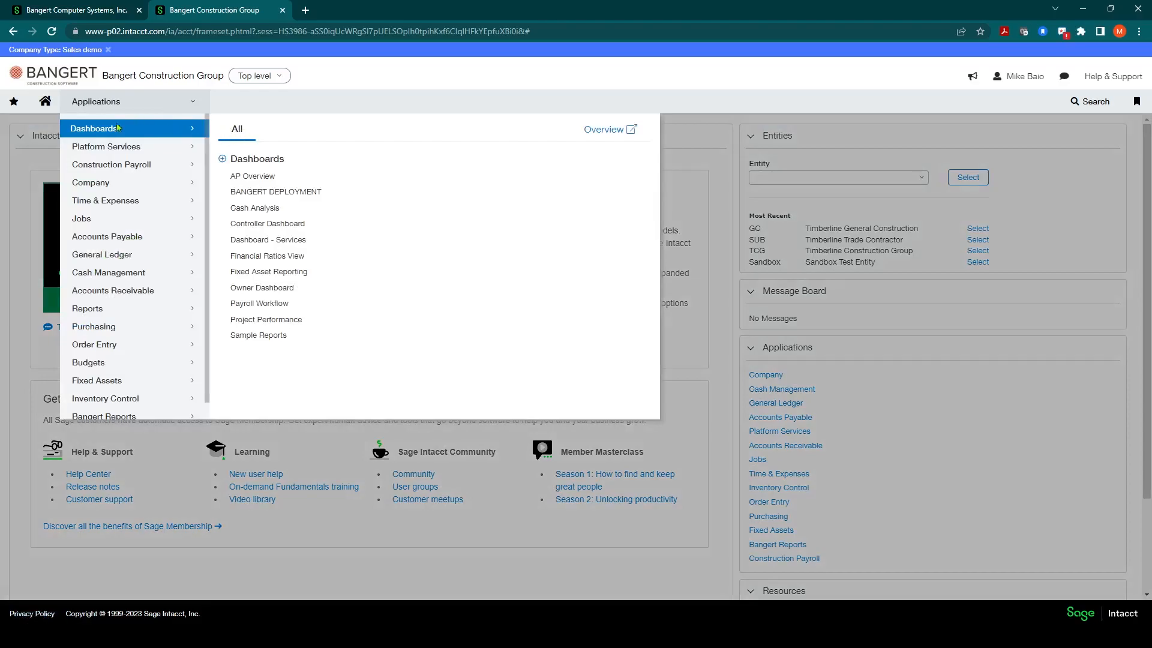
pyautogui.moveTo(275, 192)
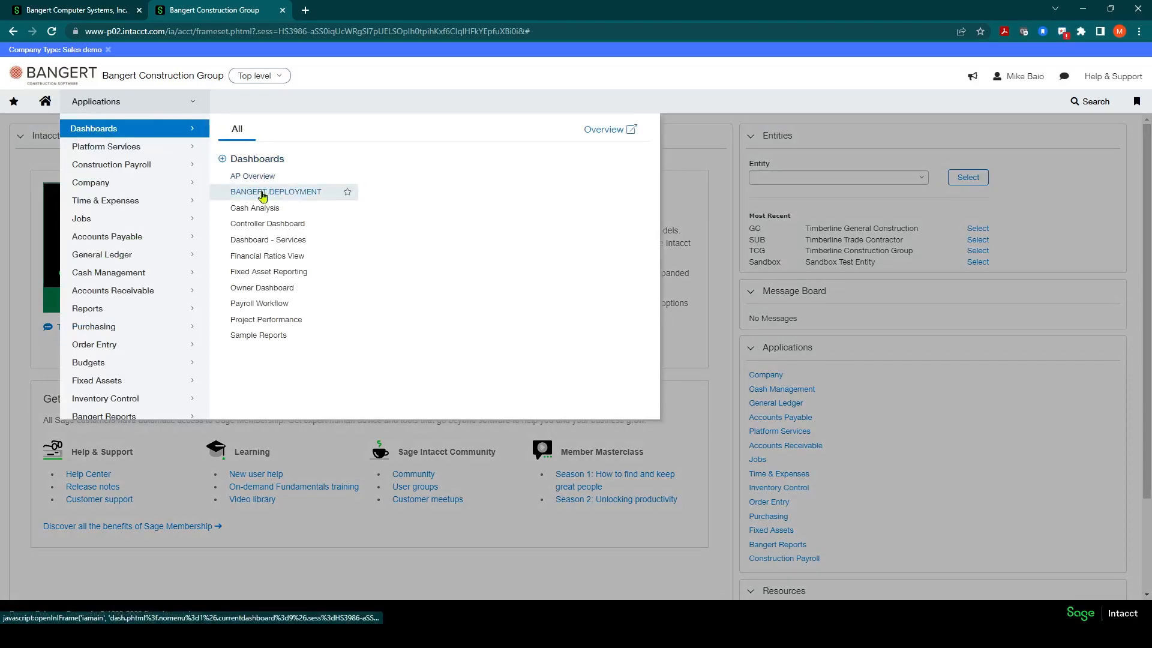
pyautogui.click(275, 192)
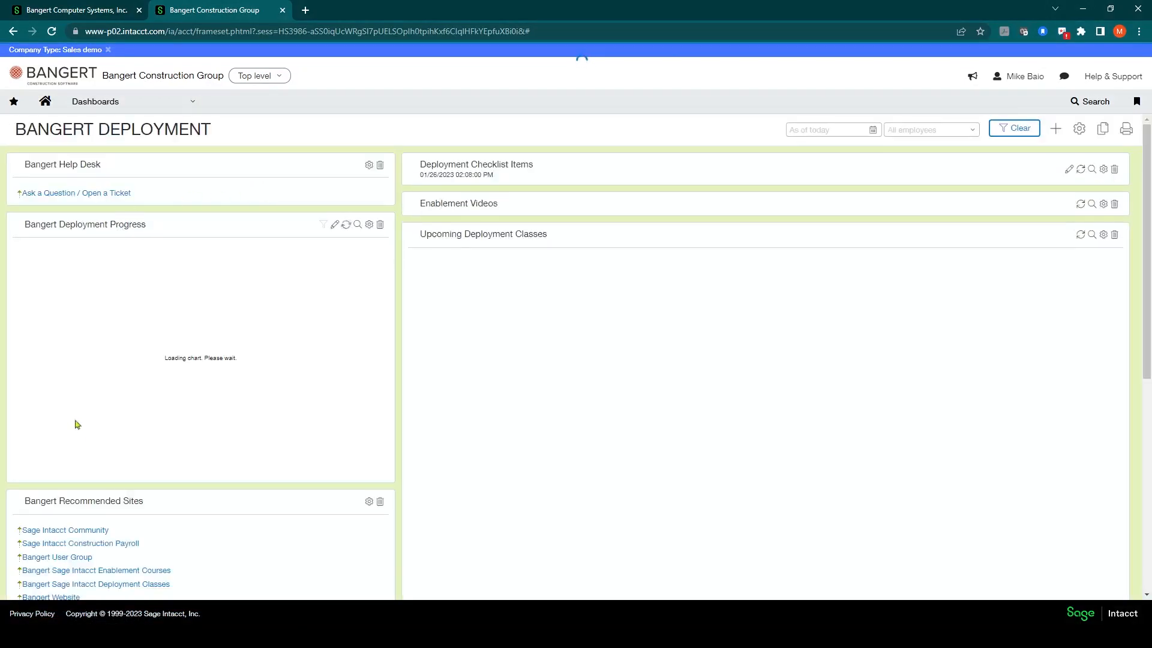
pyautogui.scroll(-3)
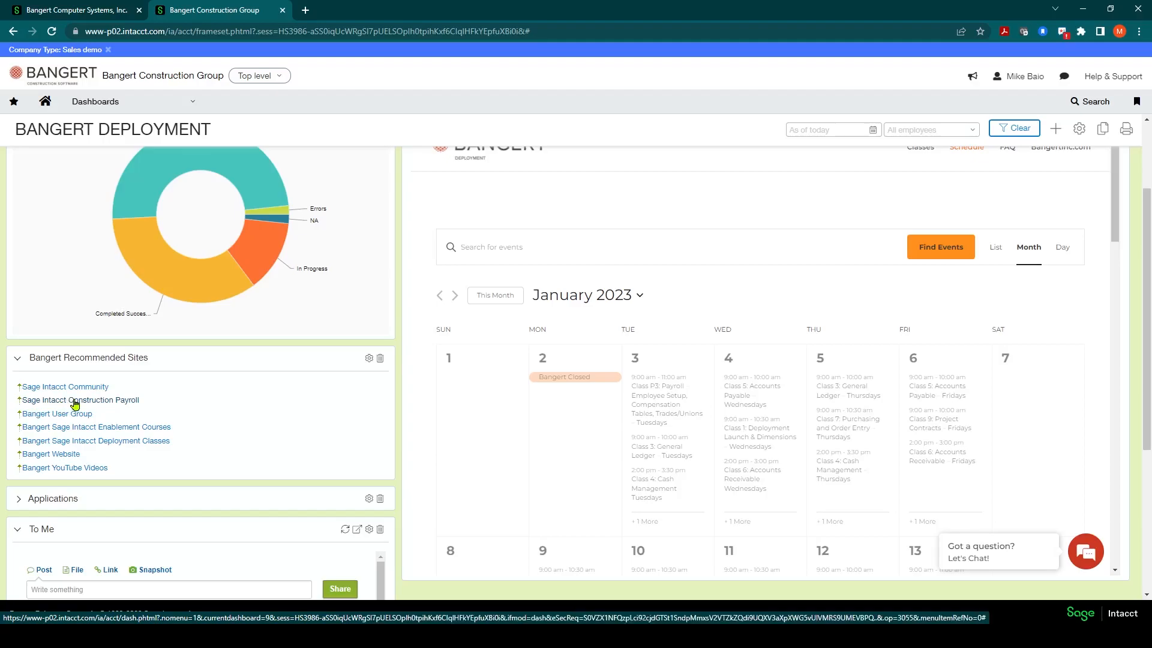
# Search the help center for 'import time' and download Timecards.xlsx from the Import File - Timecards article.
pyautogui.click(81, 400)
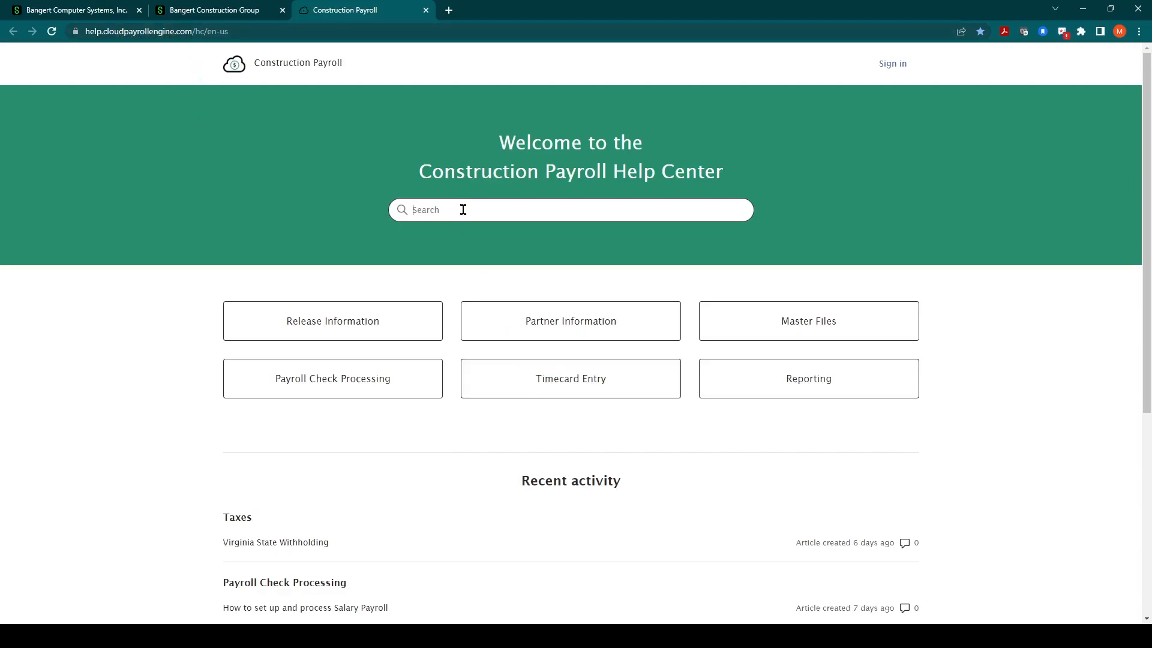
pyautogui.write('import ti')
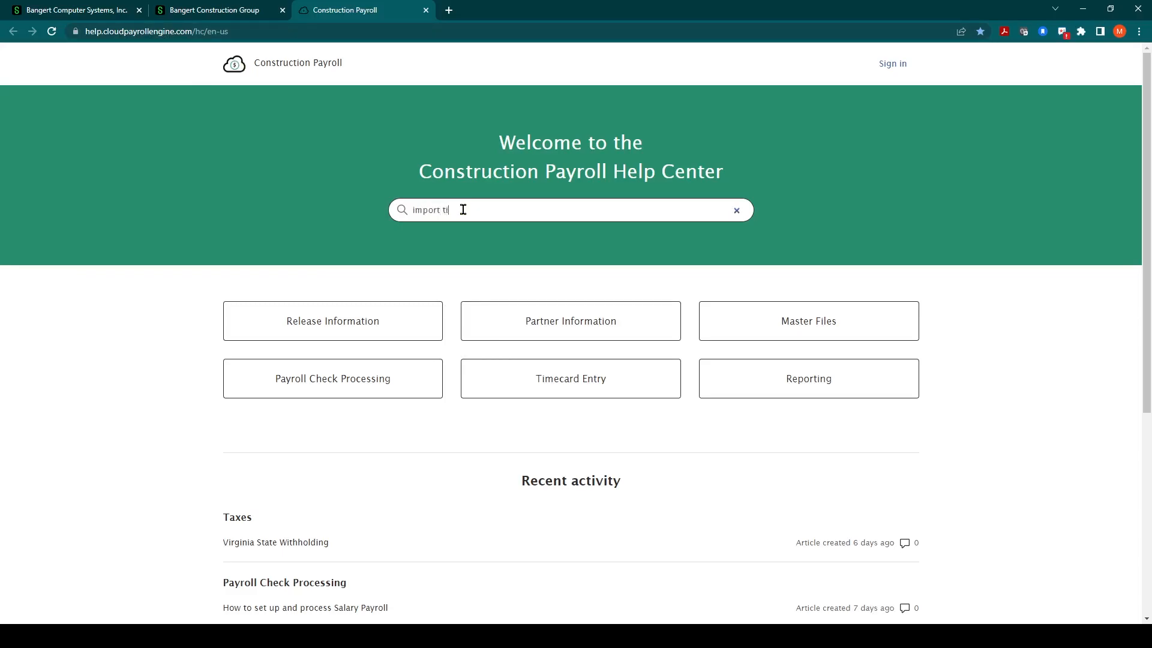
pyautogui.write('me')
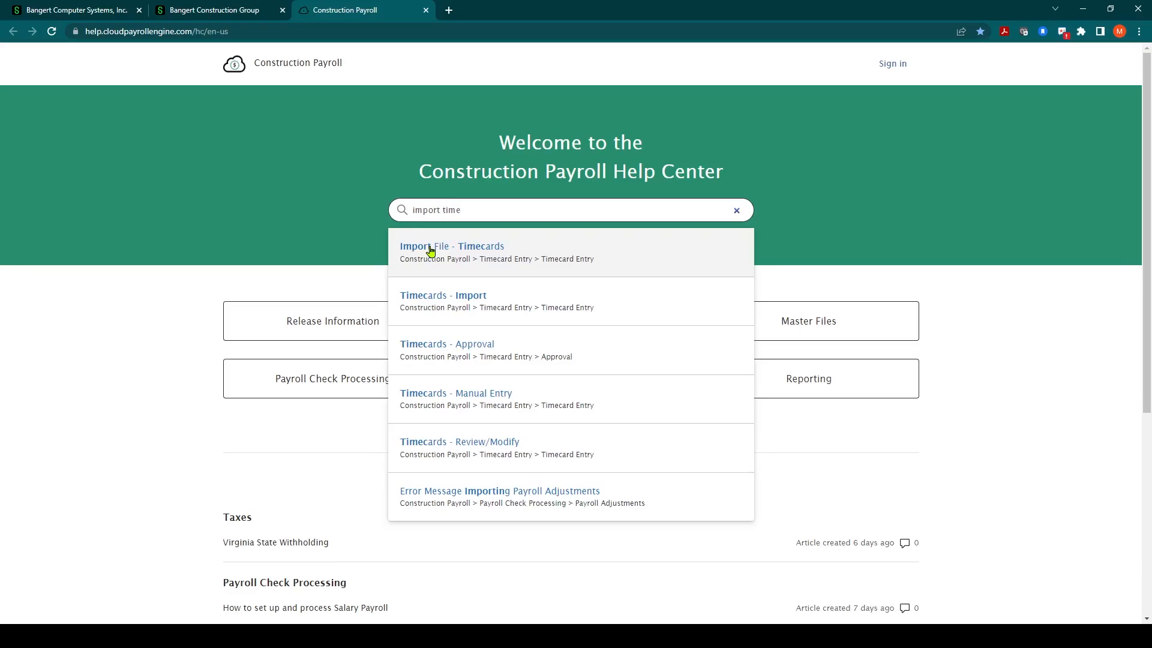
pyautogui.click(451, 246)
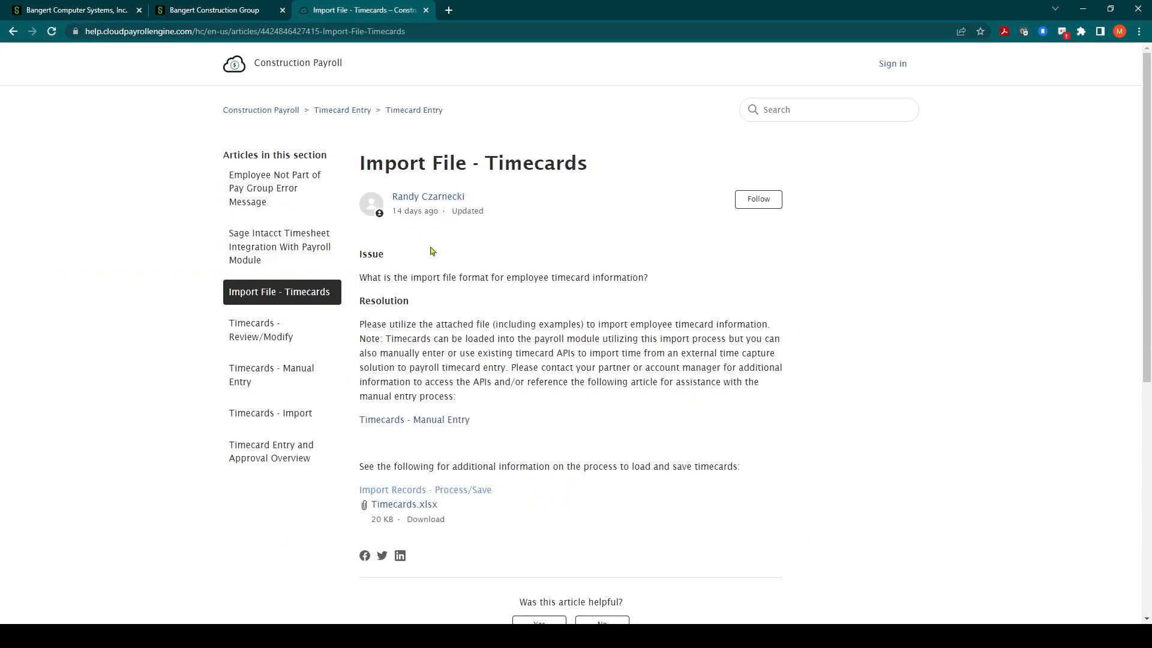
pyautogui.moveTo(482, 334)
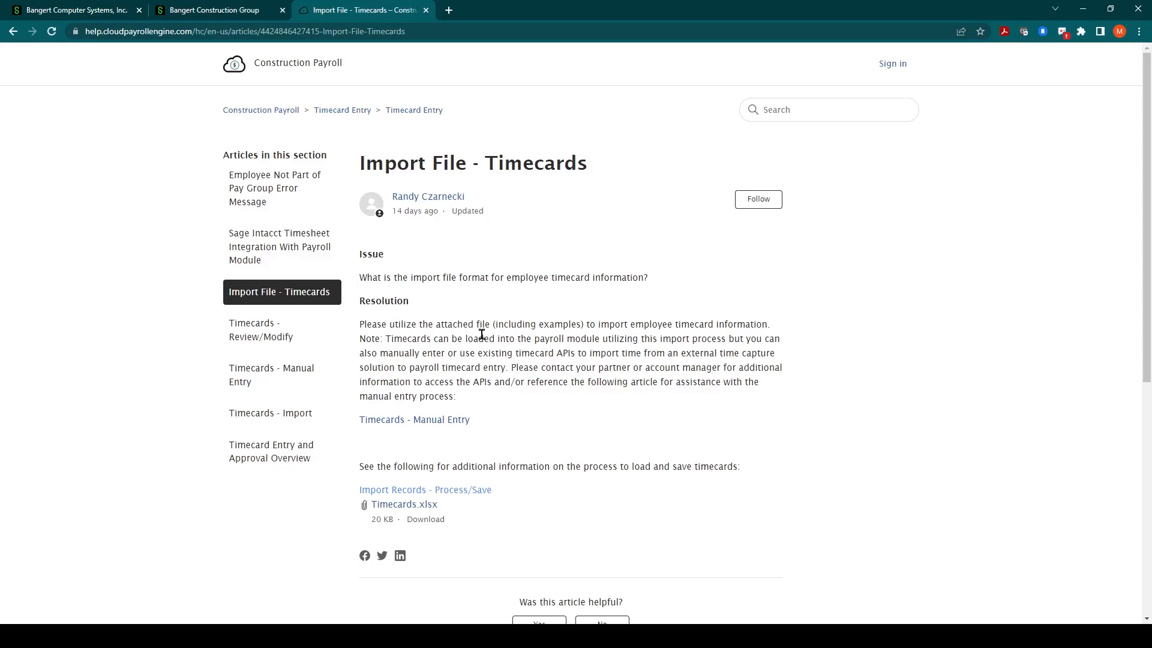
pyautogui.scroll(-3)
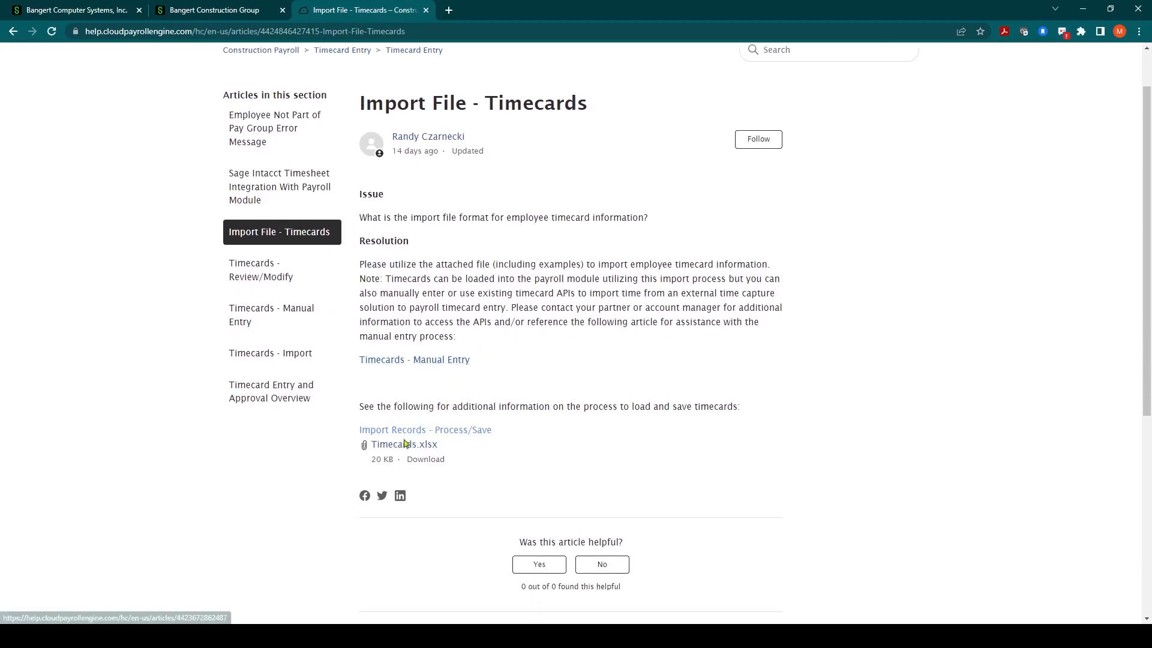
pyautogui.moveTo(403, 444)
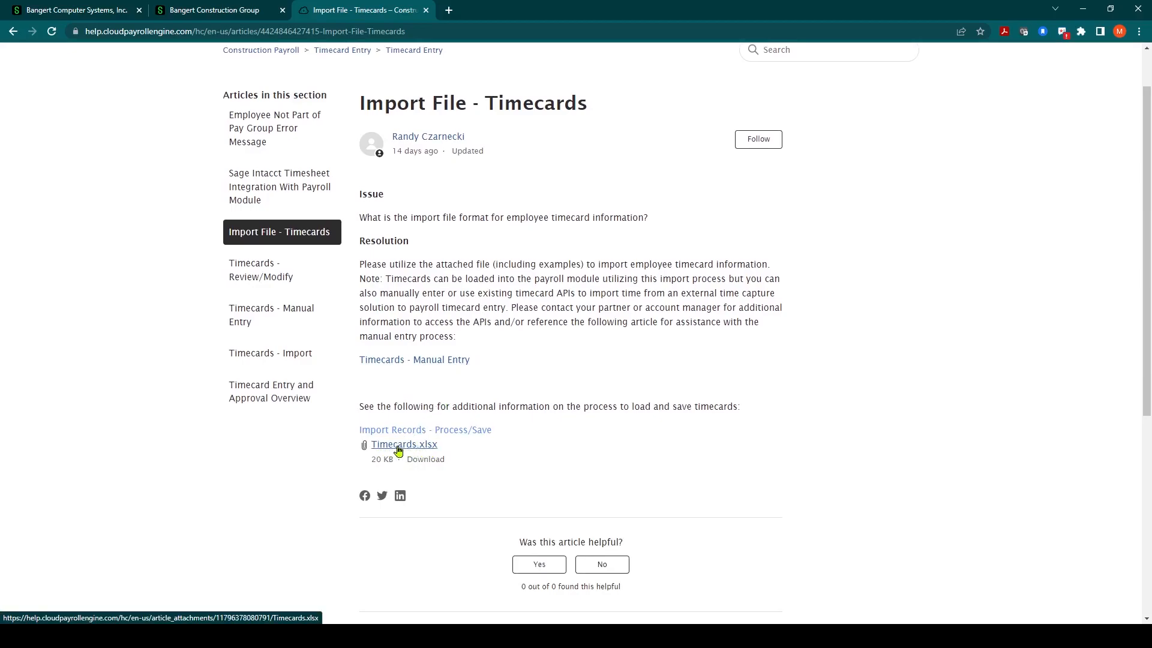
pyautogui.moveTo(394, 448)
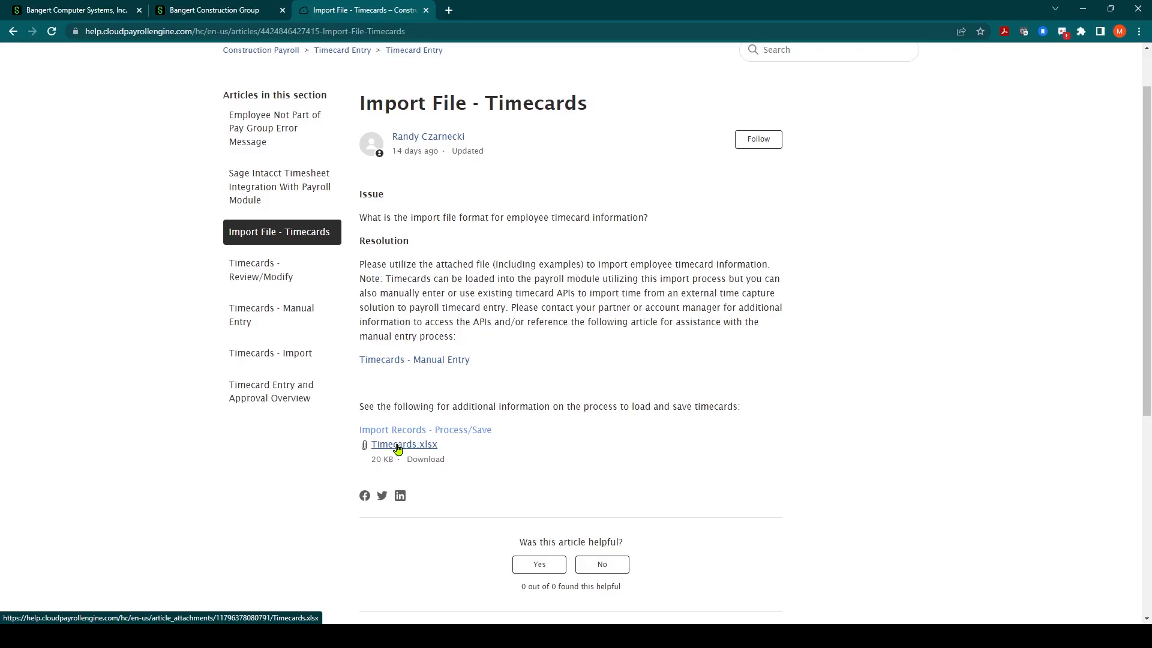
pyautogui.click(403, 444)
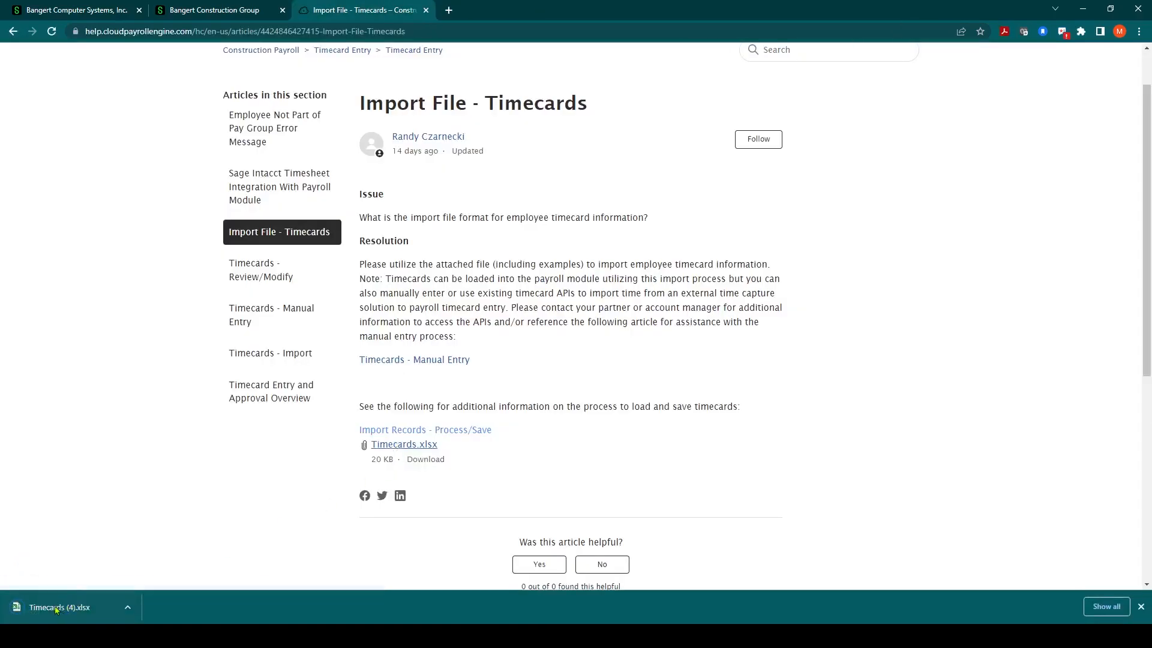
pyautogui.moveTo(52, 606)
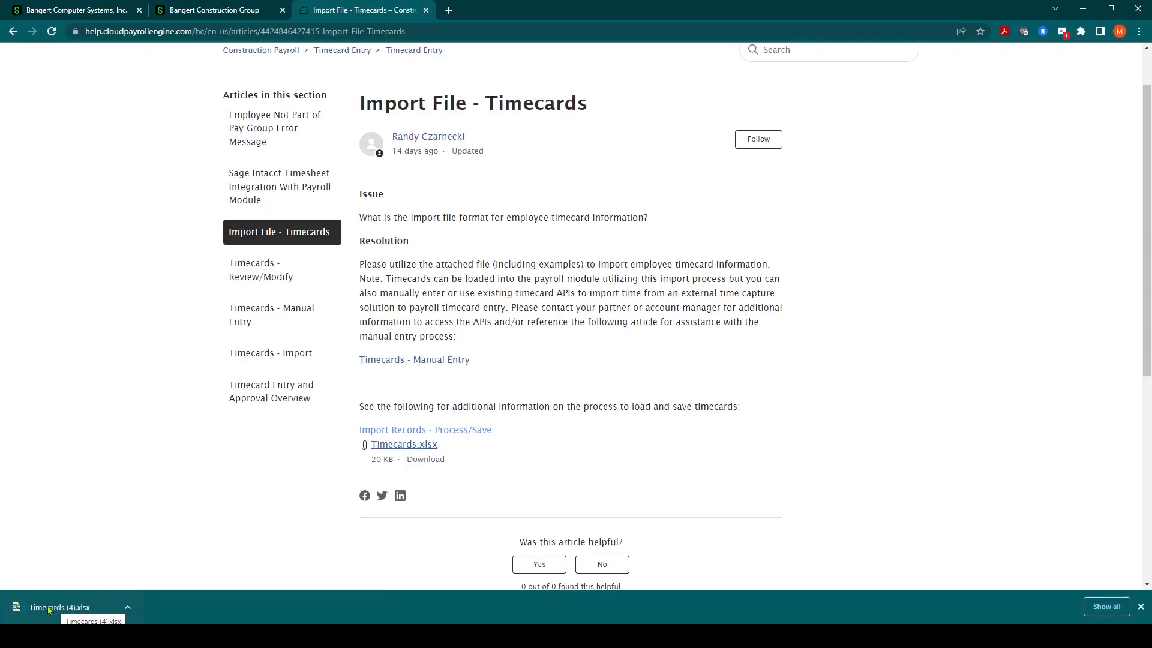
# Open Timecards (4).xlsx with editing enabled and review the Job, work date and column headers.
pyautogui.click(59, 607)
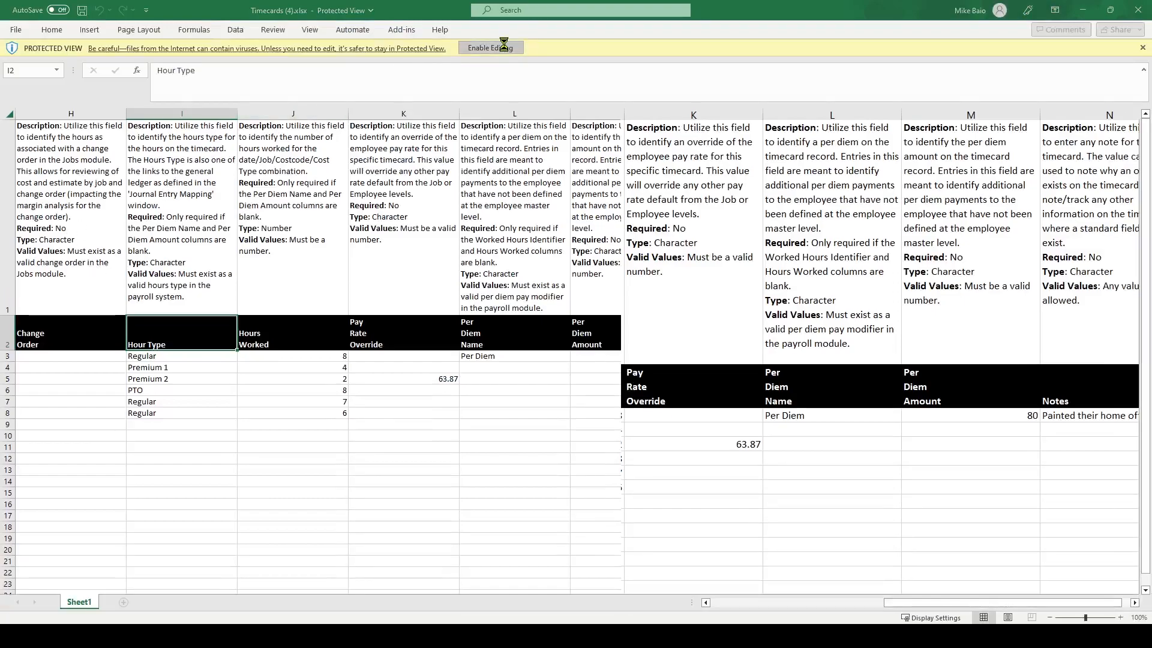
pyautogui.click(490, 47)
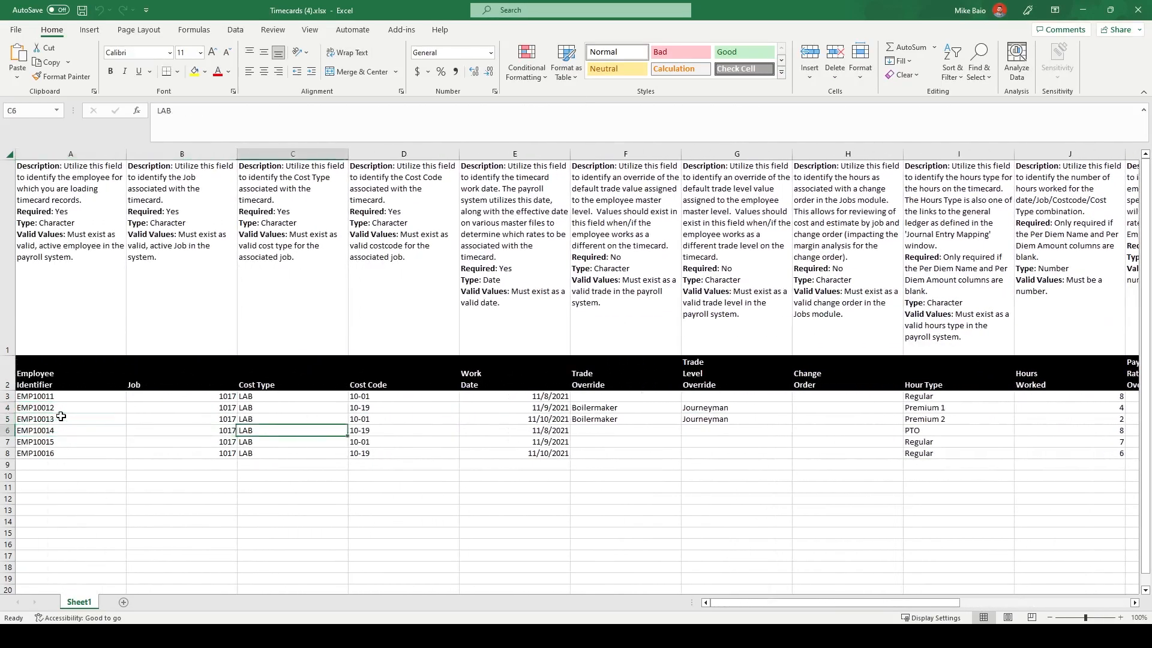
pyautogui.click(845, 430)
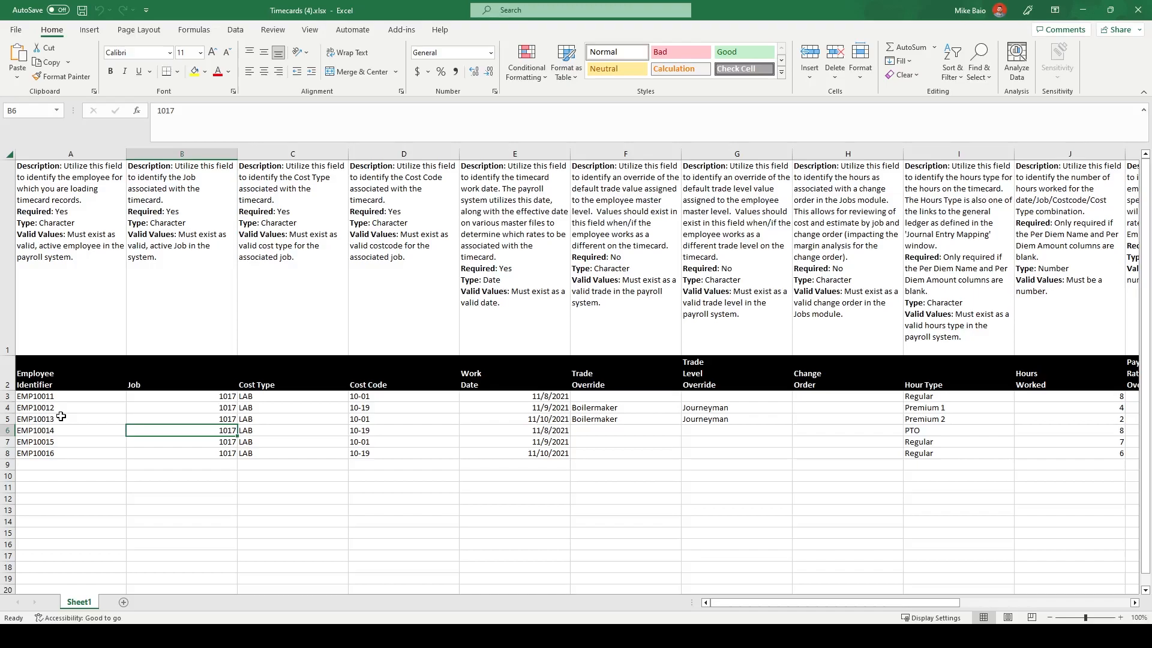
pyautogui.moveTo(107, 415)
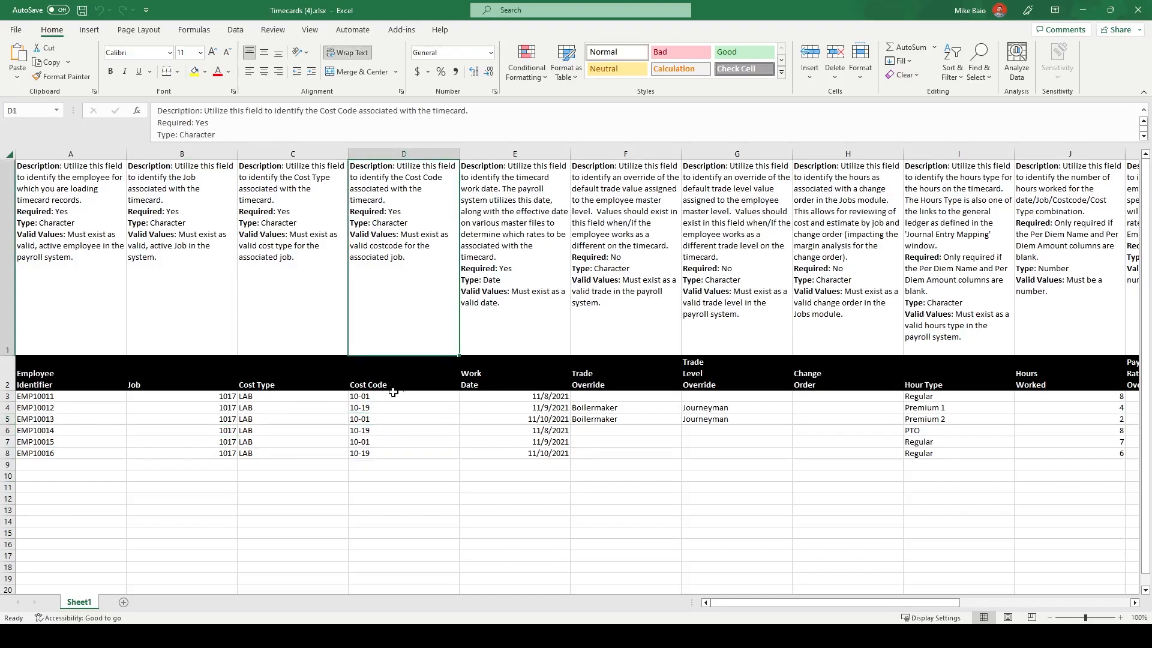
pyautogui.click(515, 419)
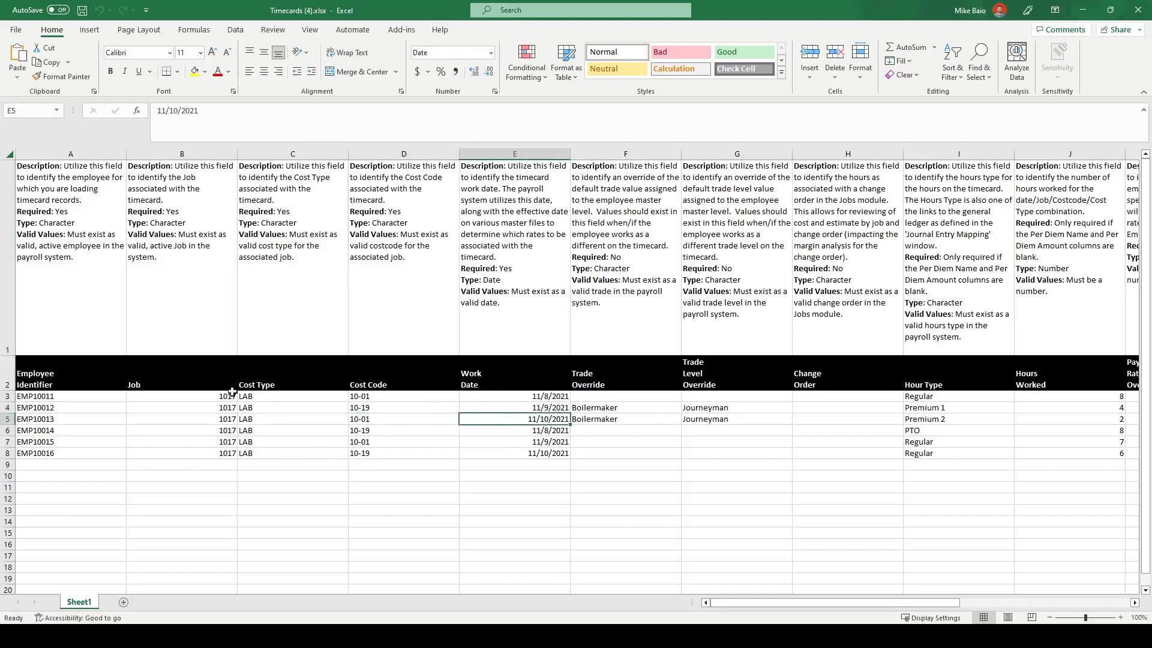
pyautogui.click(69, 378)
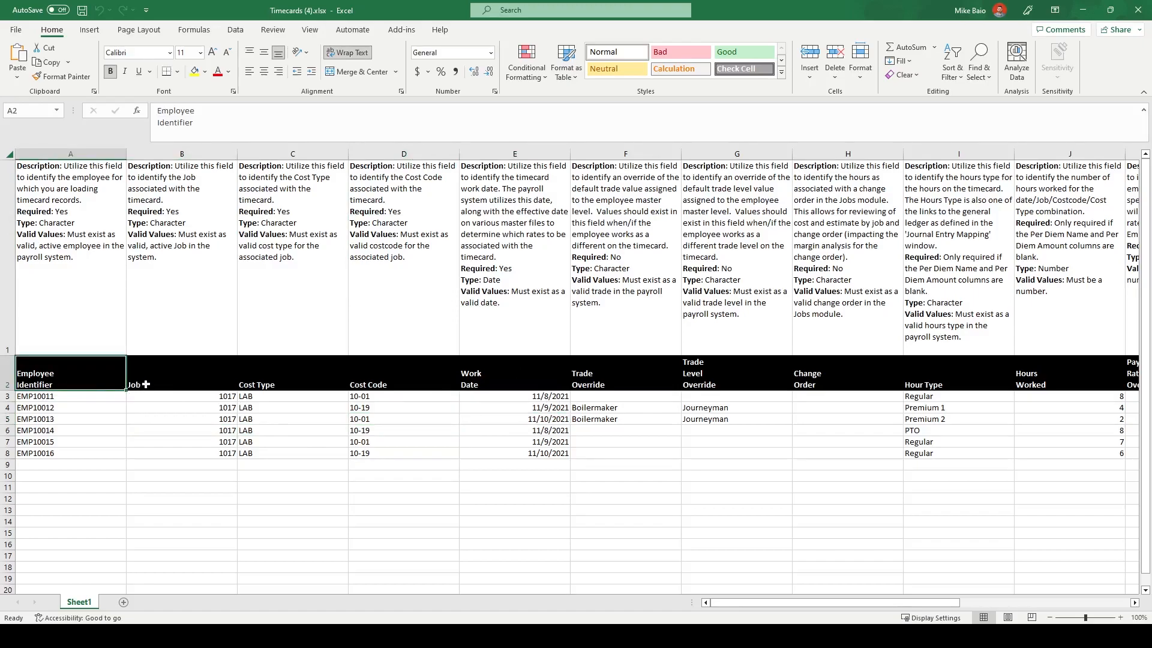
pyautogui.click(292, 373)
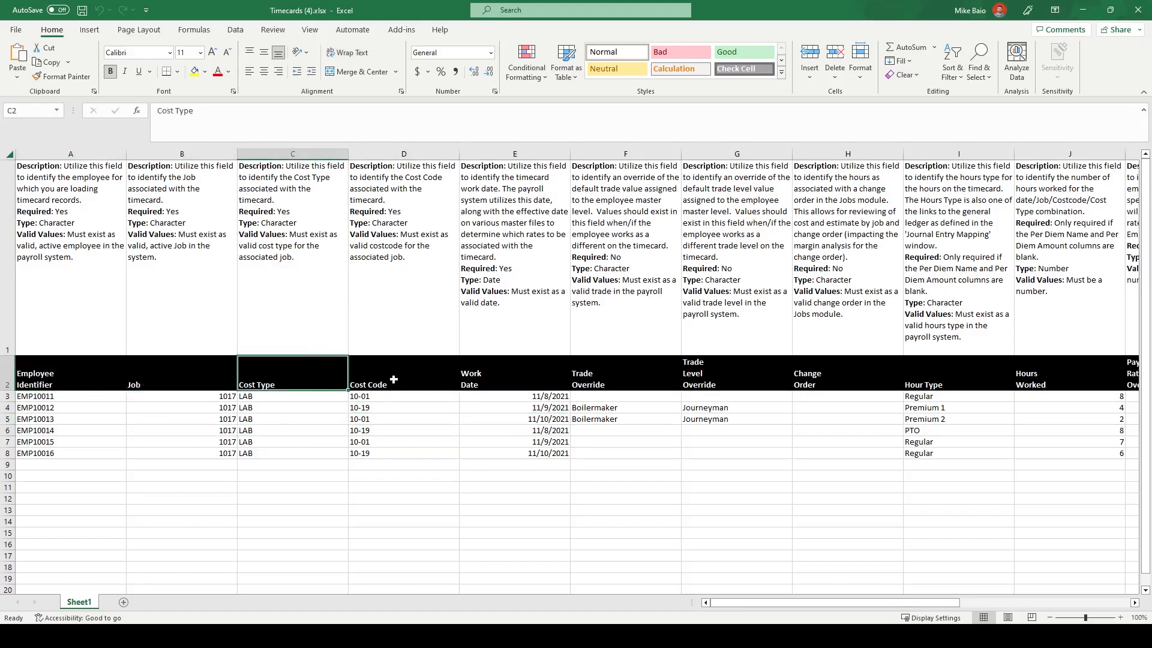
pyautogui.click(624, 373)
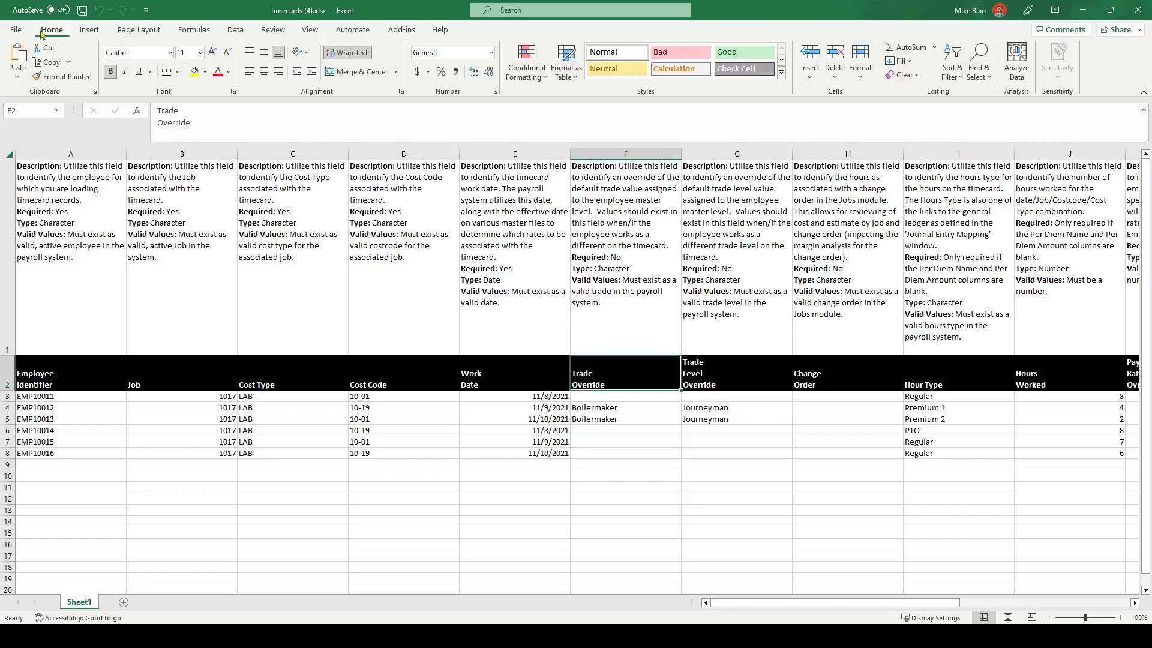
# Open the week-ending 1-28-23 workbook from recent files and check job 99-999 and employee GC101.
pyautogui.click(14, 29)
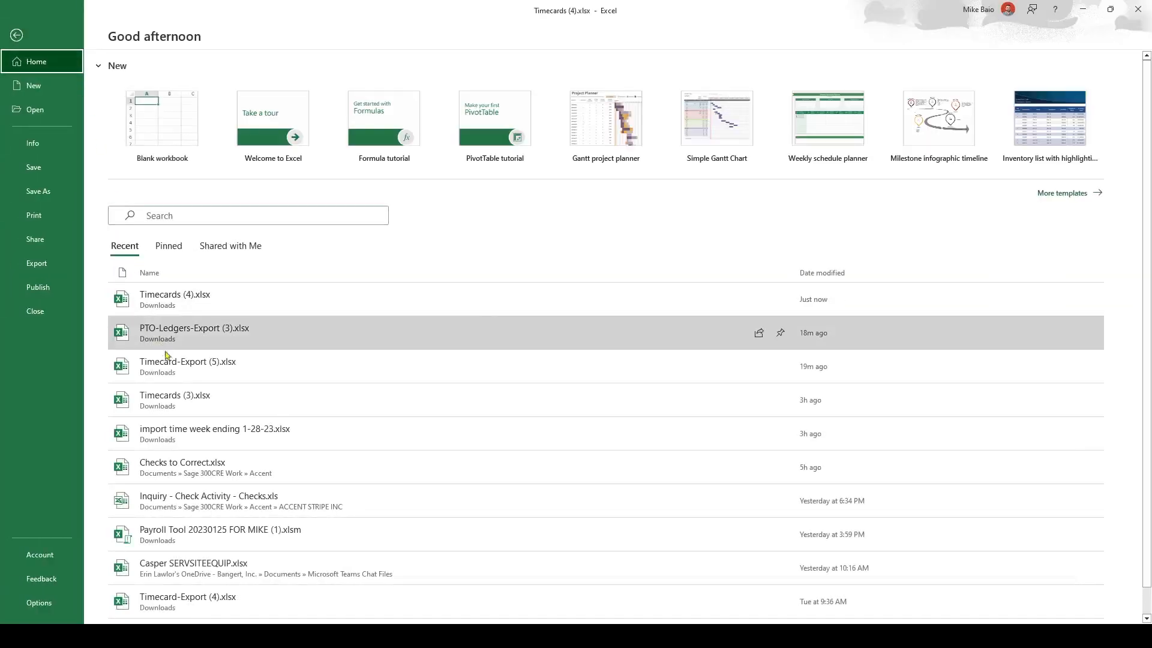
pyautogui.moveTo(232, 432)
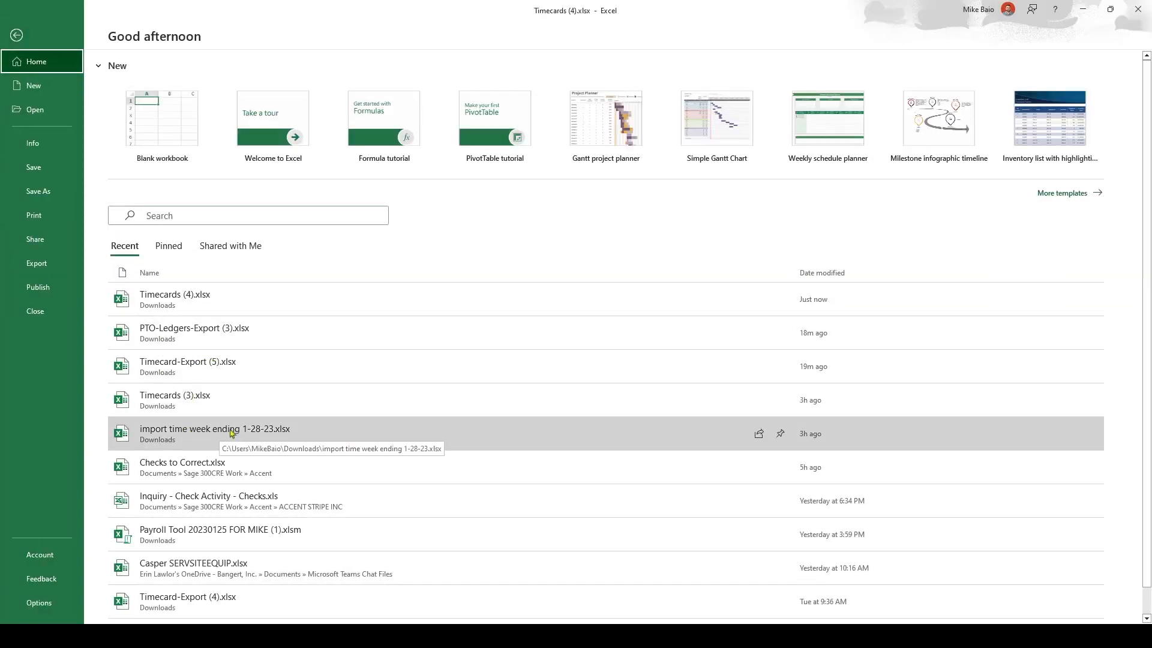
pyautogui.doubleClick(215, 429)
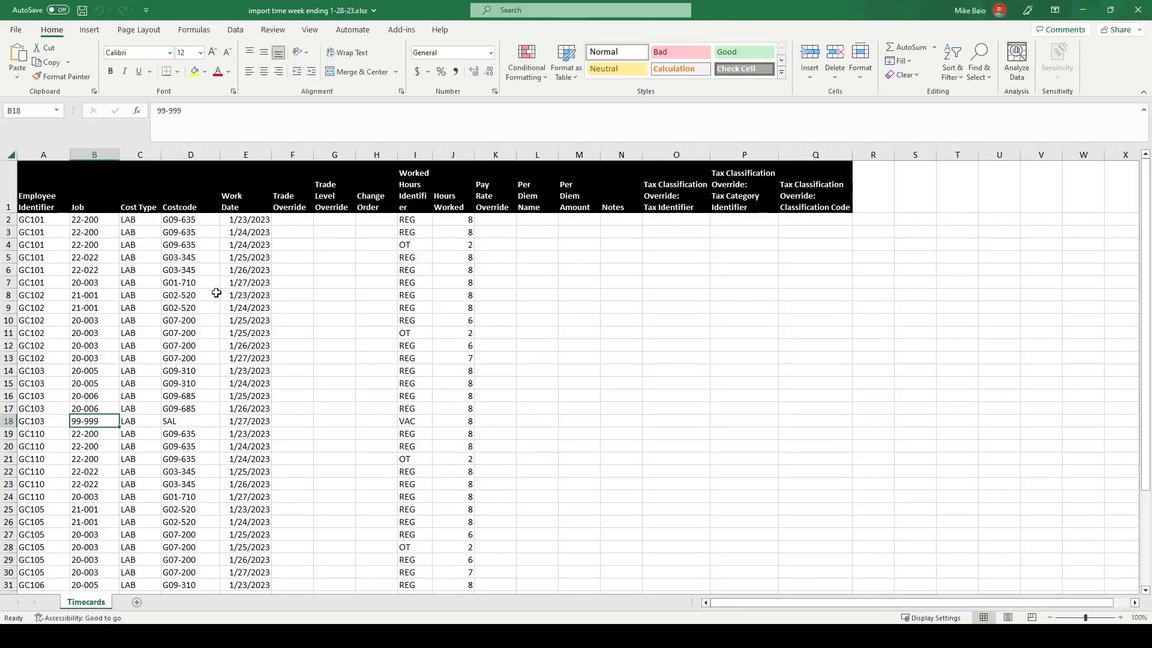
pyautogui.click(42, 245)
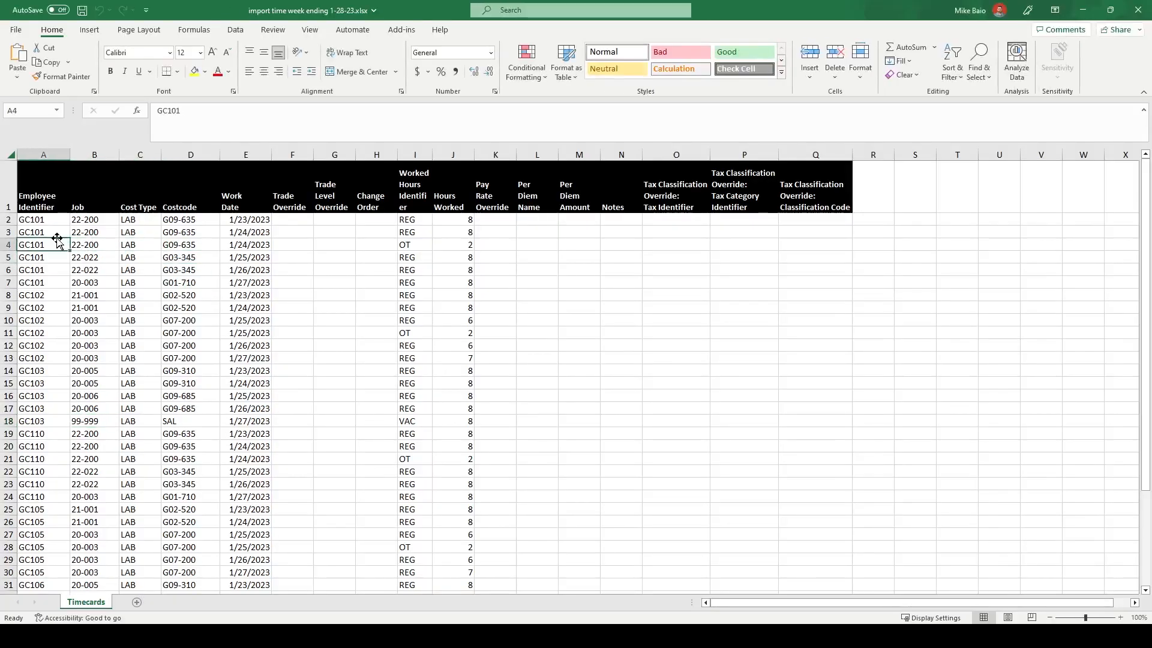
pyautogui.scroll(-3)
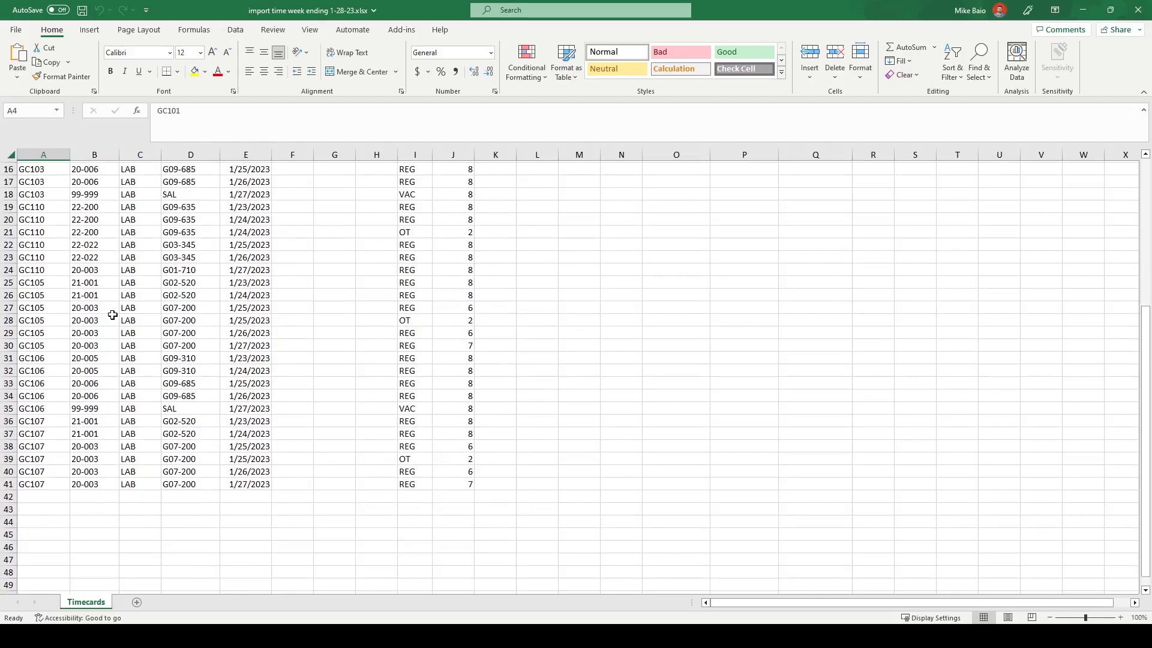
pyautogui.scroll(3)
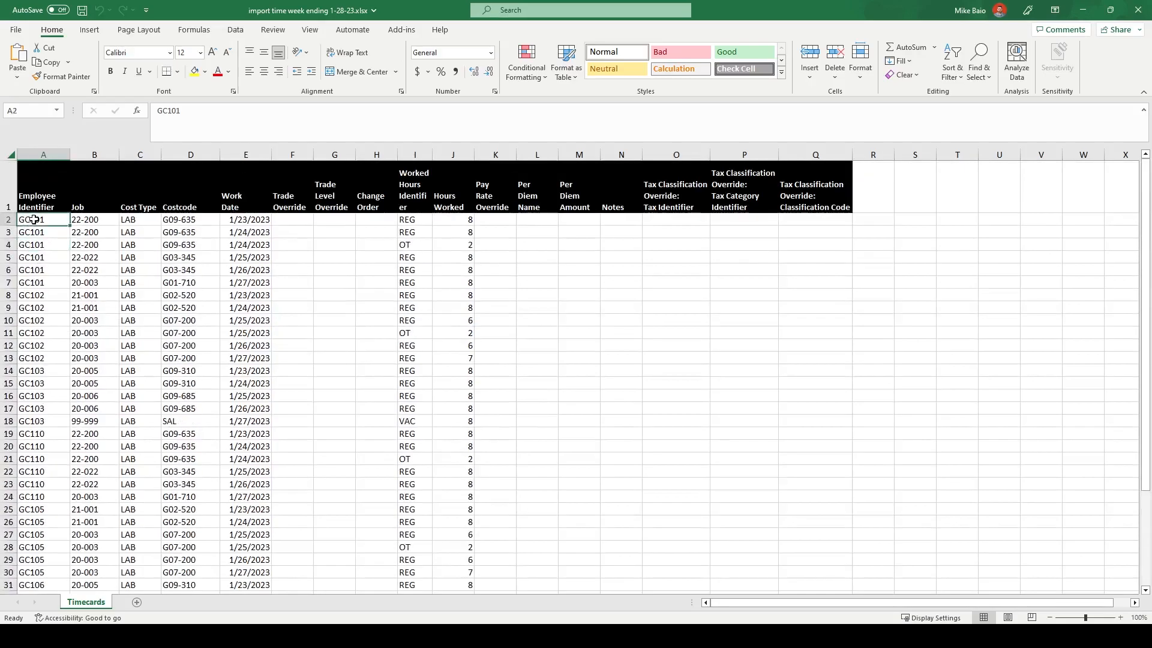
pyautogui.moveTo(33, 235)
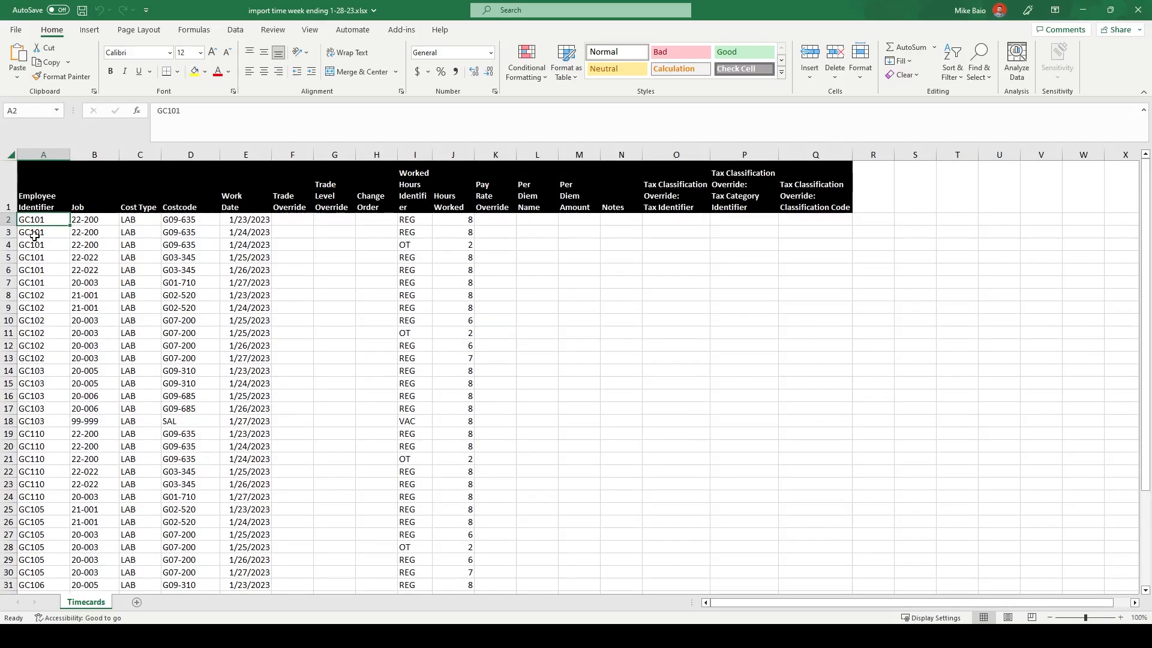
# Review the job, cost code and hour type cells, then return to the help article.
pyautogui.click(95, 232)
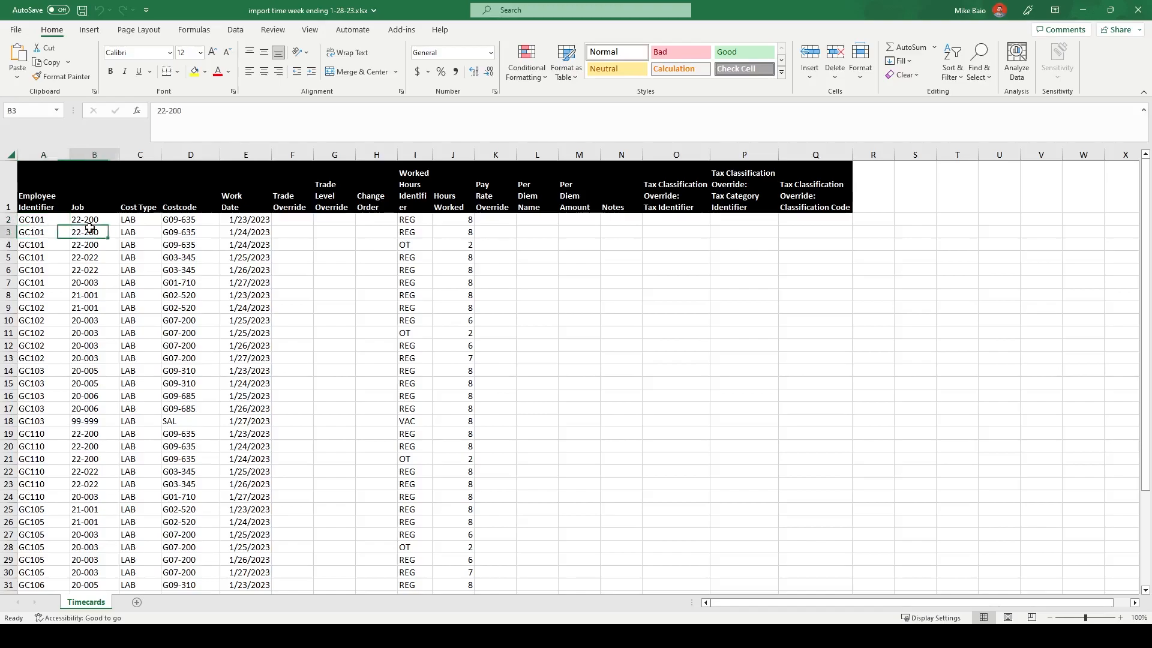
pyautogui.click(189, 232)
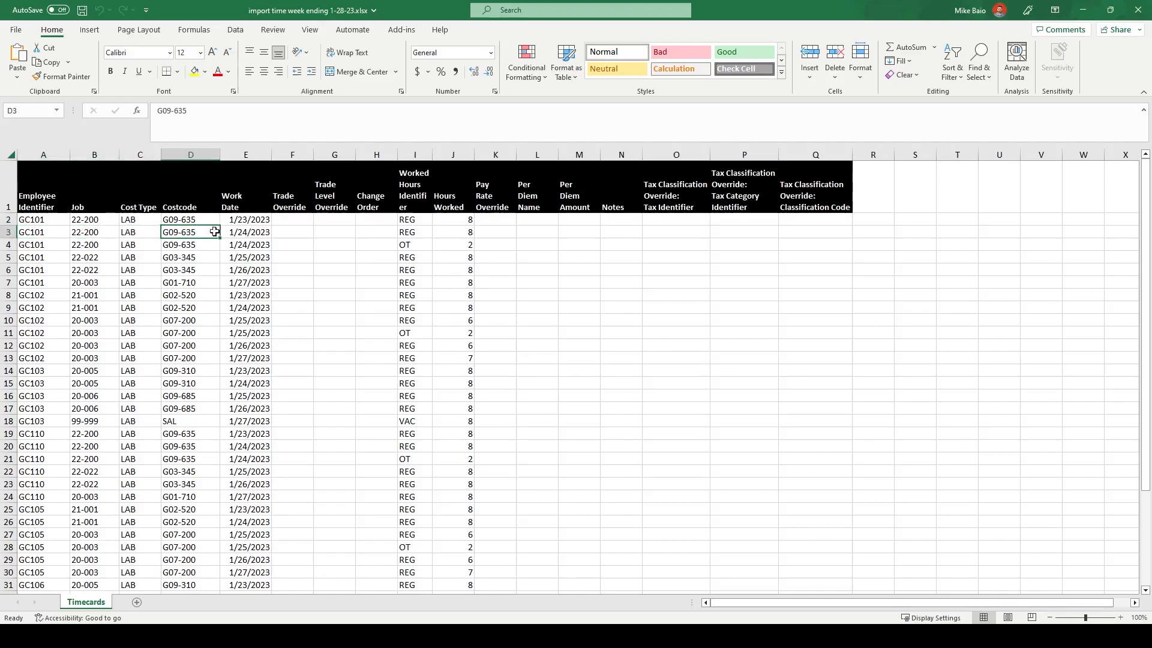
pyautogui.click(415, 232)
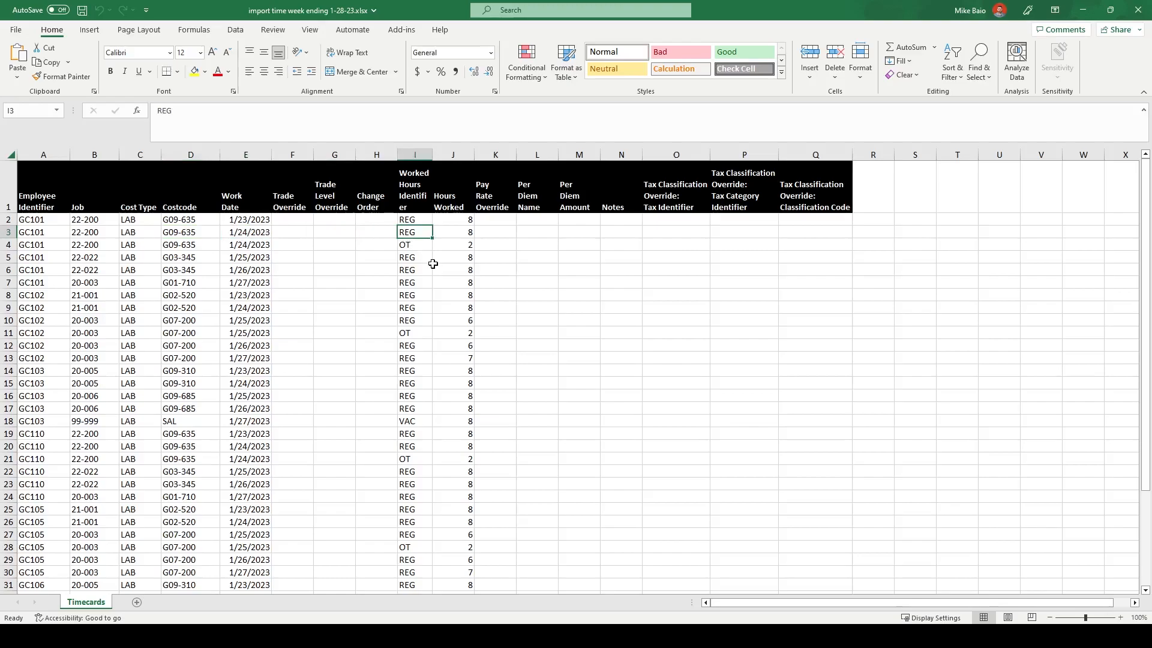
pyautogui.click(454, 232)
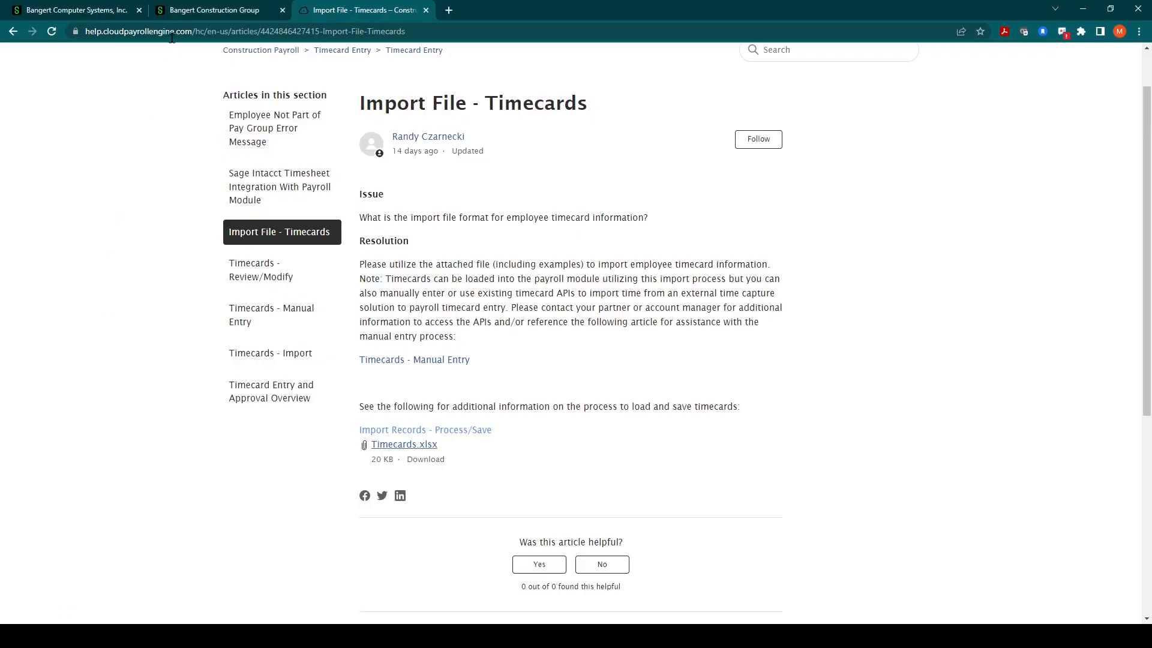
# Switch to Sage Intacct and open Construction Payroll Timecards, showing the empty Payroll Timesheets list.
pyautogui.click(213, 9)
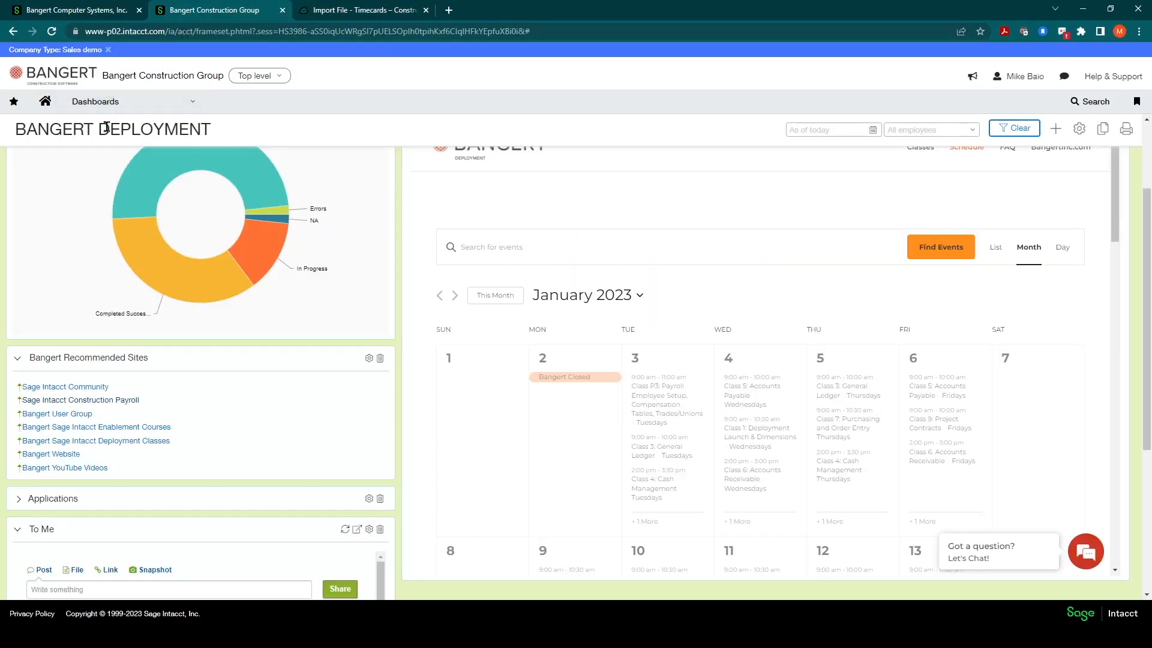
pyautogui.scroll(3)
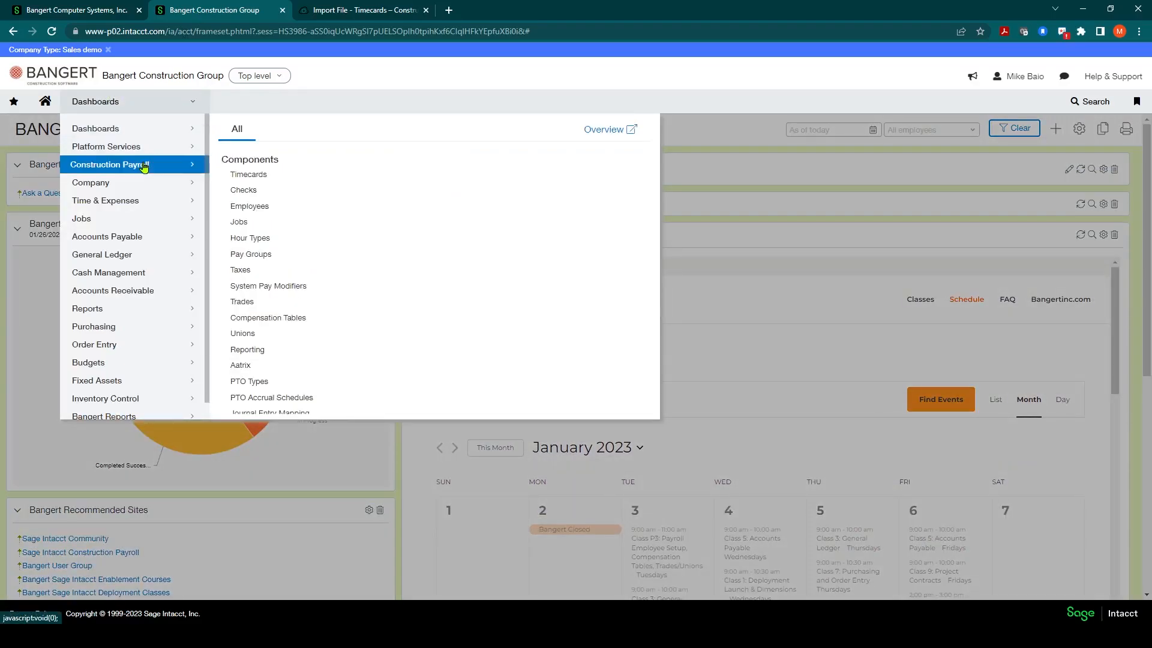
pyautogui.moveTo(247, 174)
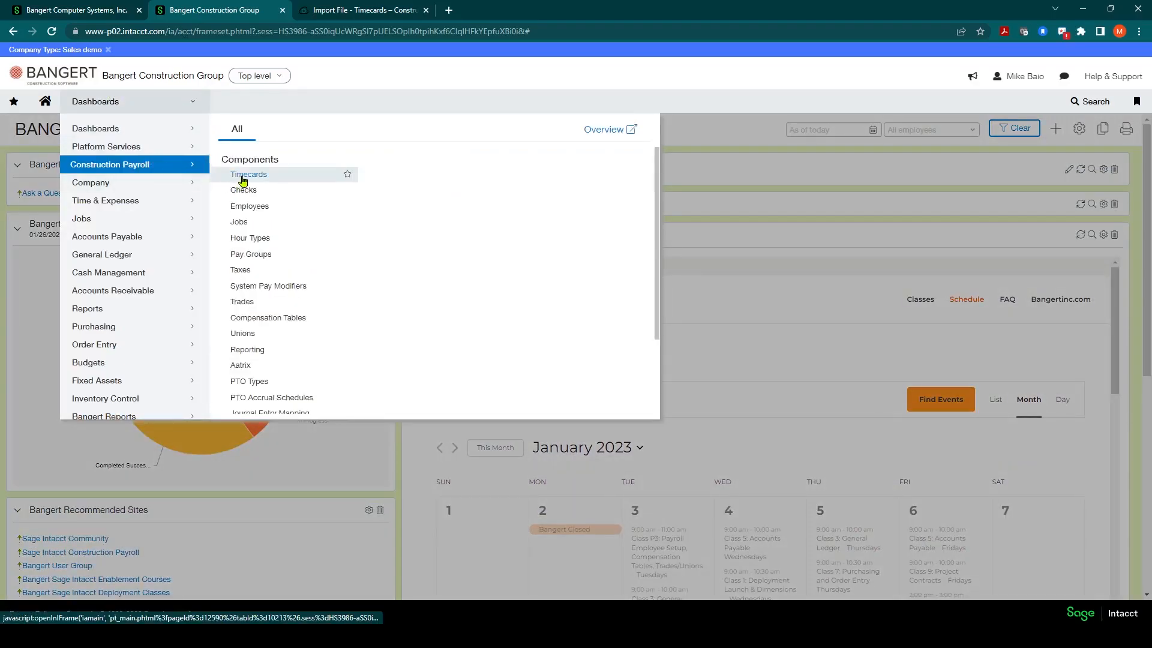
pyautogui.click(248, 174)
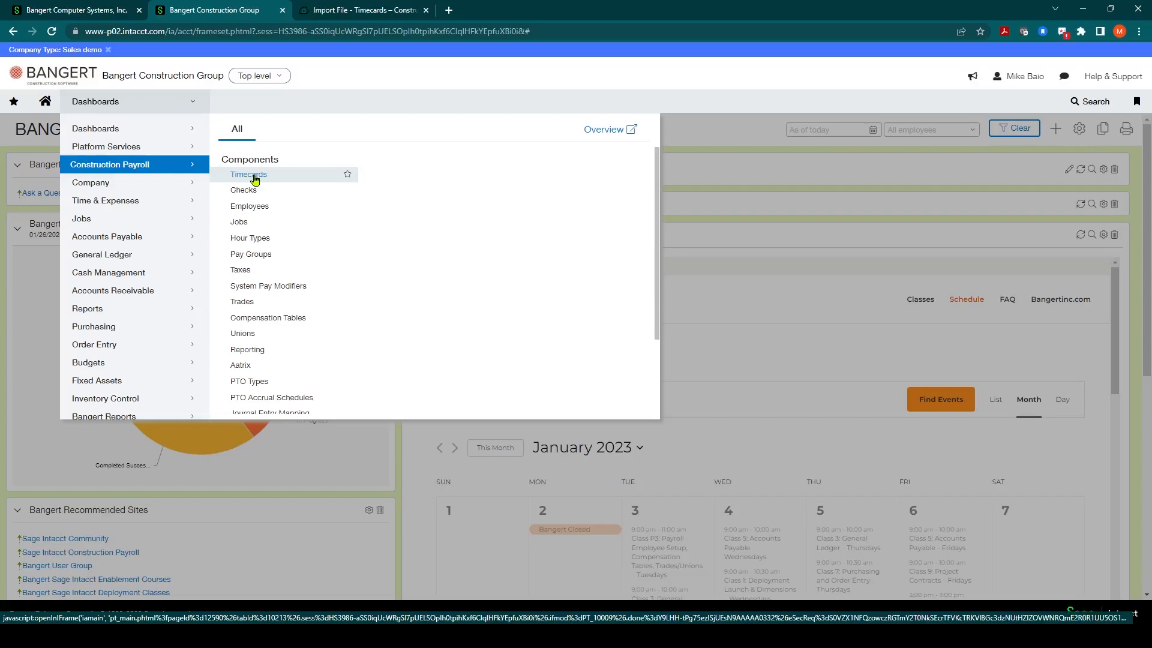
pyautogui.scroll(-3)
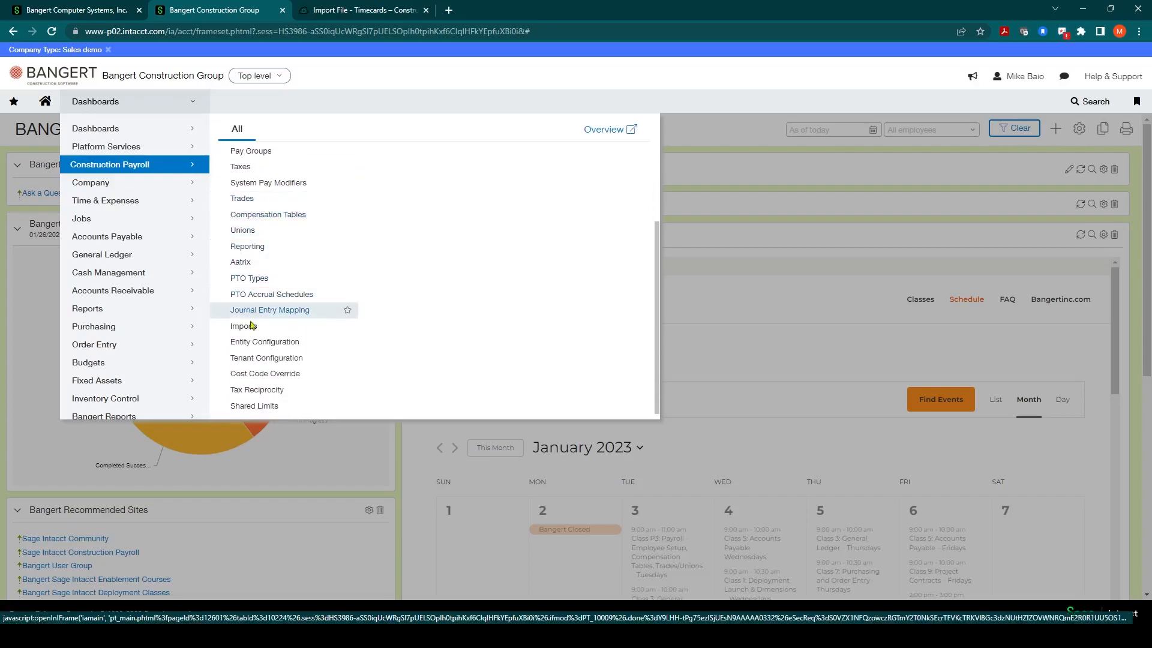
pyautogui.moveTo(243, 325)
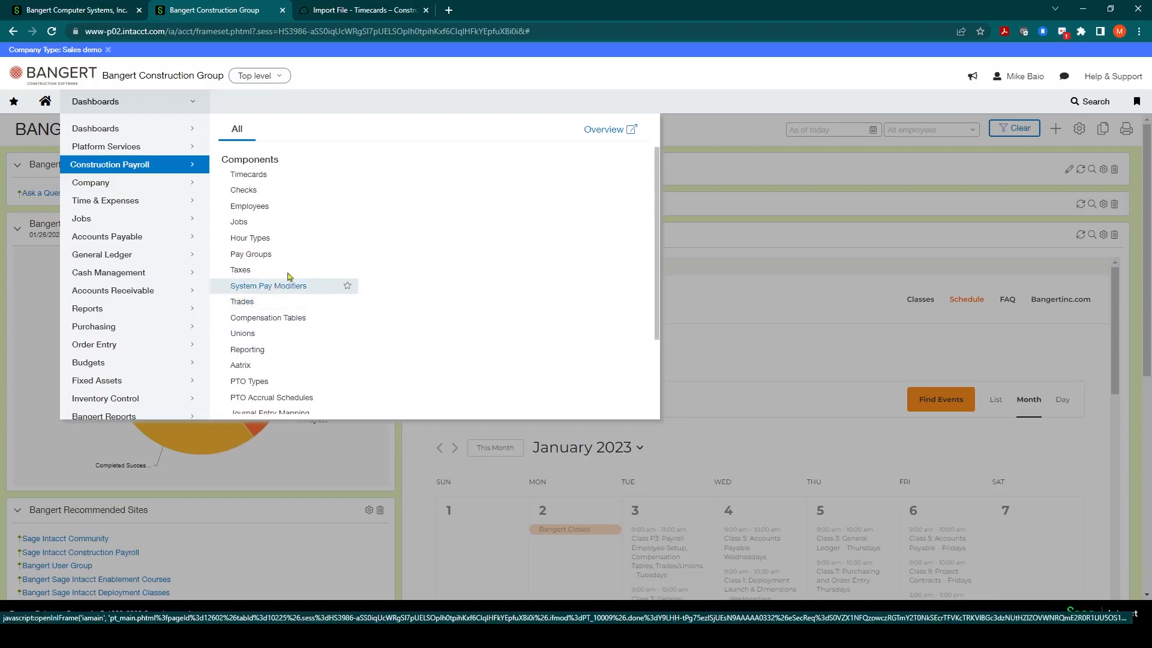
pyautogui.moveTo(248, 174)
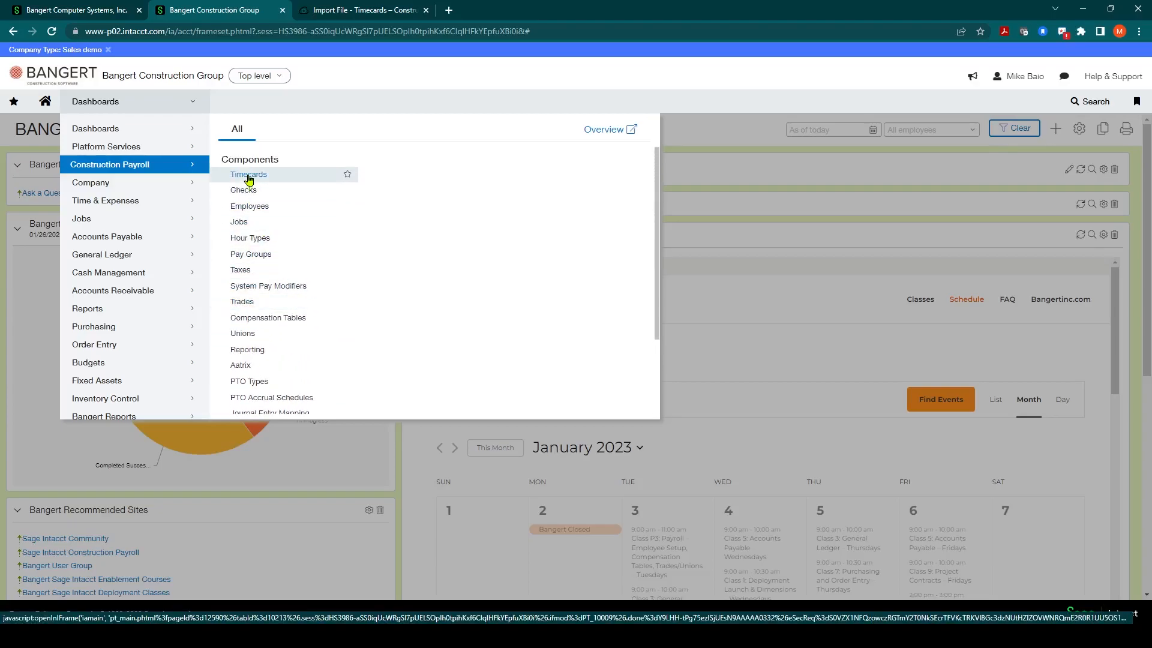
pyautogui.click(248, 174)
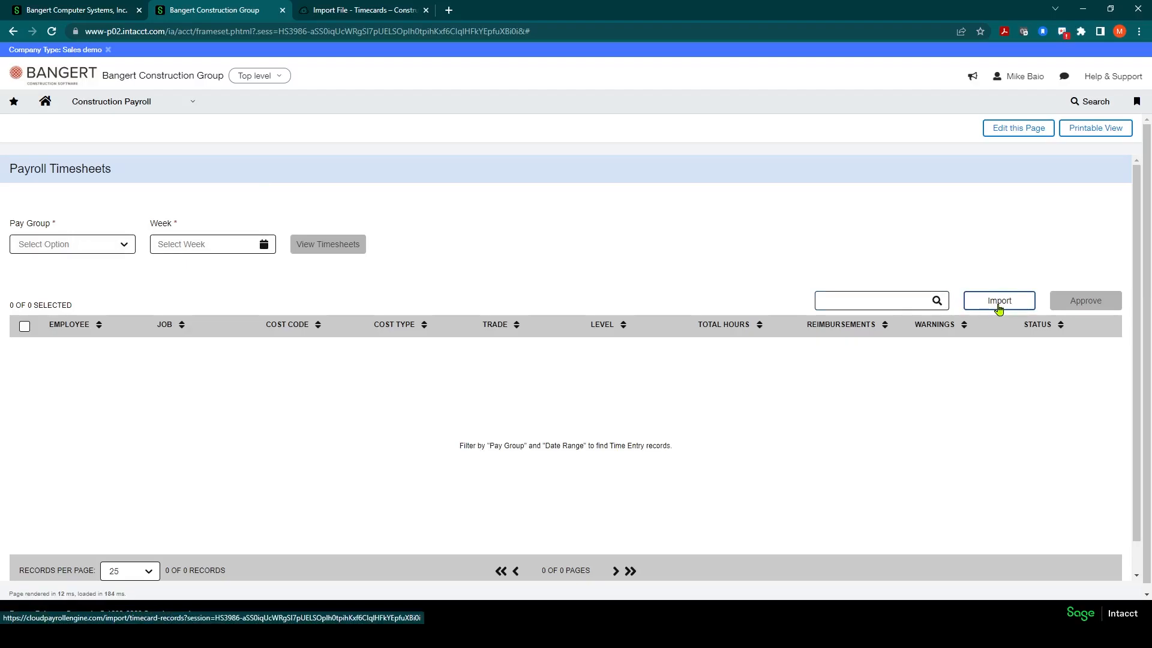
# Start a timecard import with the Import button on Payroll Timesheets.
pyautogui.click(998, 301)
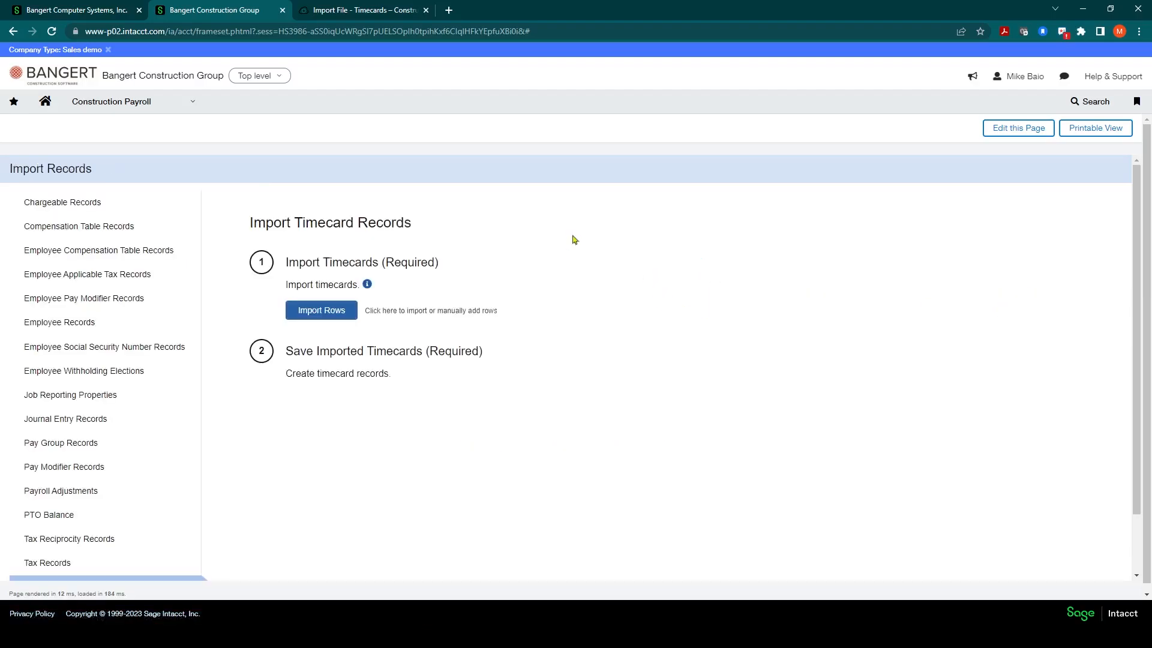
pyautogui.moveTo(292, 197)
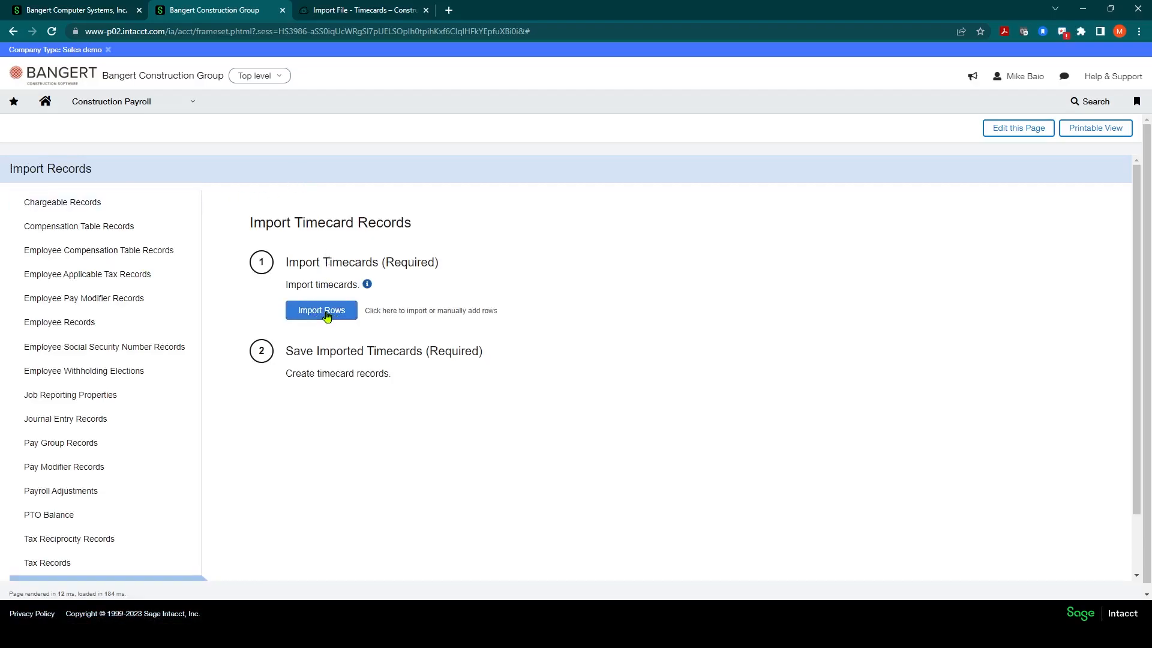
# Open Import Timecards, enter sample employee gc101 and job 22-00, then clear that row.
pyautogui.click(321, 310)
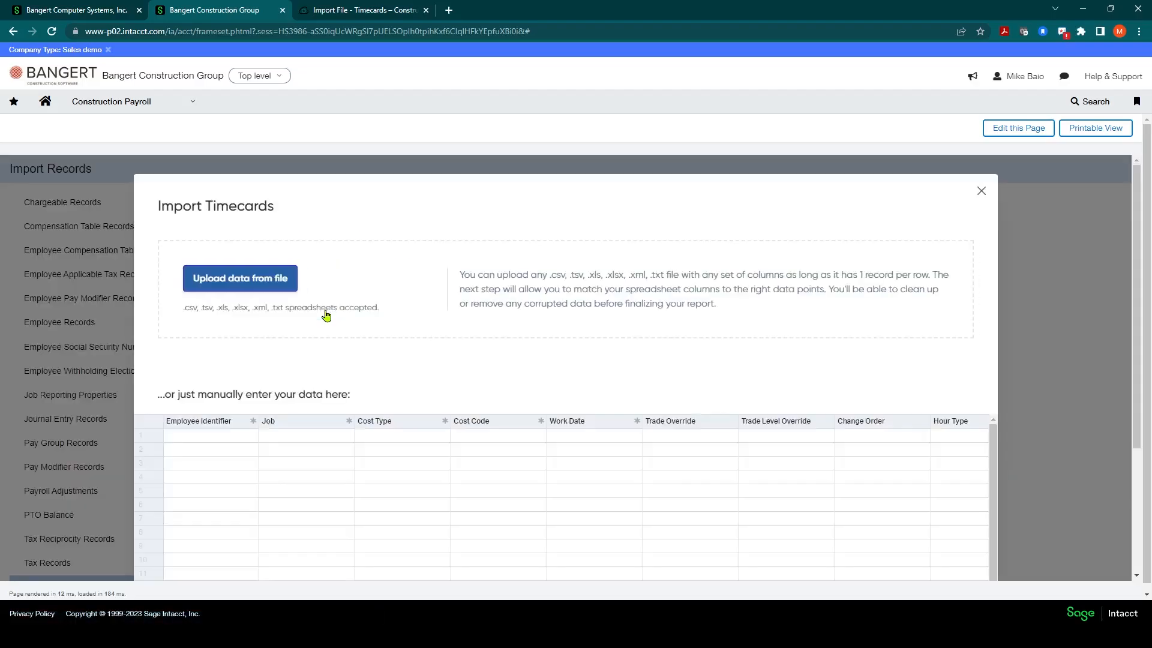
pyautogui.moveTo(298, 315)
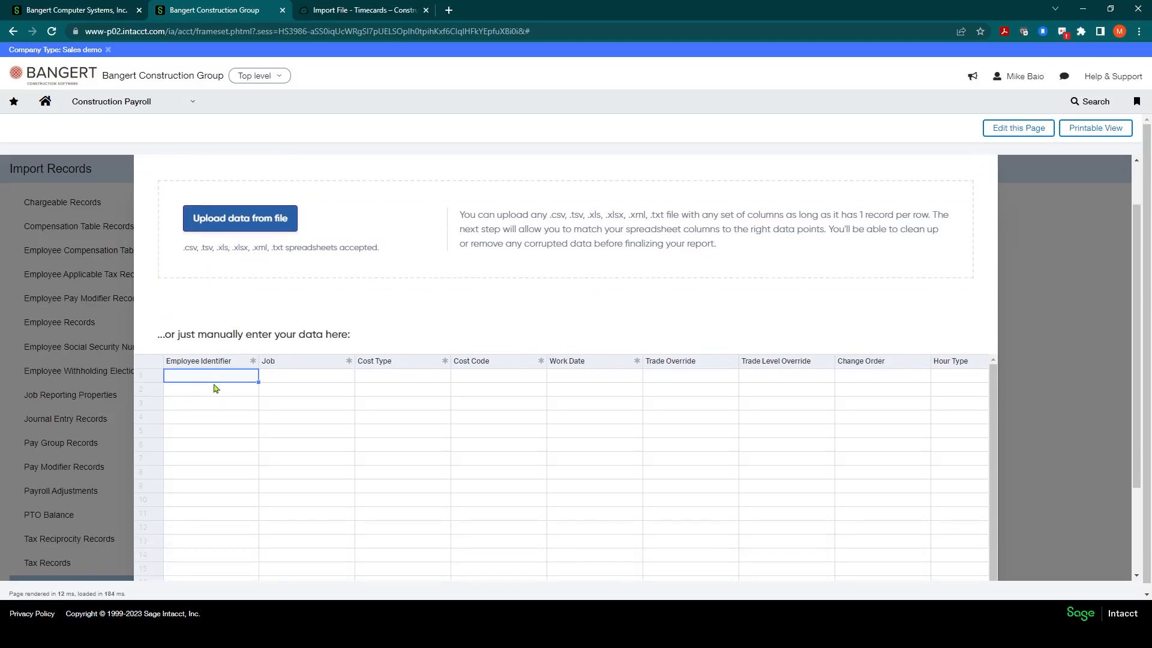
pyautogui.moveTo(245, 380)
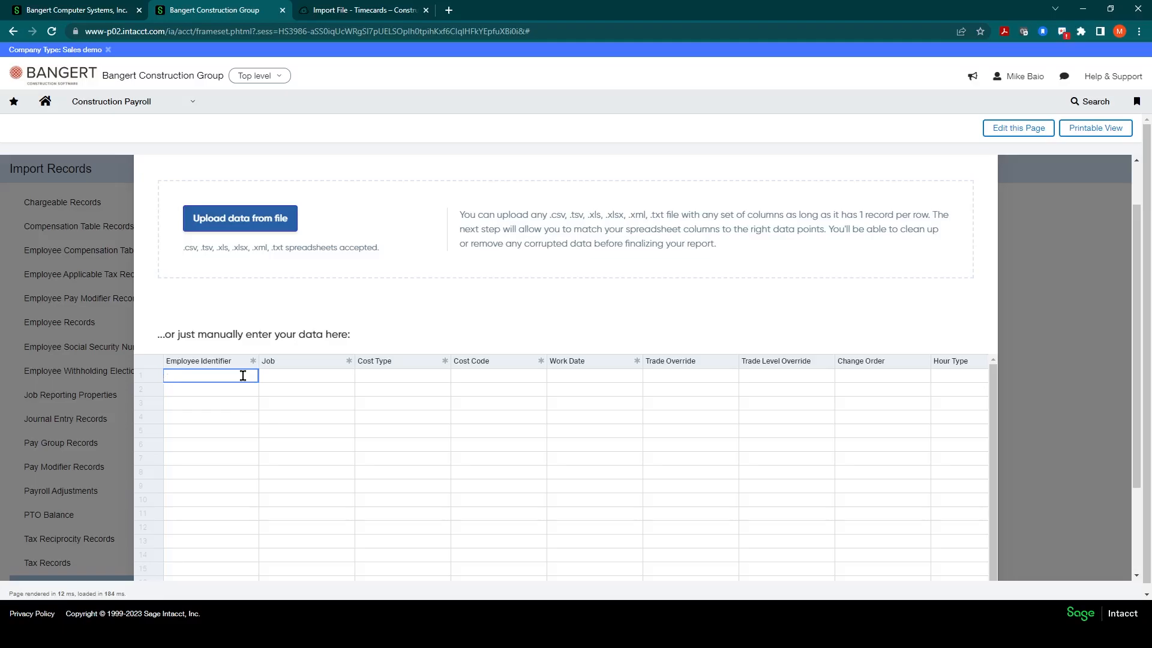
pyautogui.write('g')
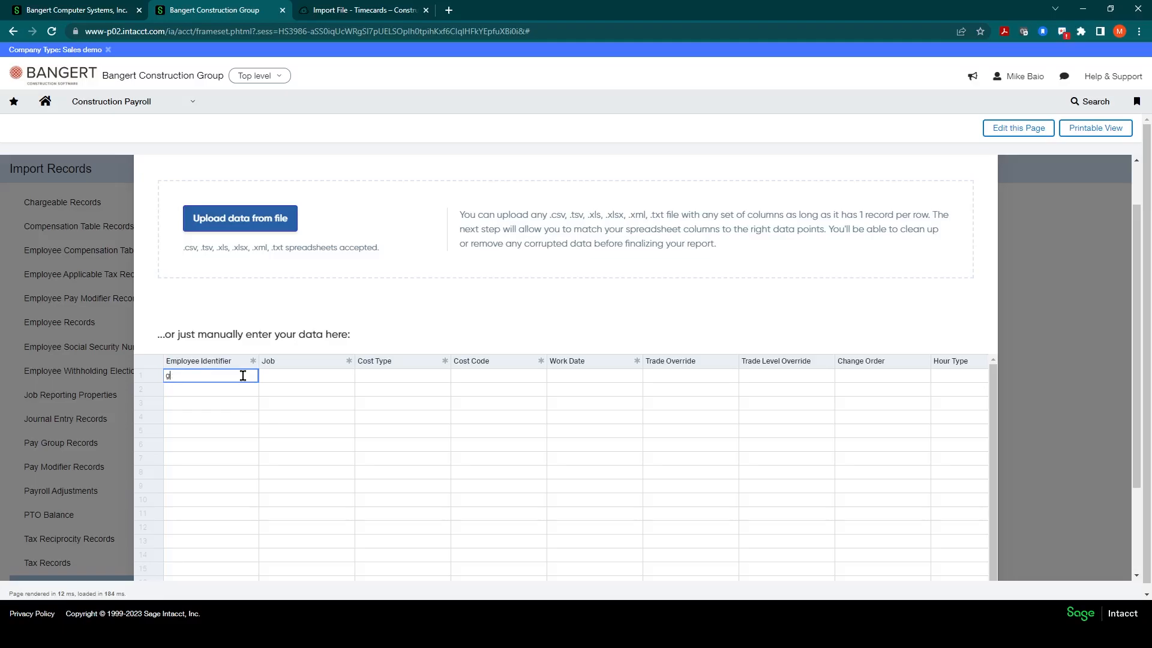
pyautogui.write('c101')
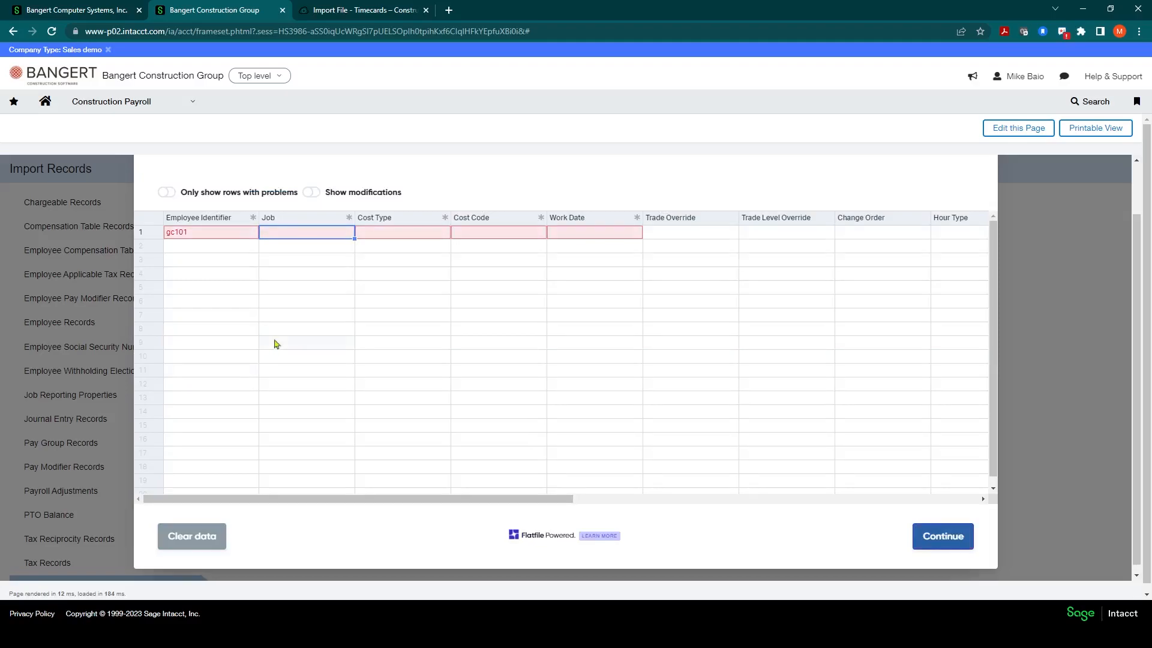
pyautogui.write('22-00')
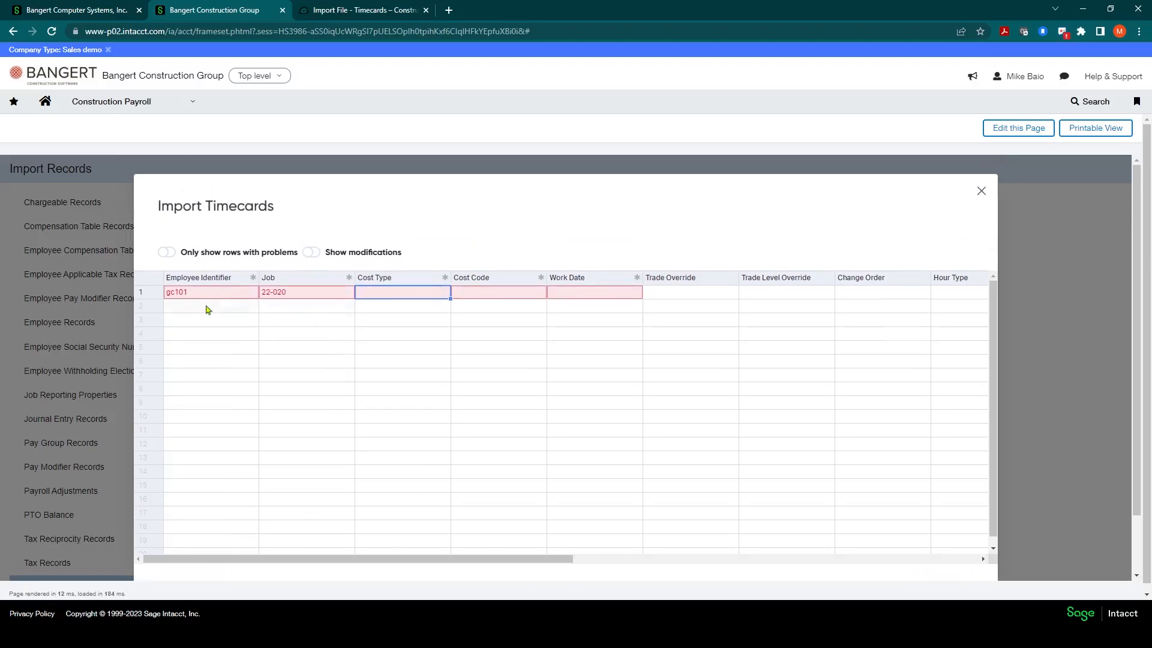
pyautogui.click(210, 292)
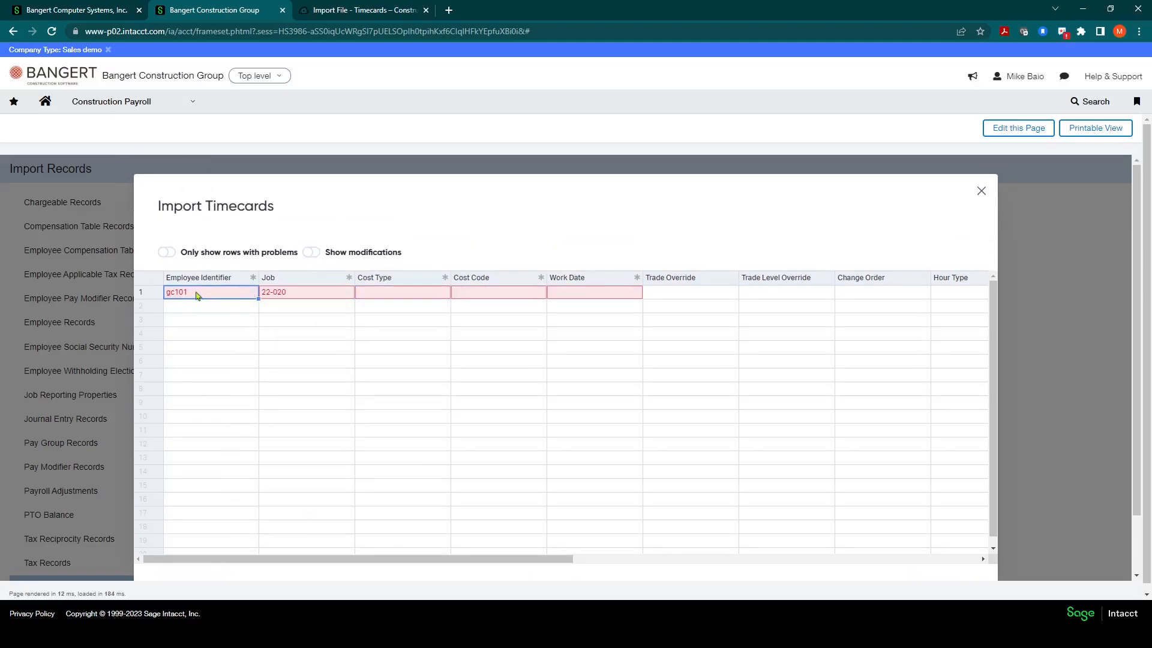
pyautogui.click(306, 292)
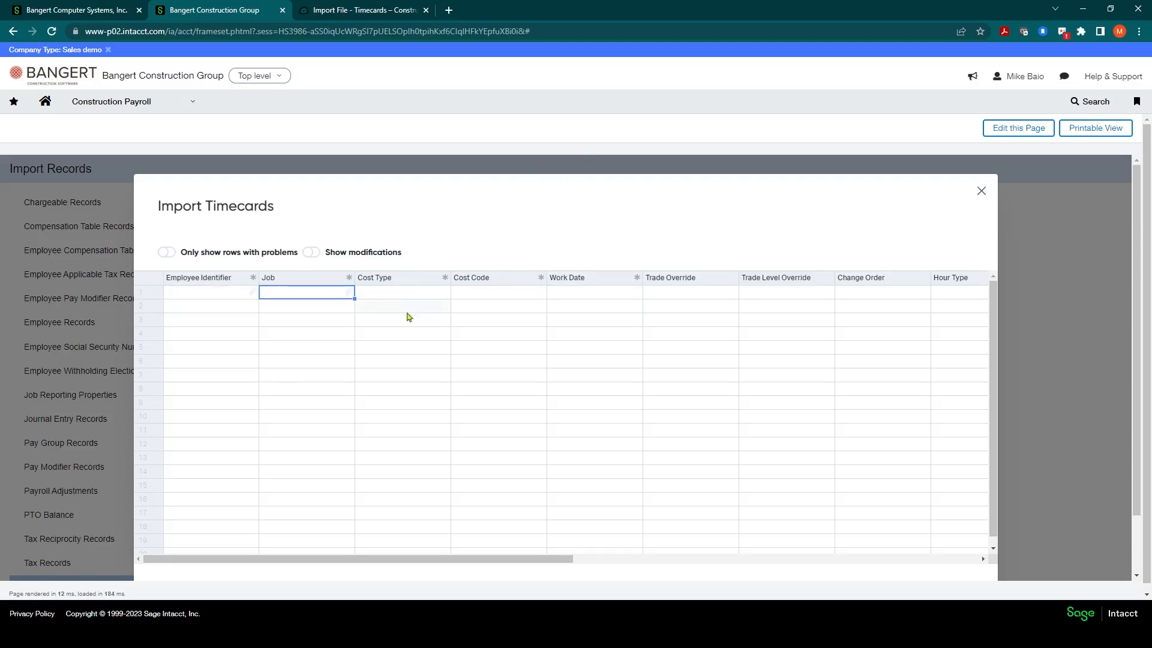
pyautogui.moveTo(462, 377)
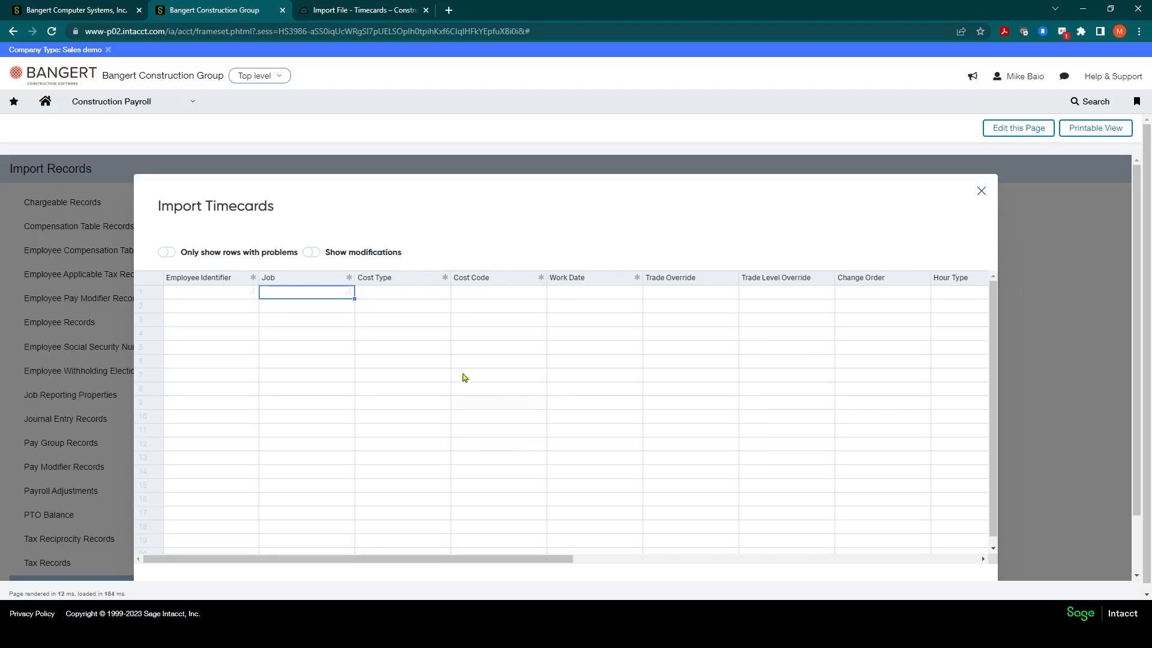
# Upload the week ending 1-28-23 timecard spreadsheet, keeping its Timecards sheet selected.
pyautogui.click(981, 190)
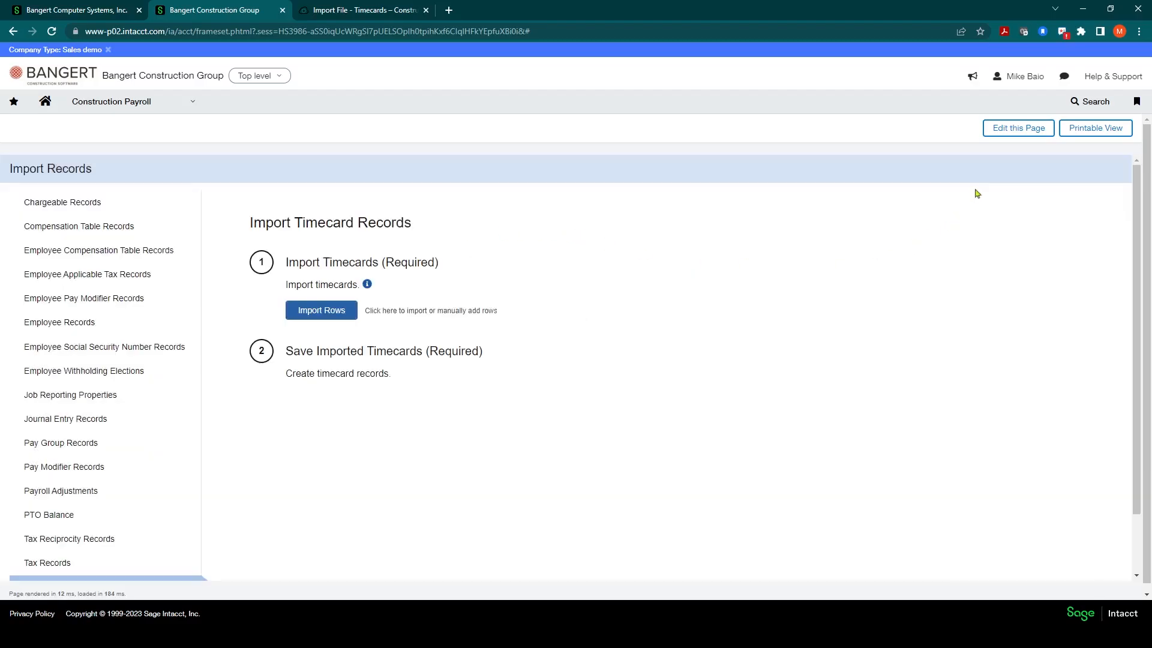
pyautogui.click(320, 310)
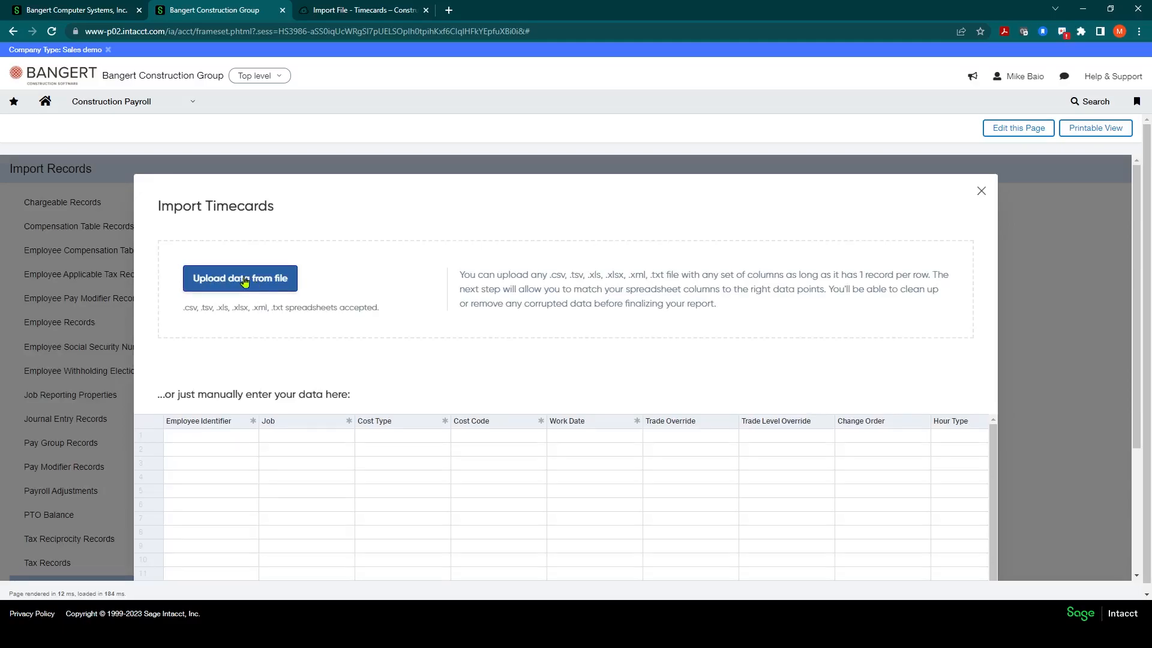
pyautogui.click(240, 277)
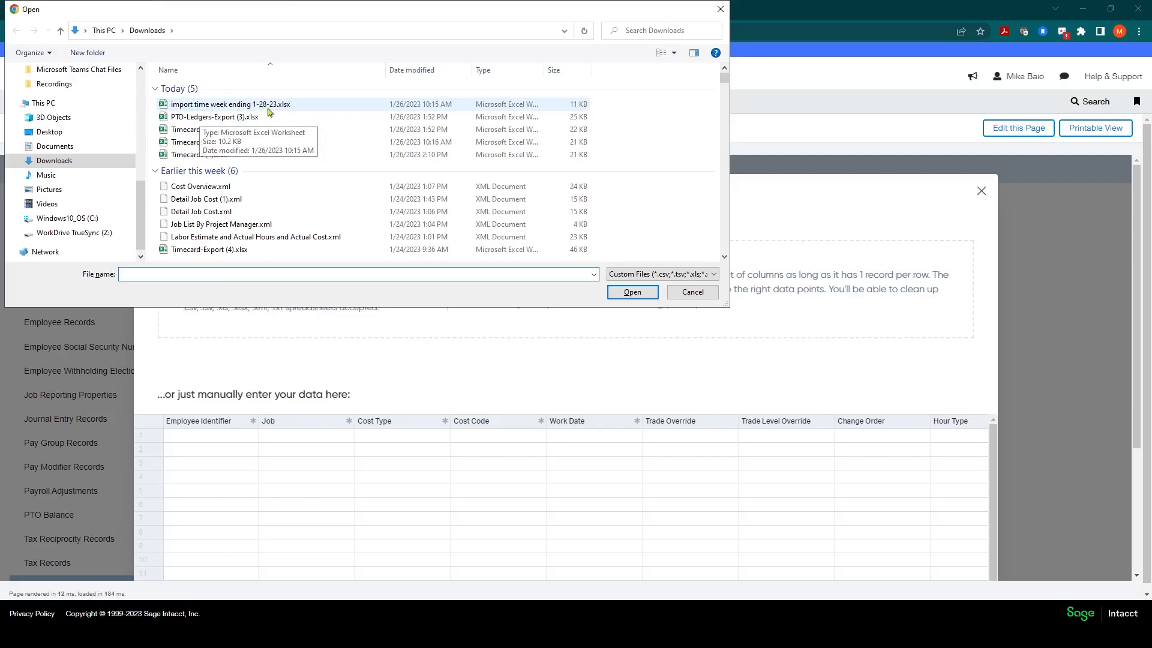
pyautogui.click(631, 292)
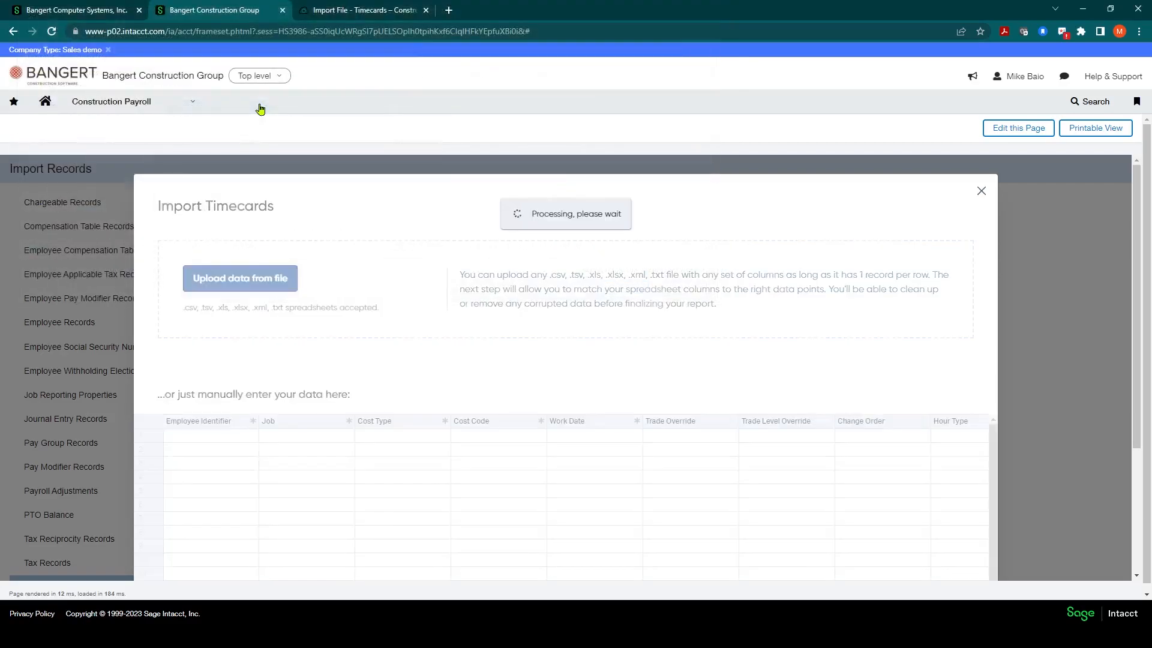
pyautogui.click(240, 278)
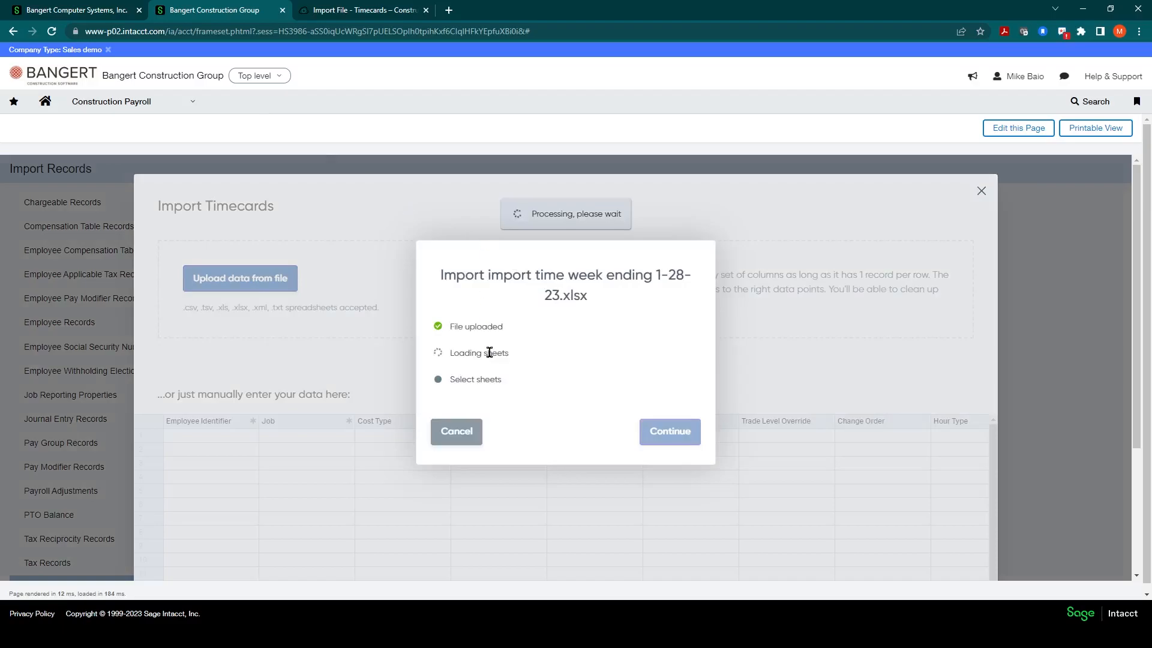
pyautogui.moveTo(554, 329)
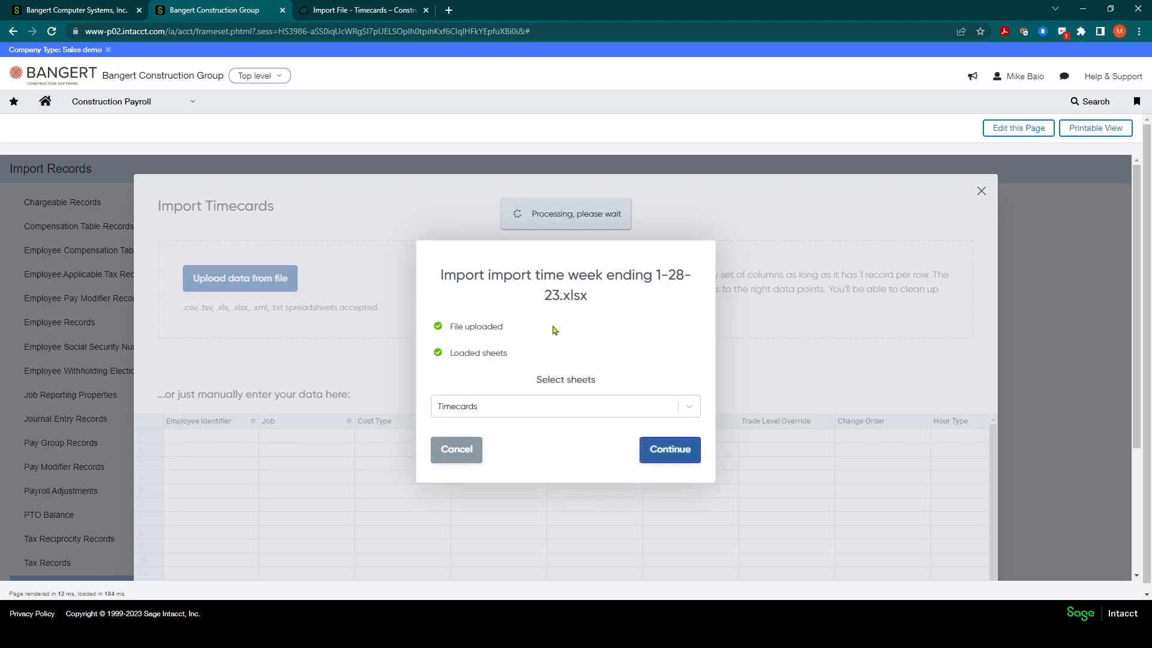
pyautogui.moveTo(668, 448)
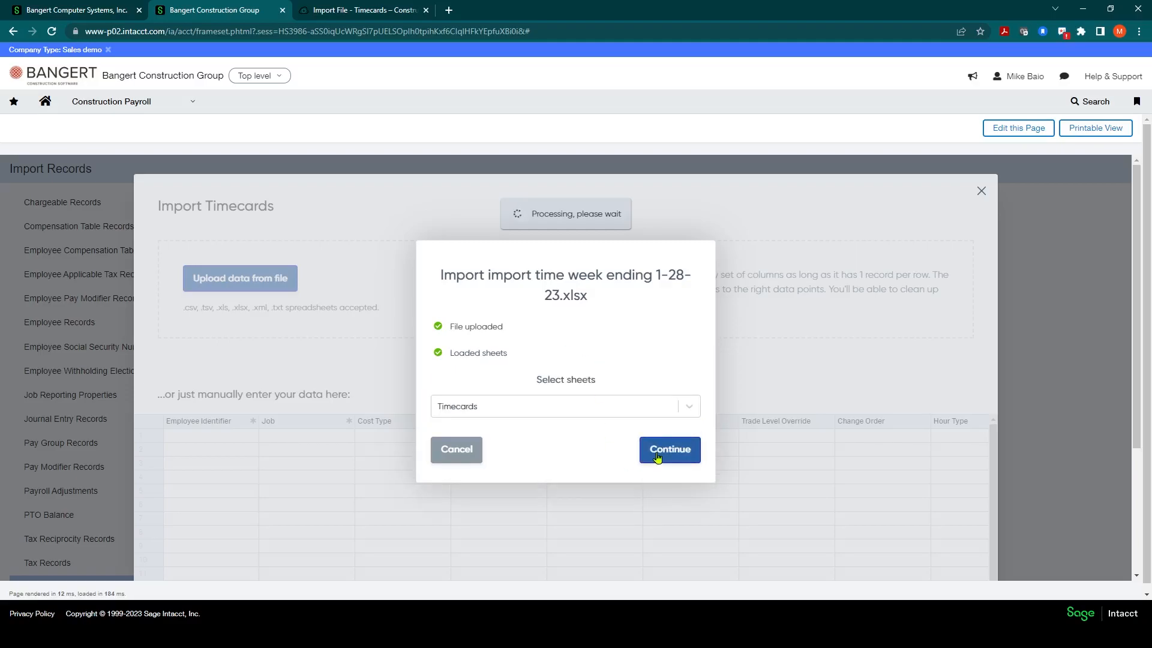
# Confirm the Employee Identifier and remaining column mappings, then proceed to Review.
pyautogui.click(669, 449)
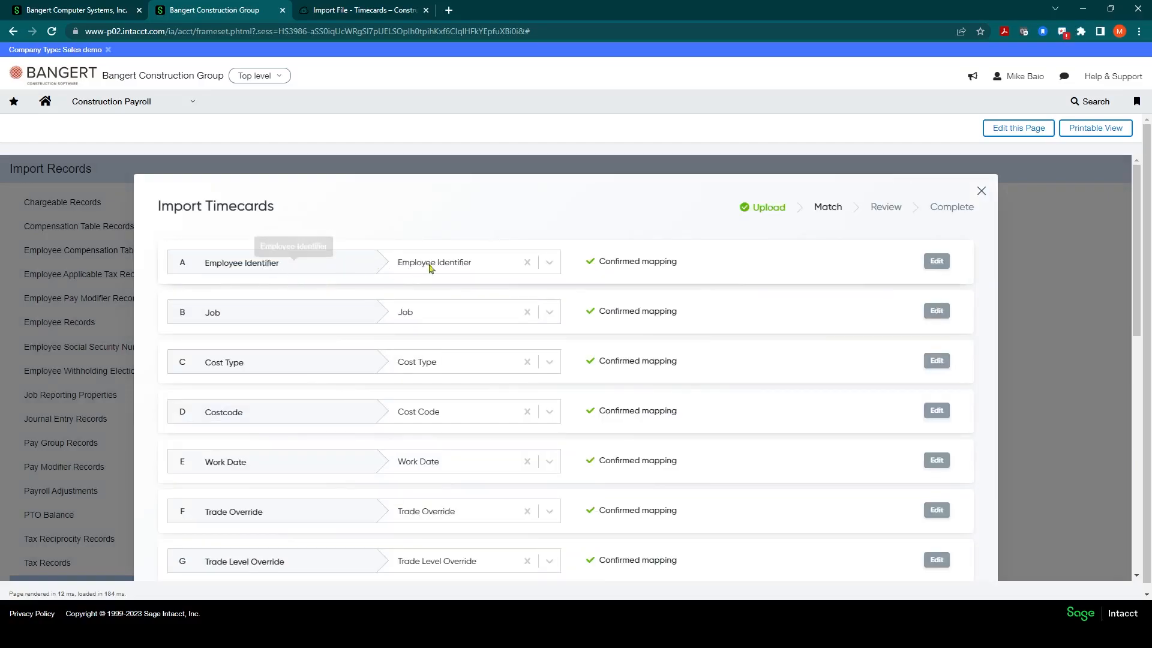
pyautogui.moveTo(401, 269)
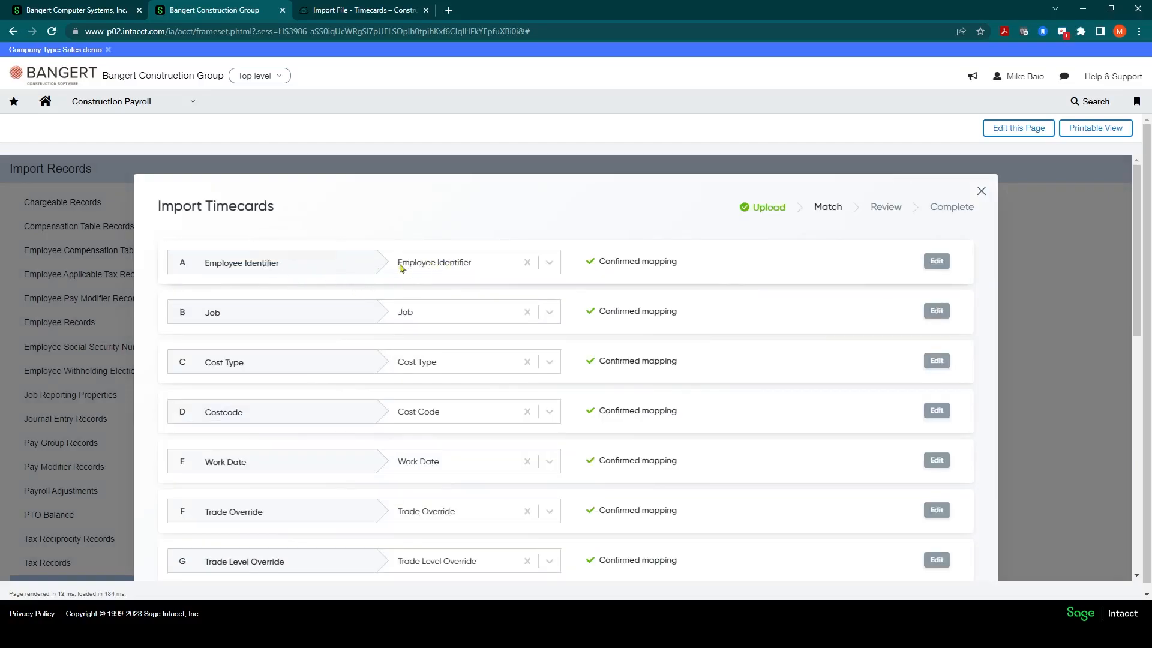
pyautogui.moveTo(549, 265)
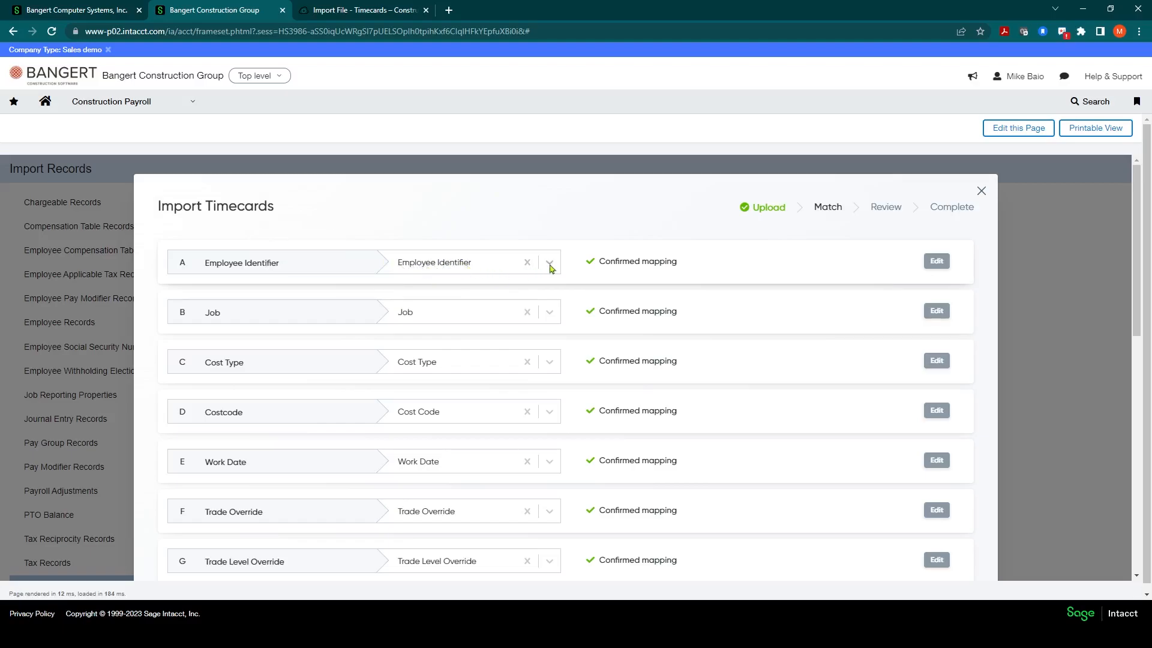
pyautogui.moveTo(566, 259)
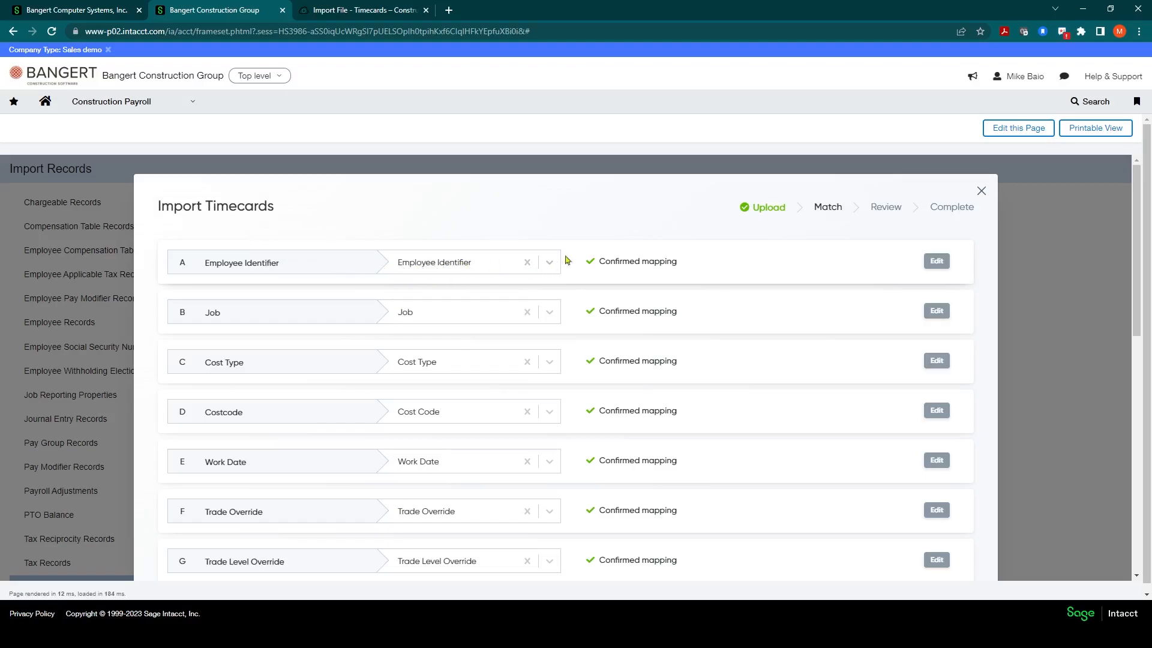
pyautogui.click(548, 262)
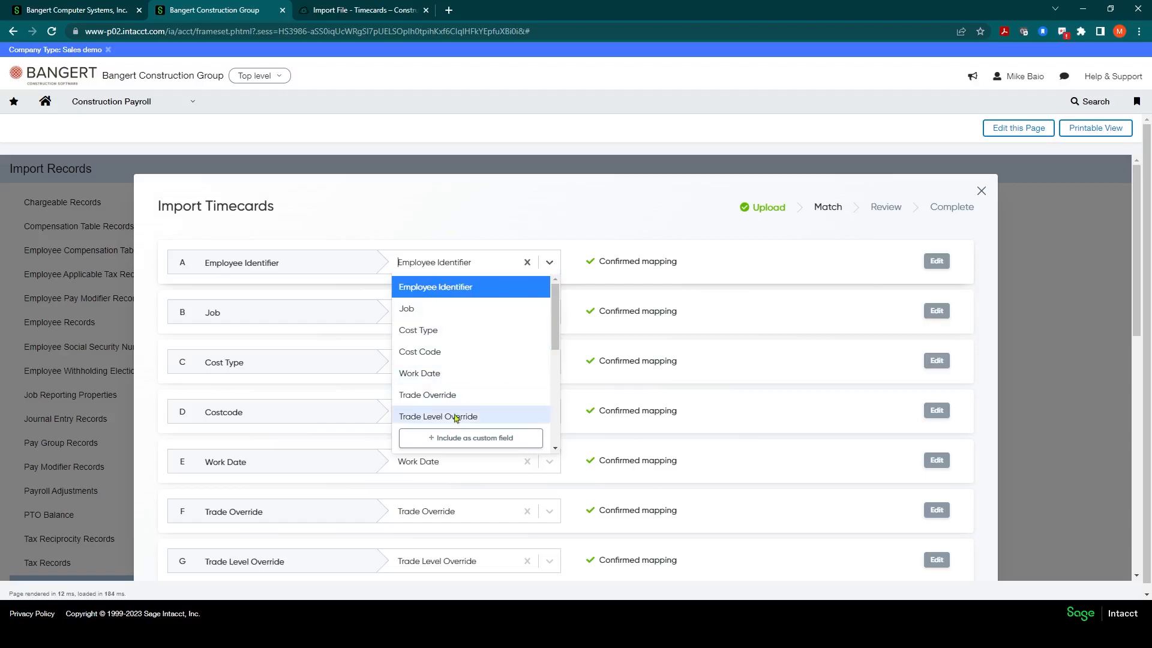
pyautogui.moveTo(420, 352)
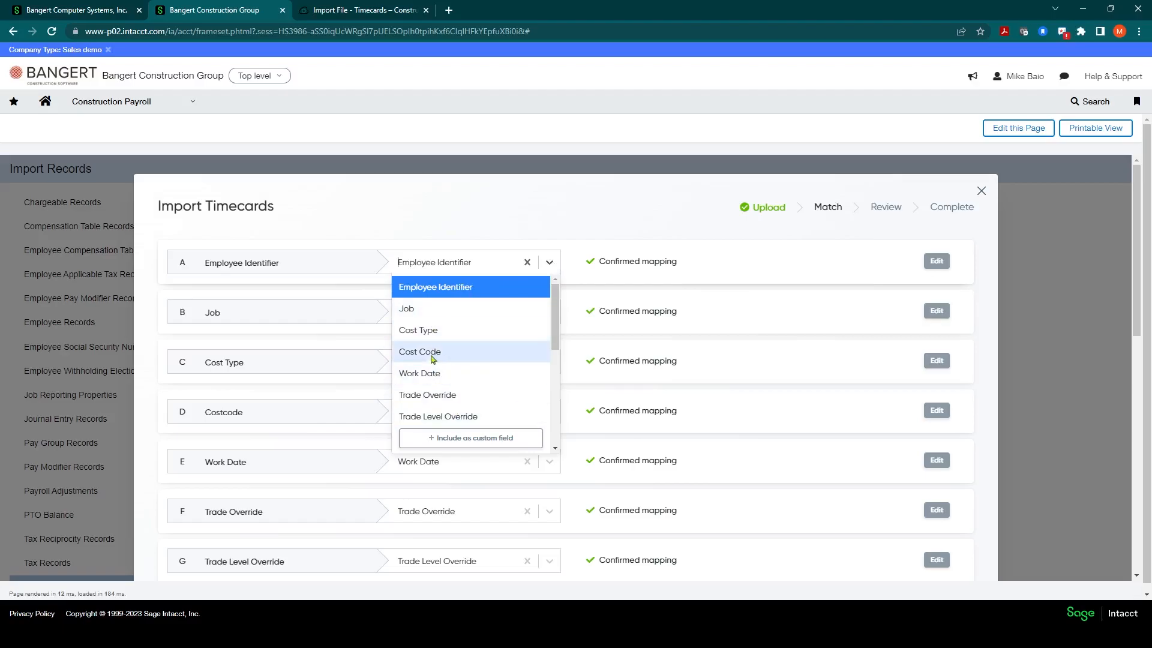
pyautogui.moveTo(424, 308)
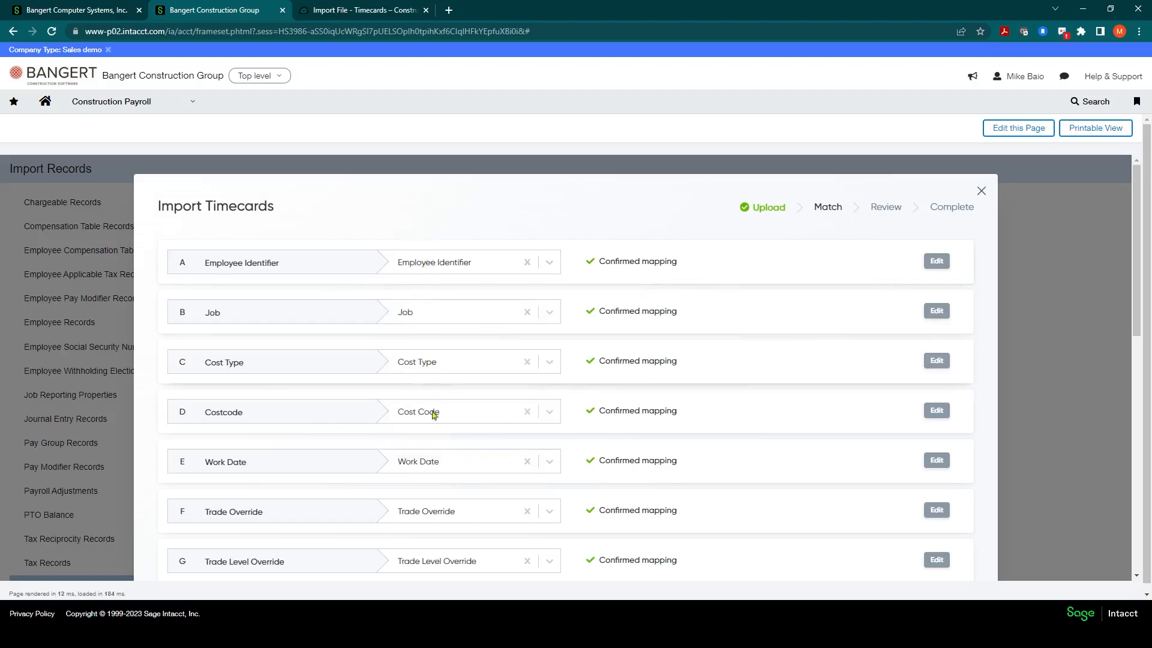
pyautogui.scroll(-3)
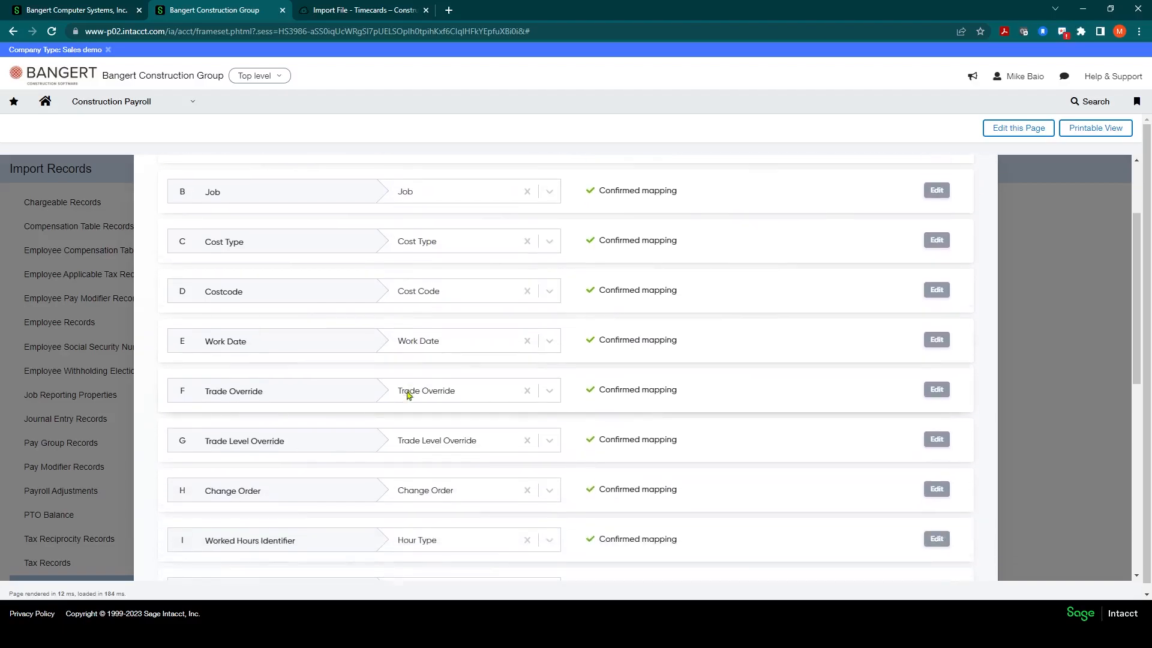
pyautogui.scroll(-3)
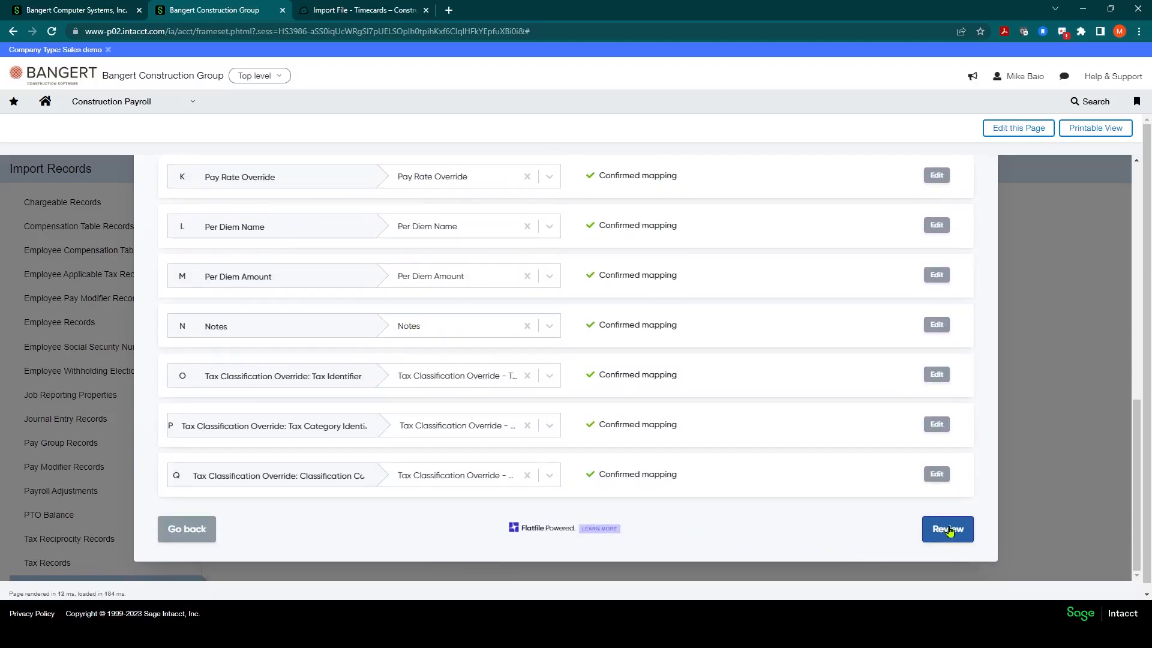
pyautogui.click(947, 529)
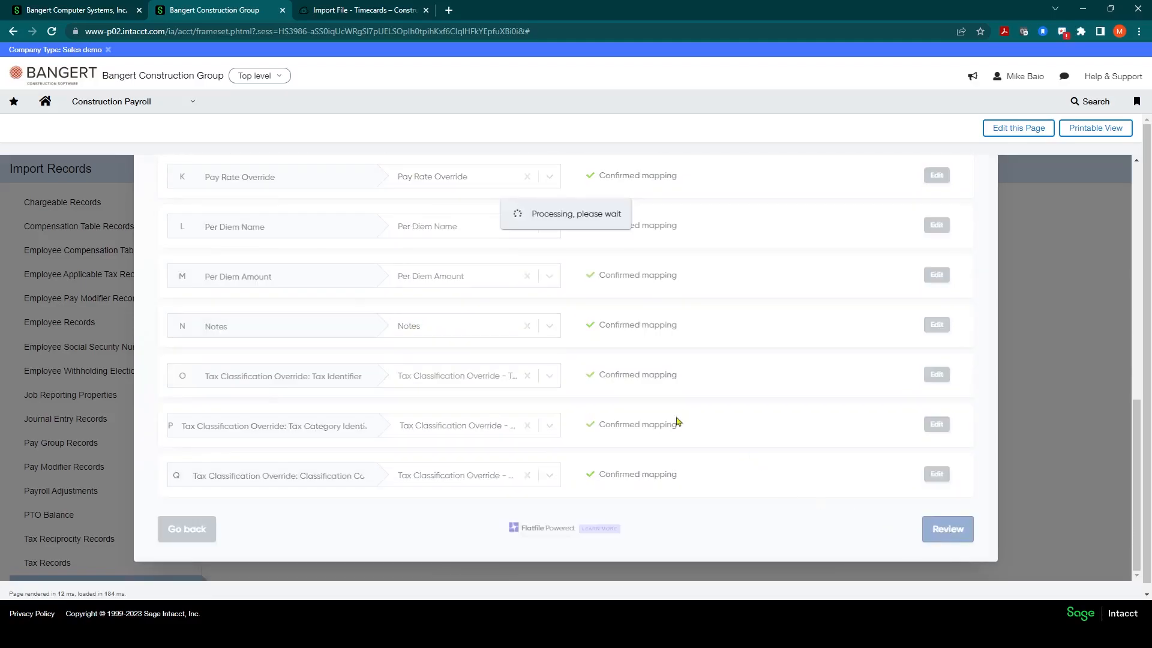
# Advance to the Review step and note the red-flagged Employee Identifier cells.
pyautogui.click(947, 529)
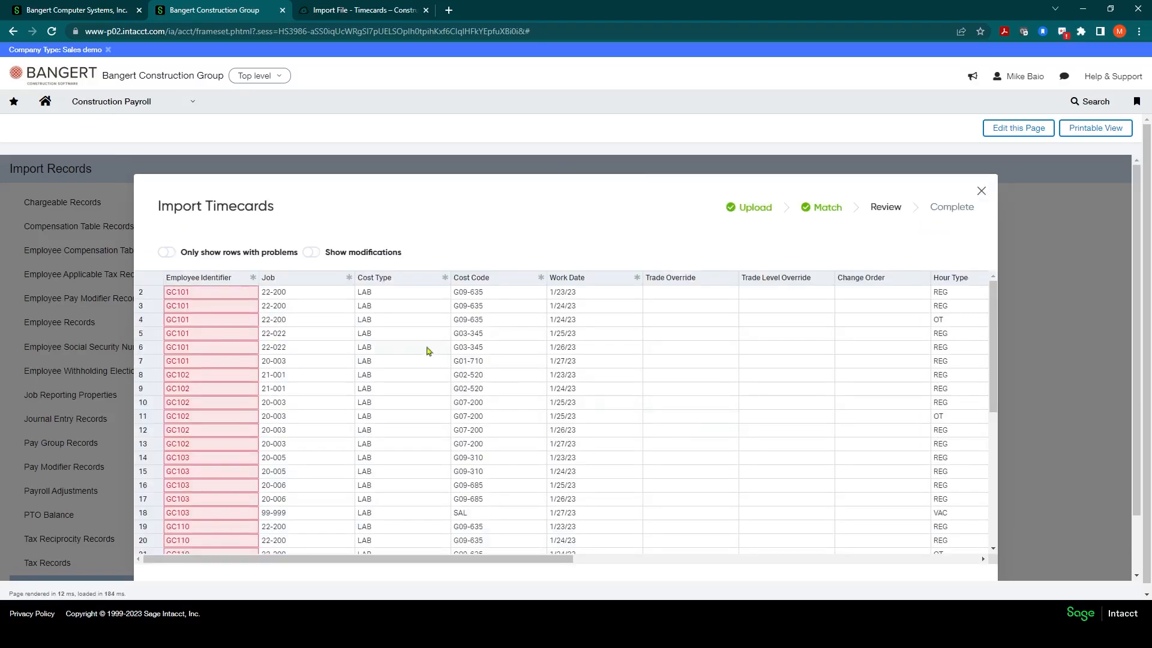
pyautogui.moveTo(211, 304)
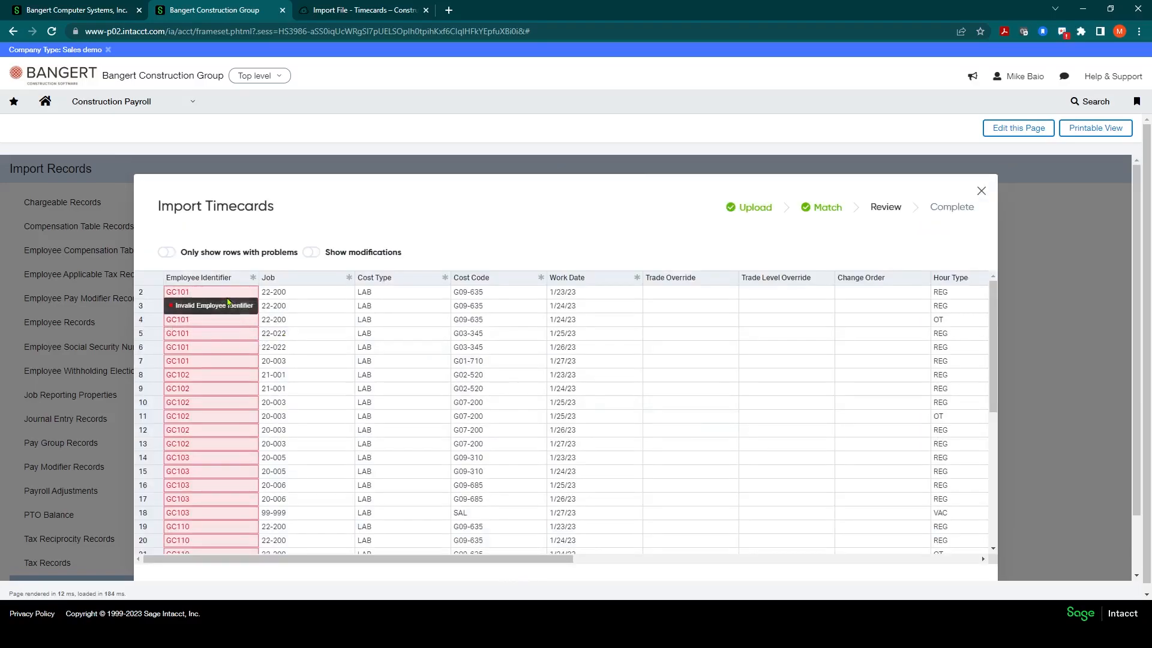
pyautogui.moveTo(222, 529)
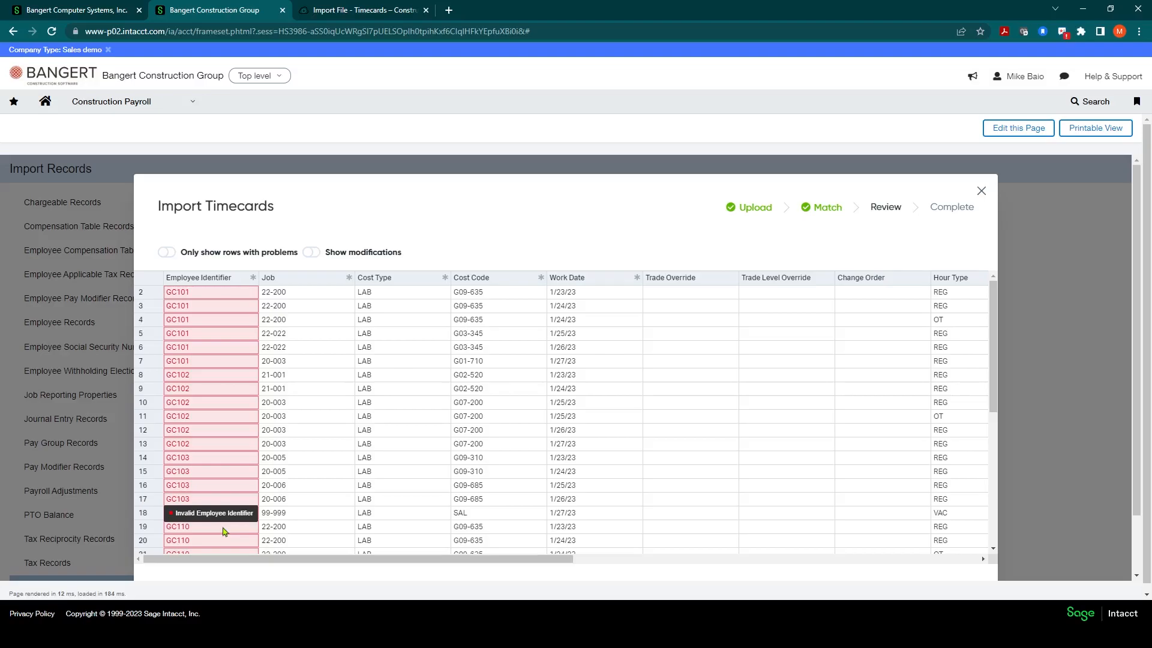
pyautogui.moveTo(196, 298)
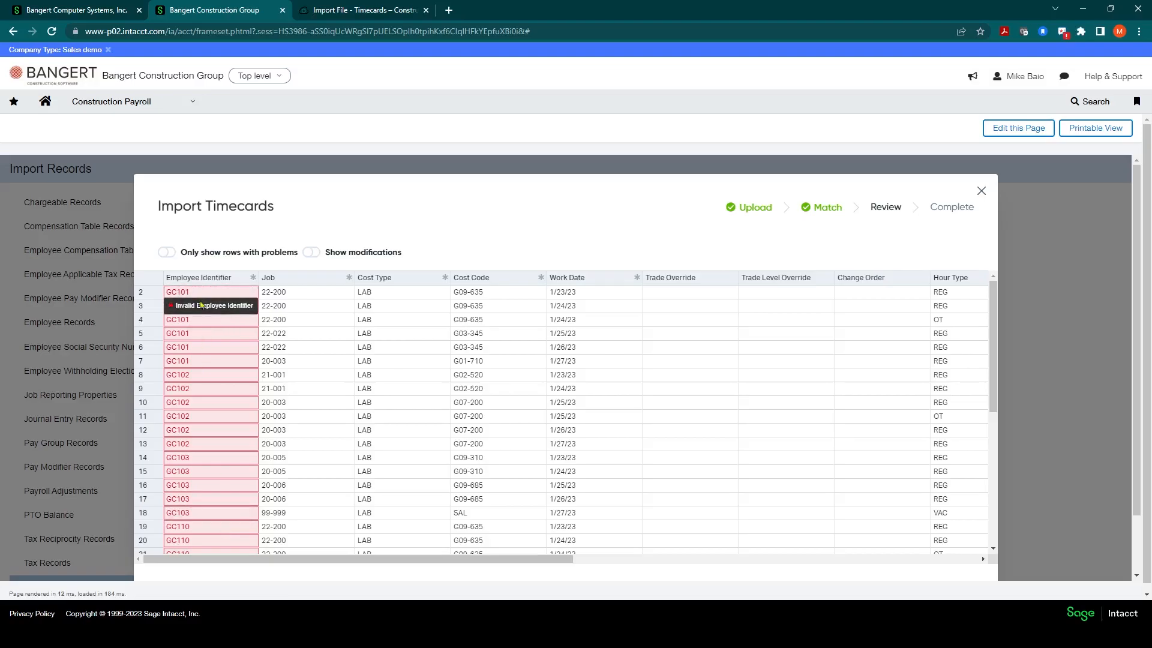
pyautogui.moveTo(865, 235)
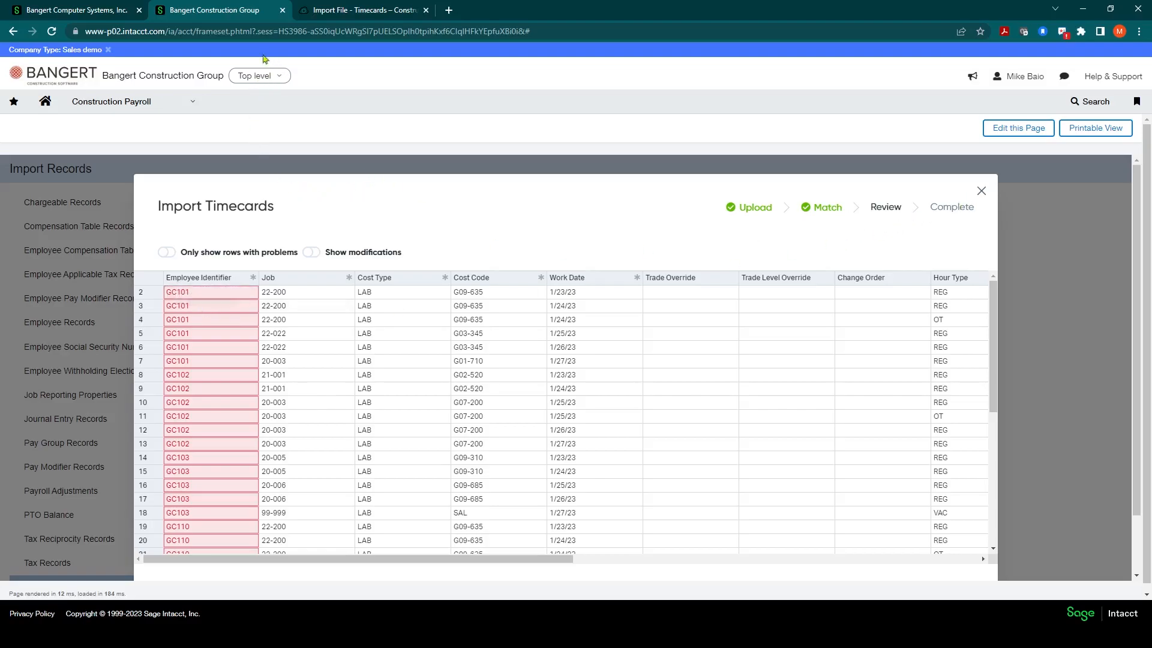
pyautogui.moveTo(244, 92)
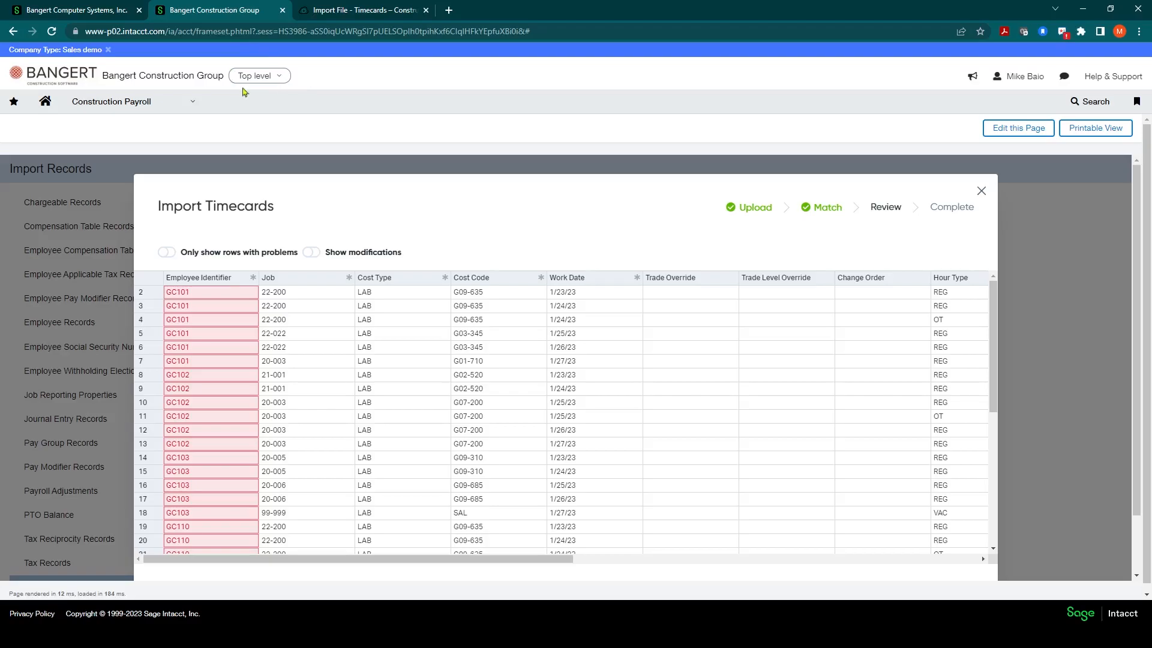
pyautogui.moveTo(252, 81)
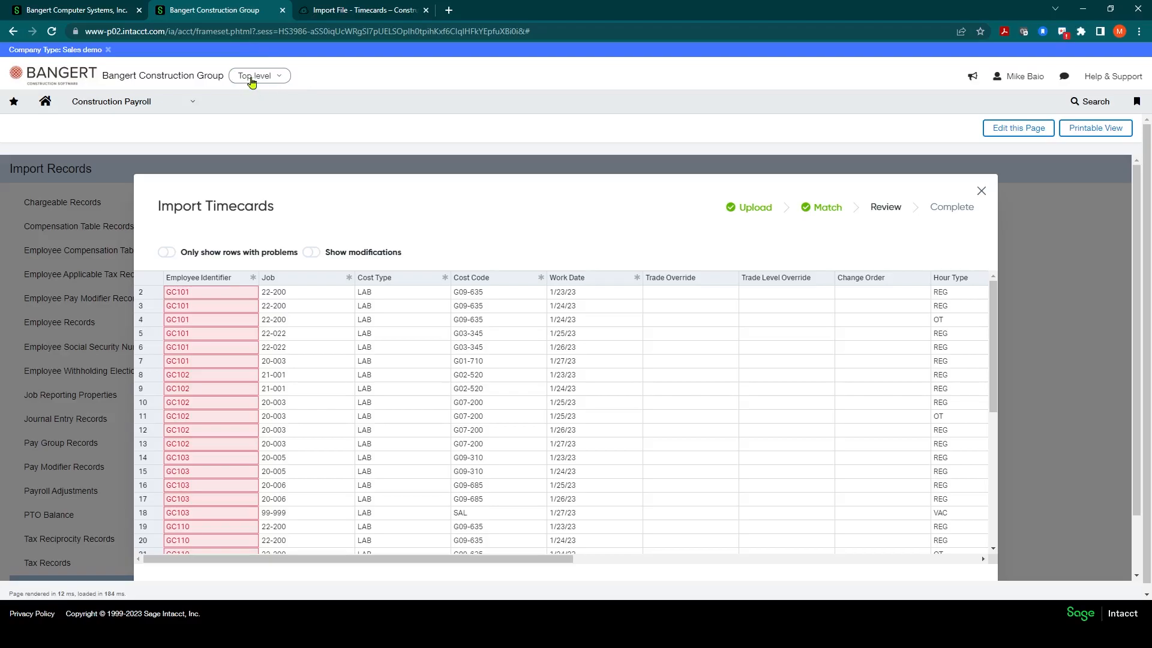
pyautogui.moveTo(268, 81)
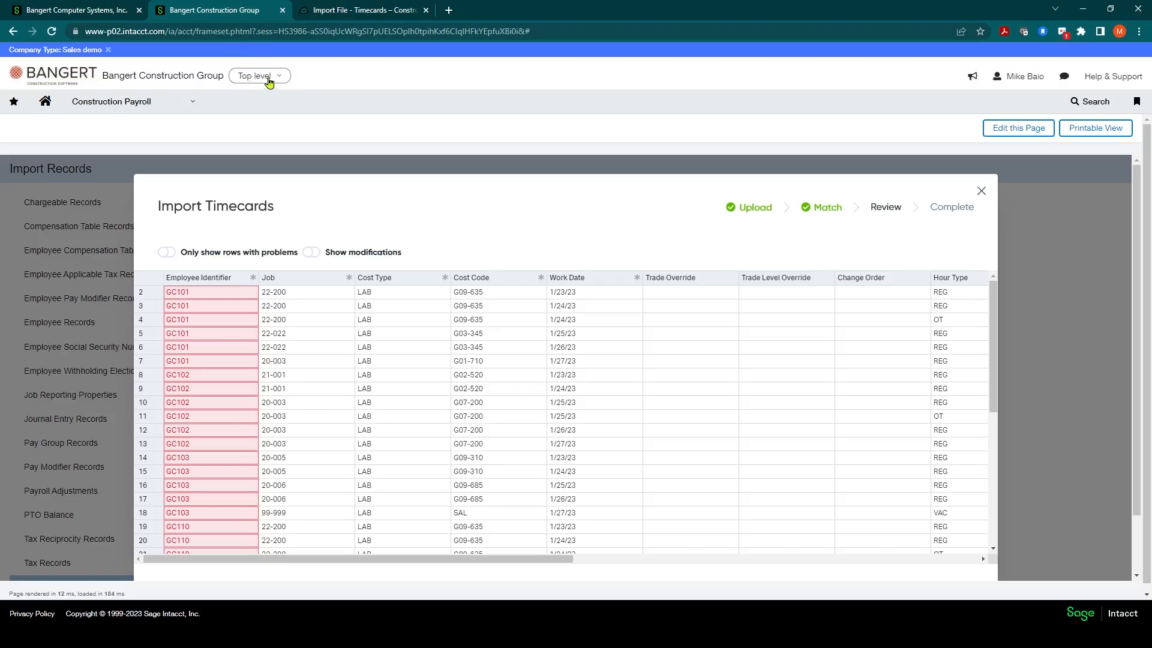
pyautogui.moveTo(189, 327)
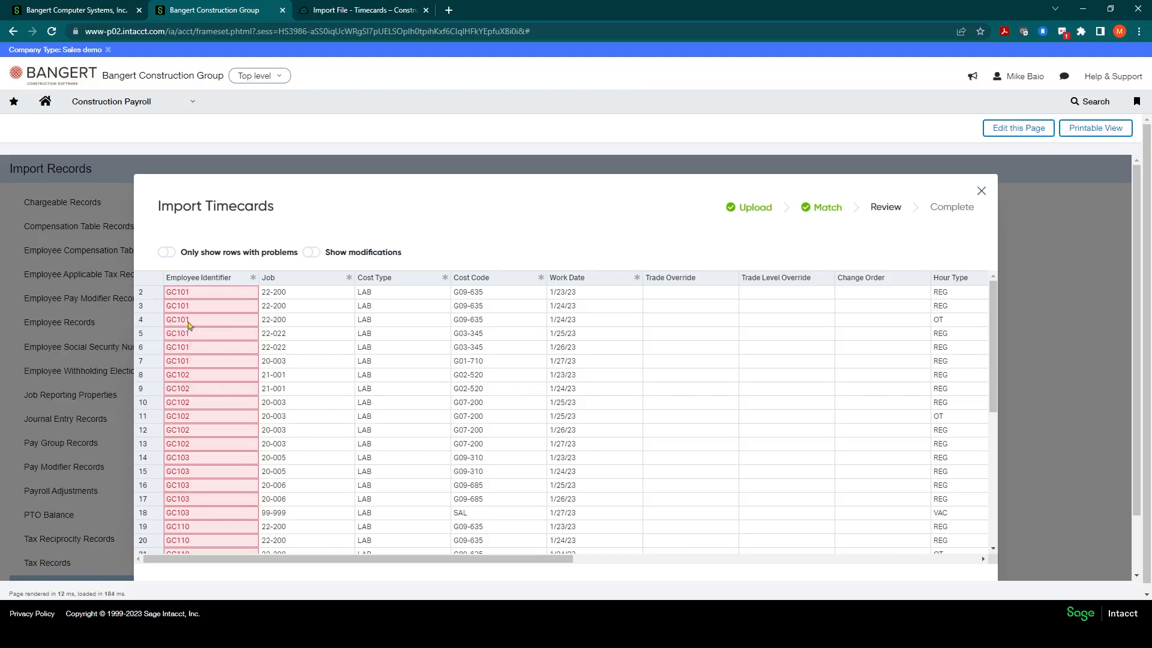
pyautogui.moveTo(263, 81)
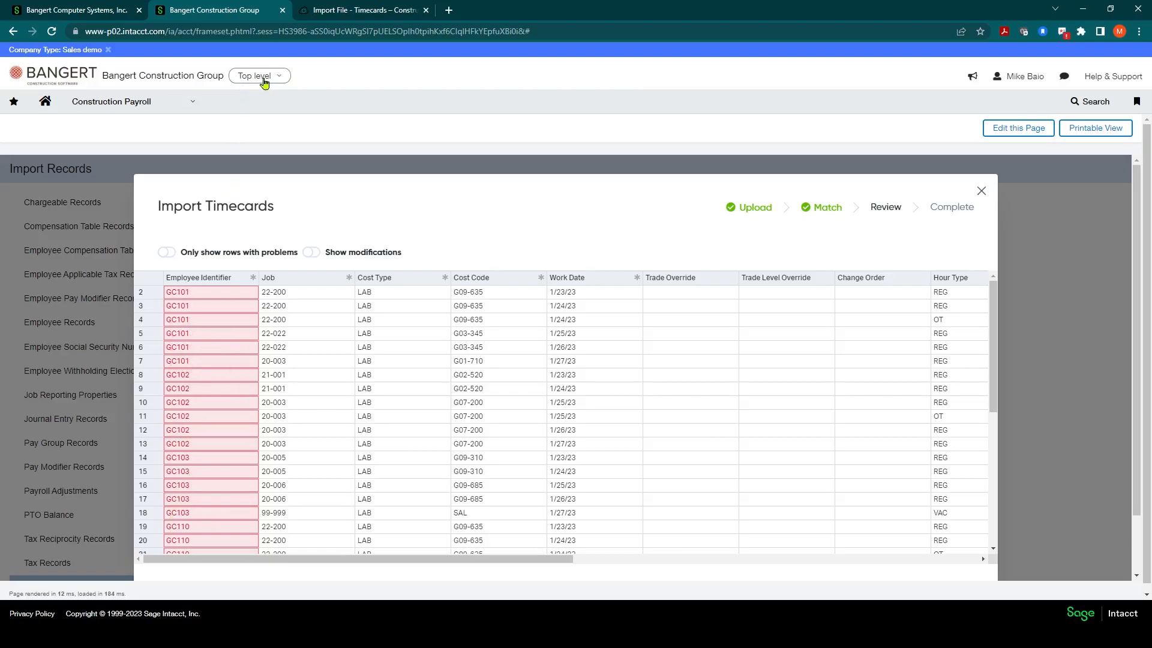
# Close the flagged import and switch the entity to GC--Timberline General Construction.
pyautogui.click(981, 191)
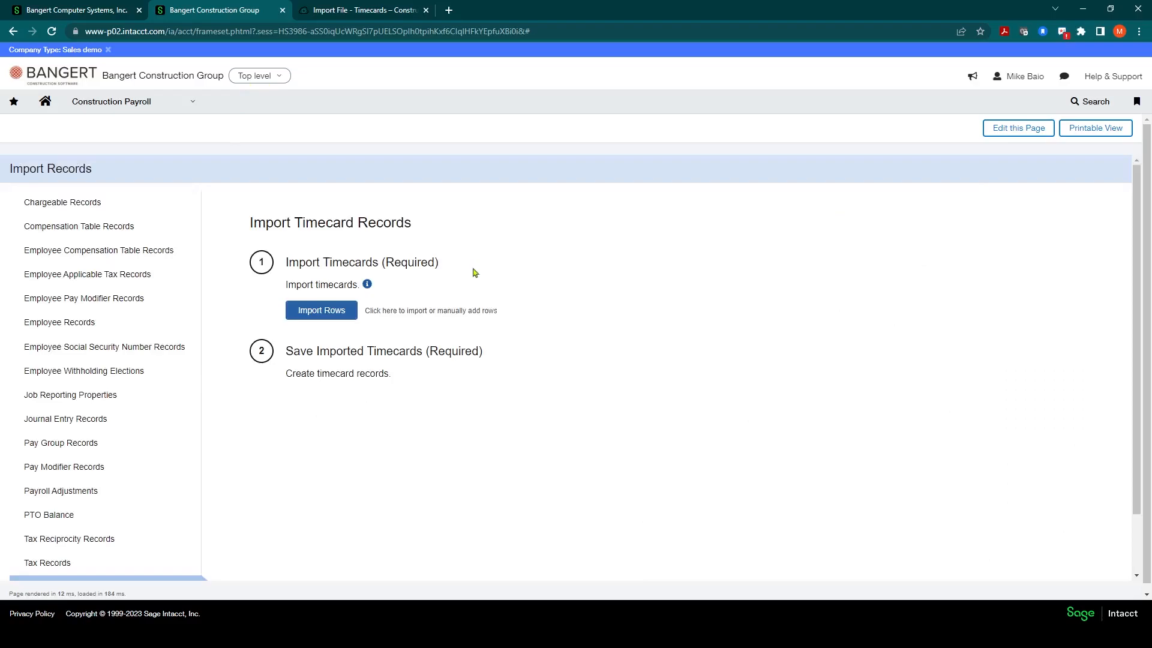
pyautogui.click(258, 75)
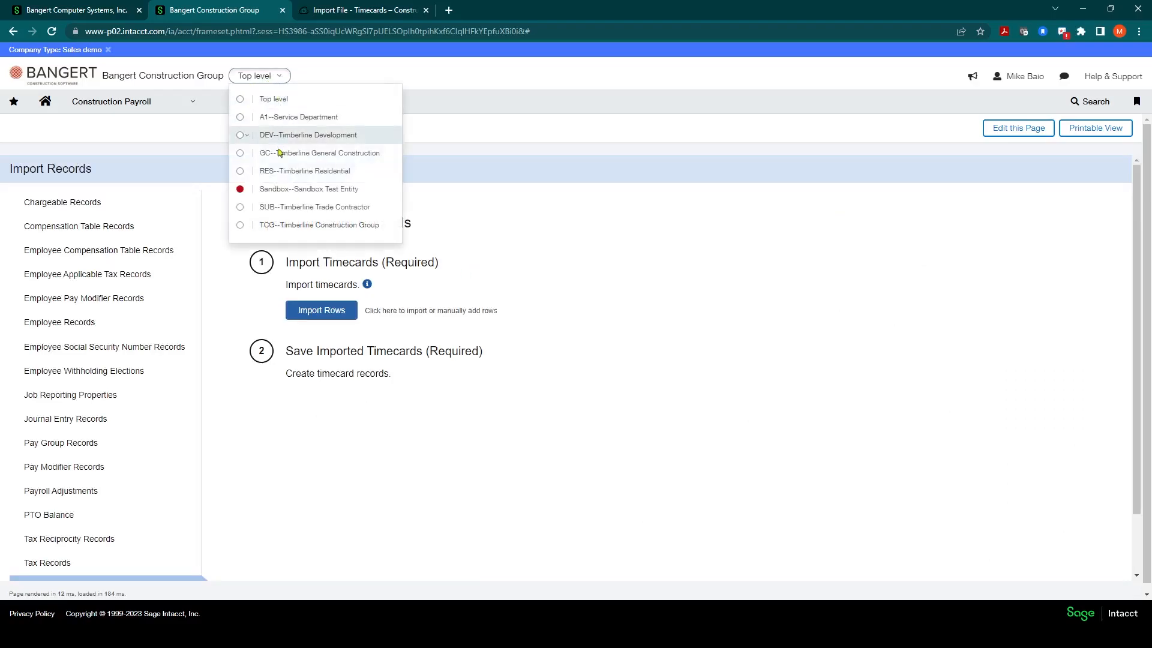
pyautogui.moveTo(278, 154)
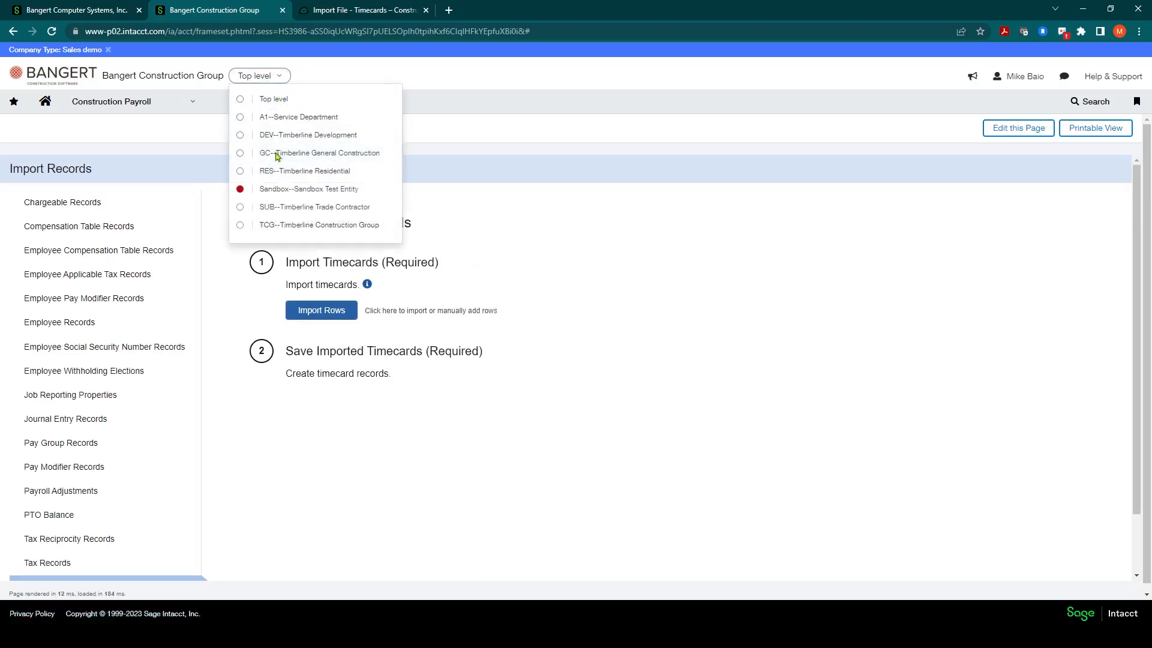
pyautogui.click(319, 153)
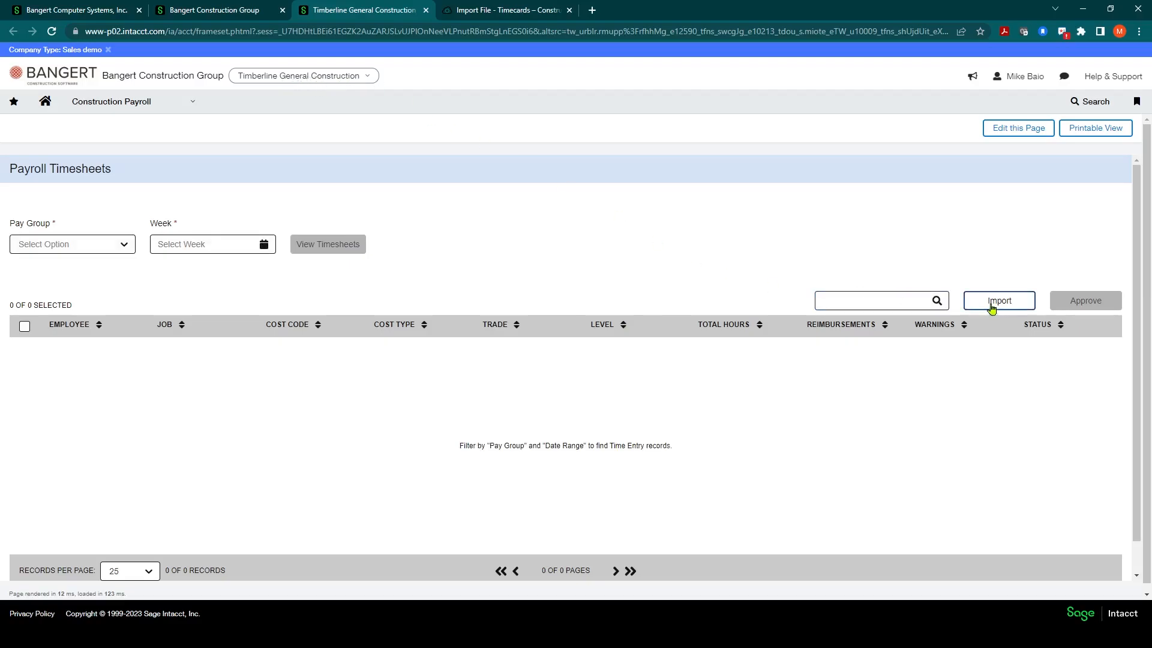
# Start a new timecard import from Payroll Timesheets using Import Rows.
pyautogui.click(998, 301)
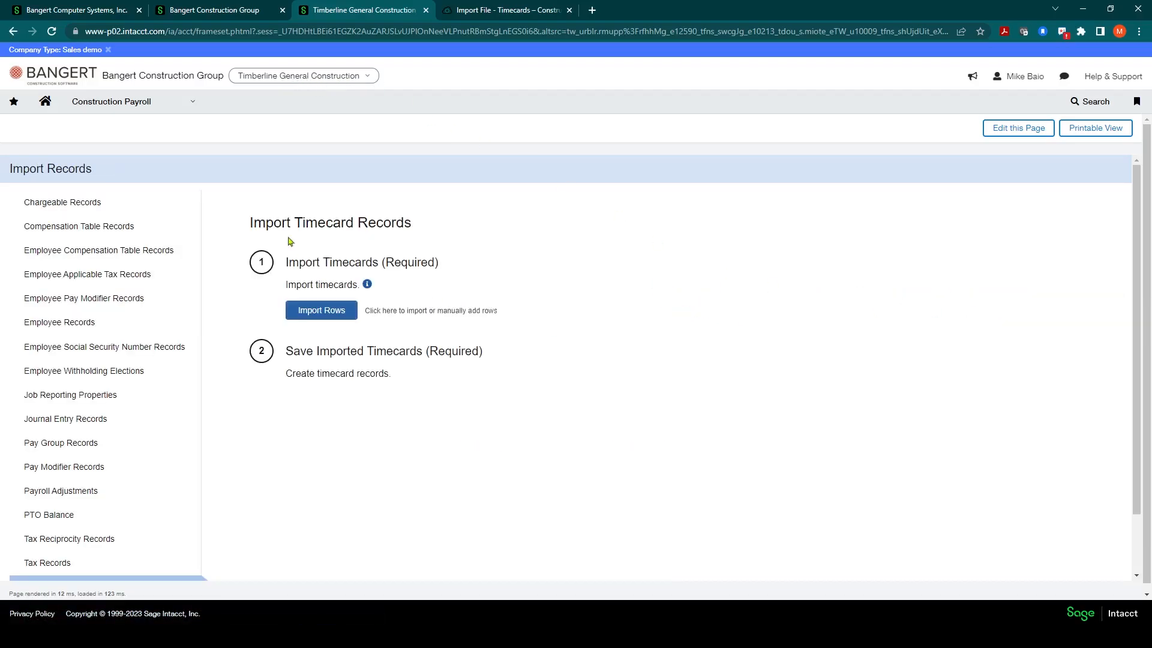
pyautogui.click(320, 310)
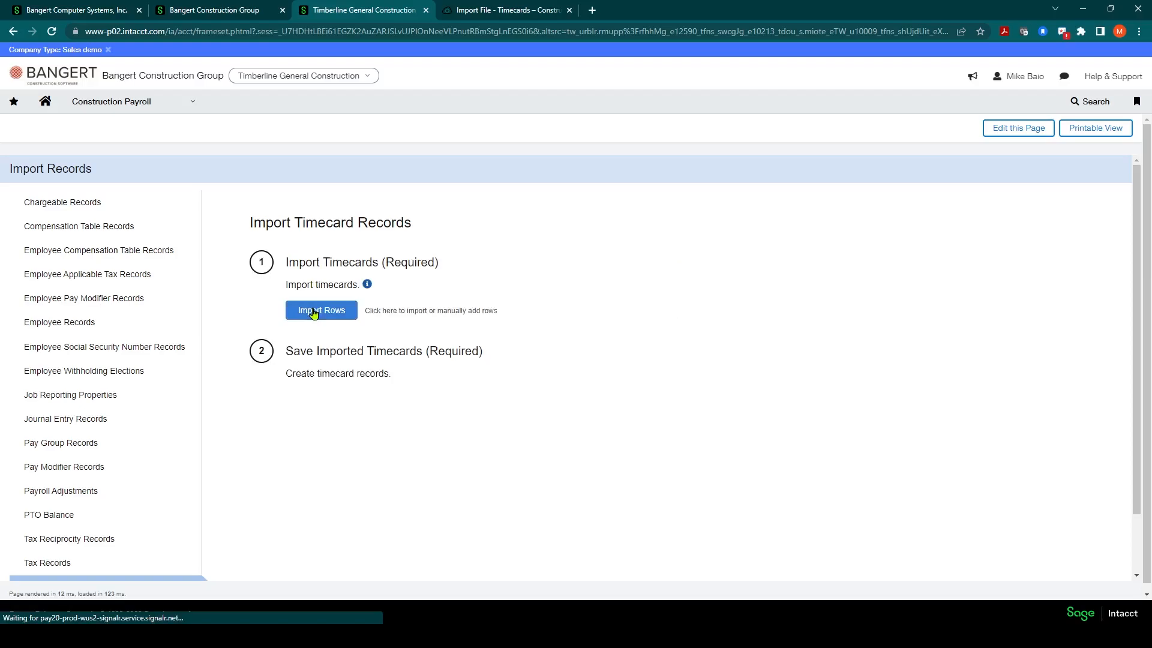
pyautogui.click(321, 310)
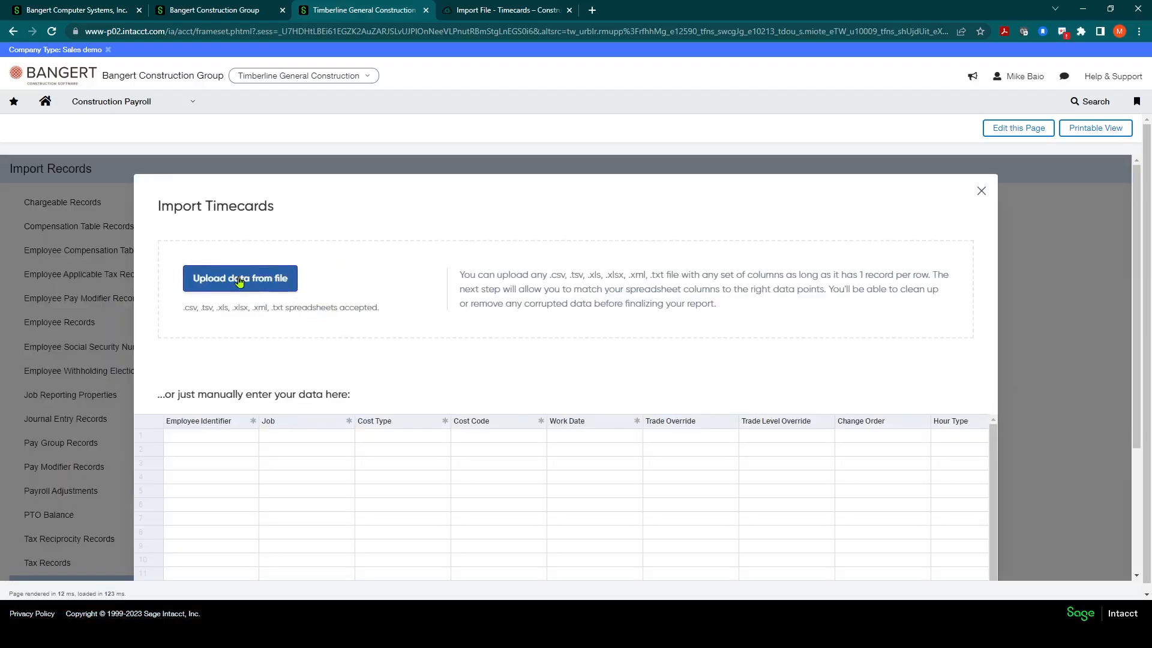
# Upload 'import time week ending 1-28-23.xlsx', confirm the column mappings, and proceed to review.
pyautogui.click(239, 278)
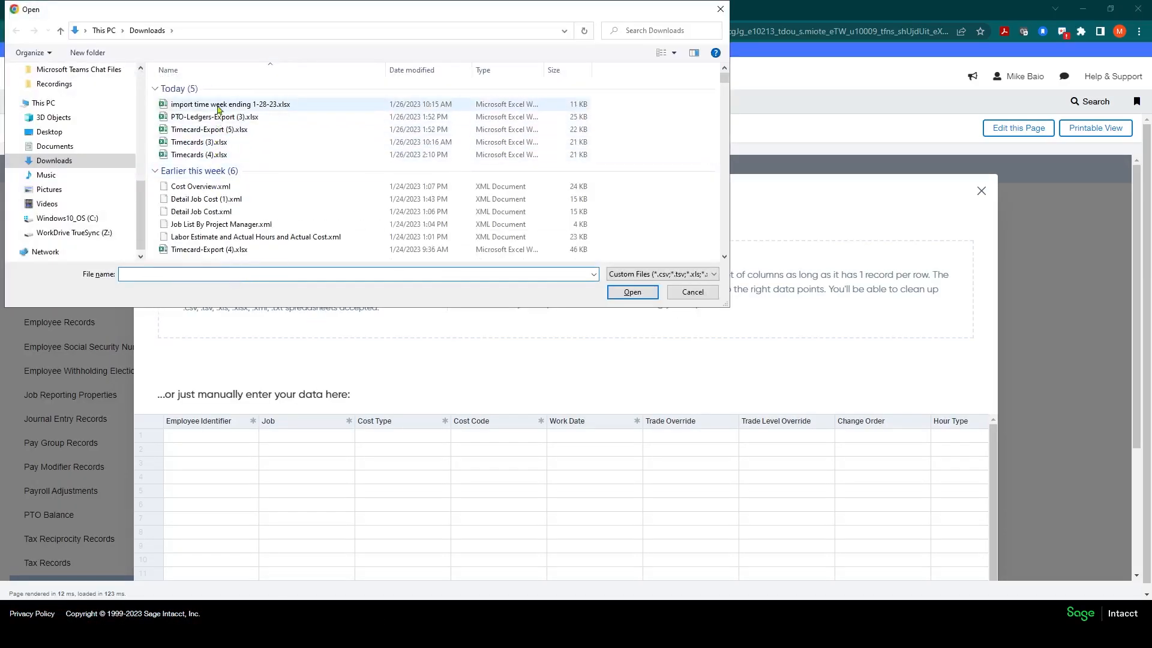
pyautogui.click(630, 291)
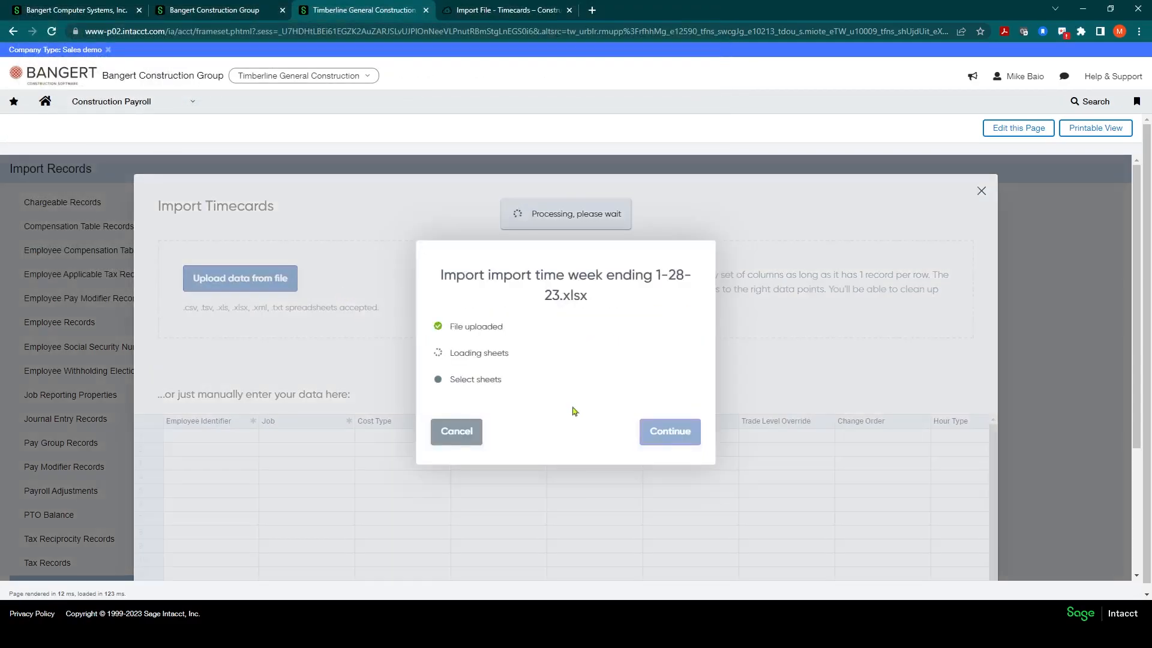
pyautogui.click(668, 432)
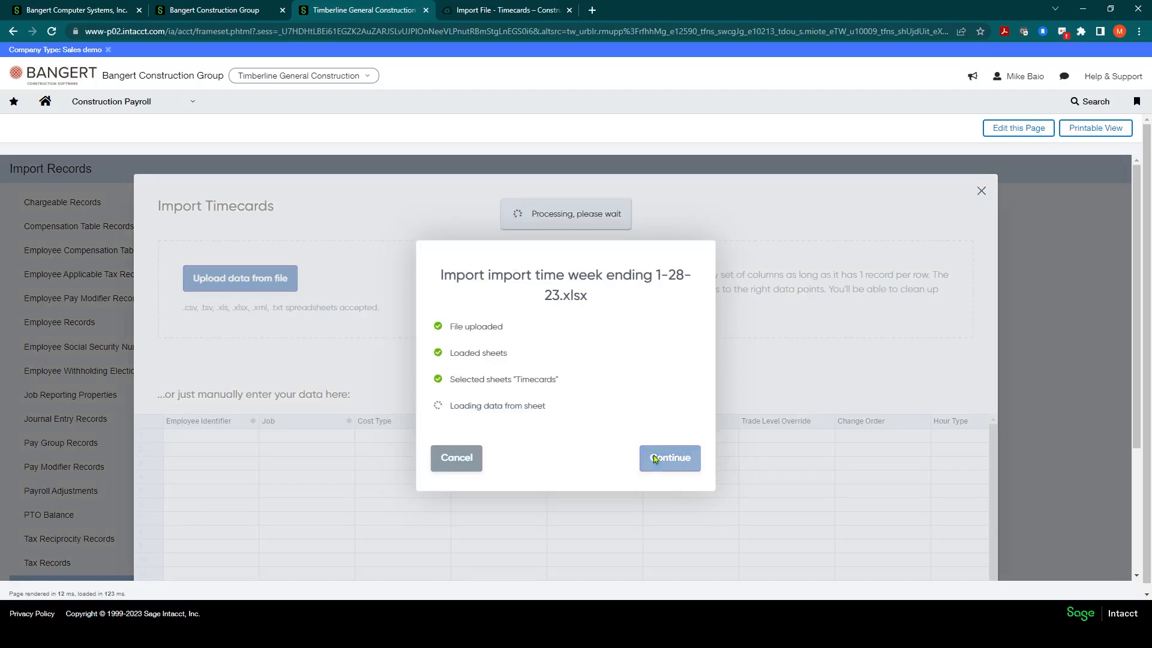
pyautogui.click(668, 458)
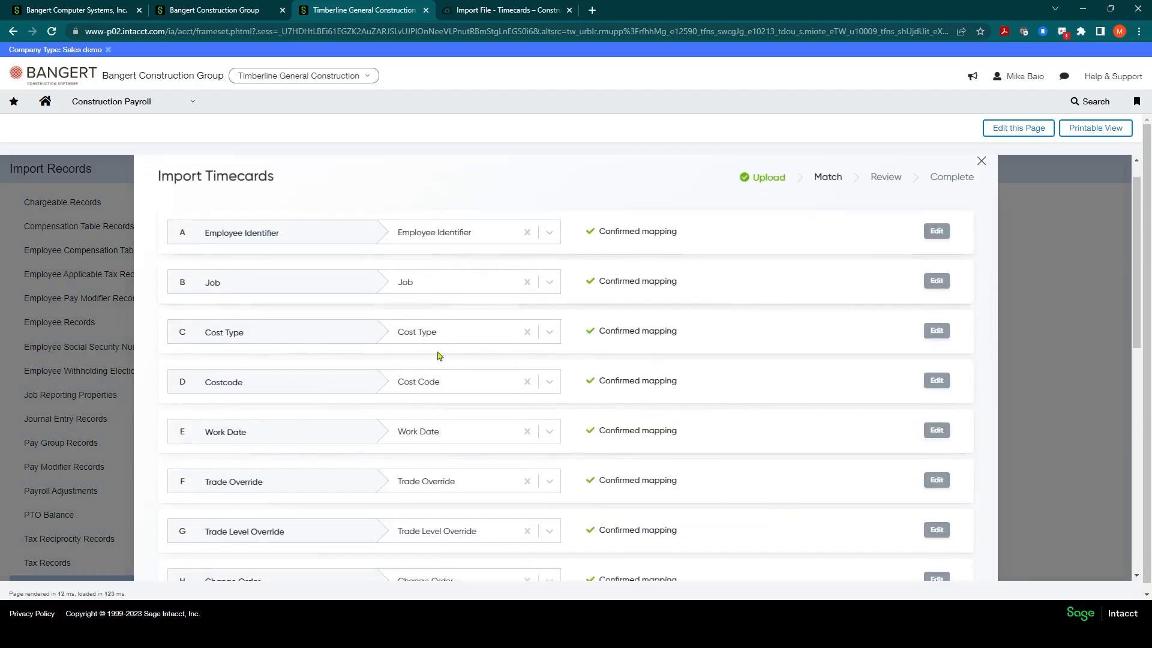
pyautogui.scroll(-3)
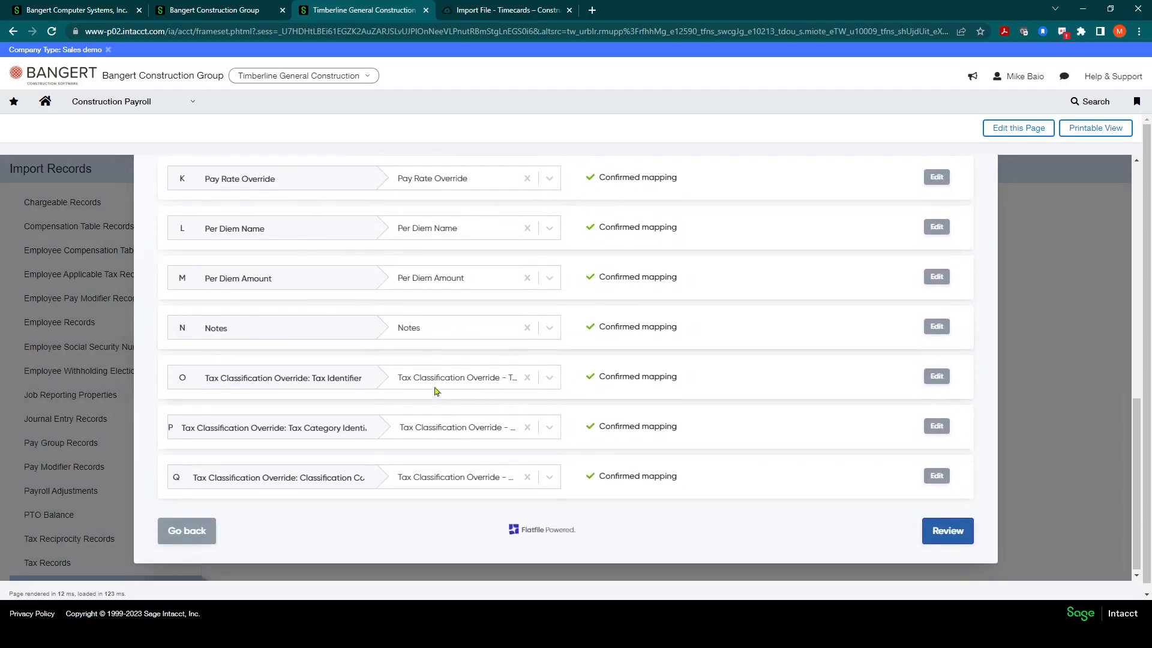
pyautogui.click(946, 531)
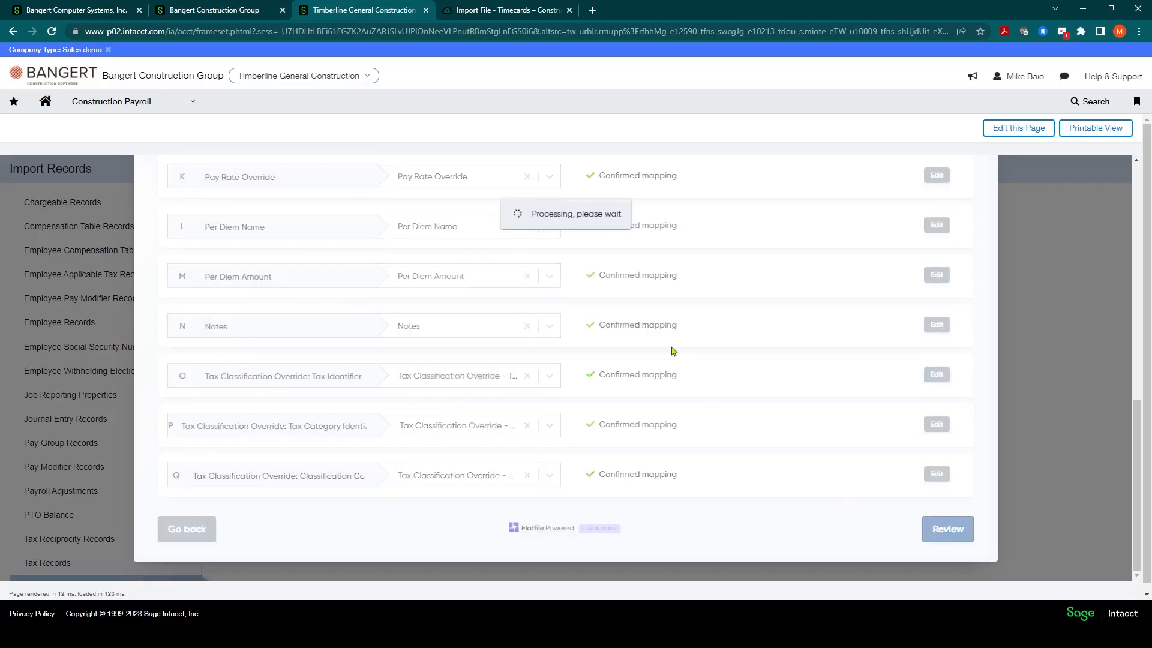
# Filter the review to problem rows only, confirm none exist, then show all rows again.
pyautogui.click(946, 528)
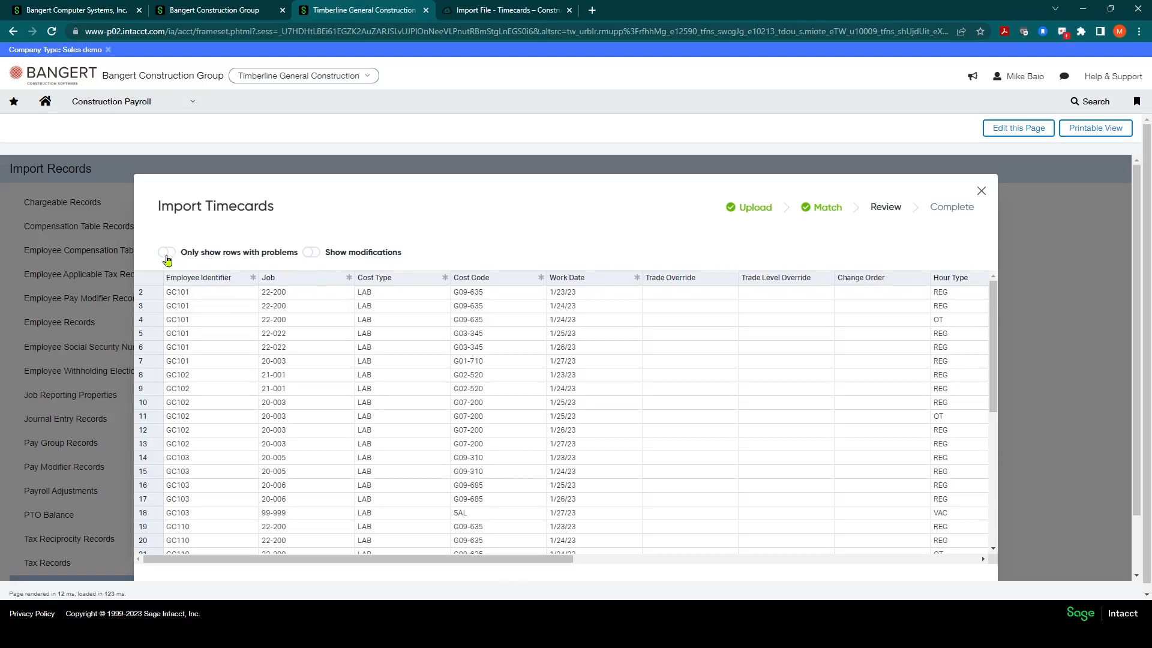
pyautogui.moveTo(177, 257)
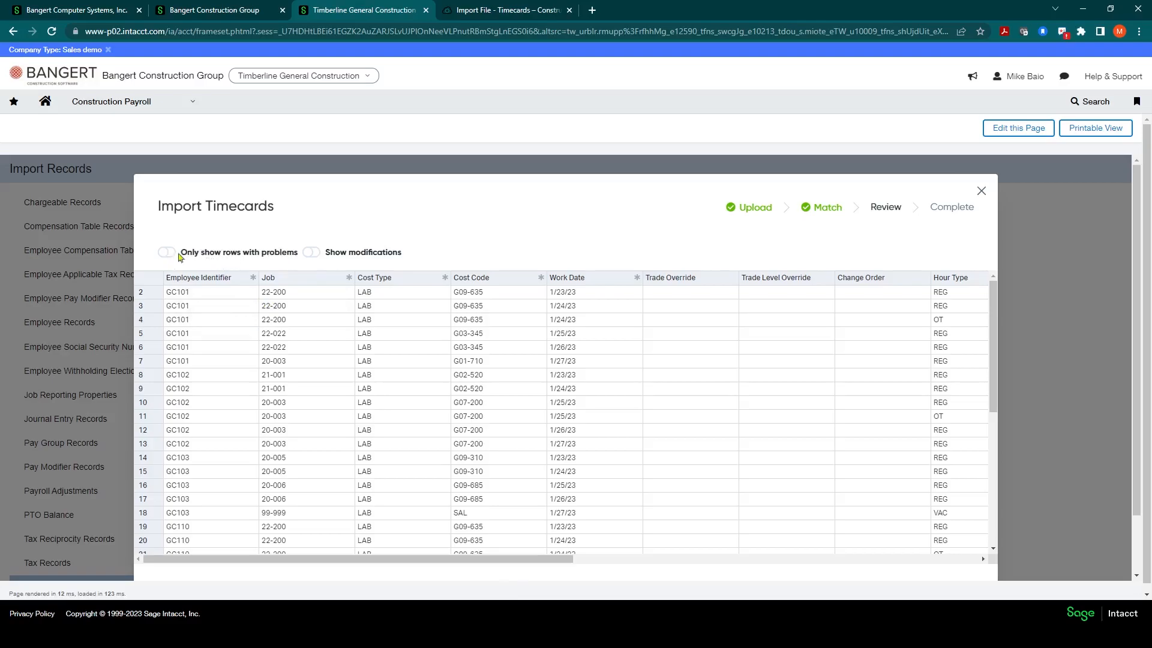
pyautogui.scroll(-3)
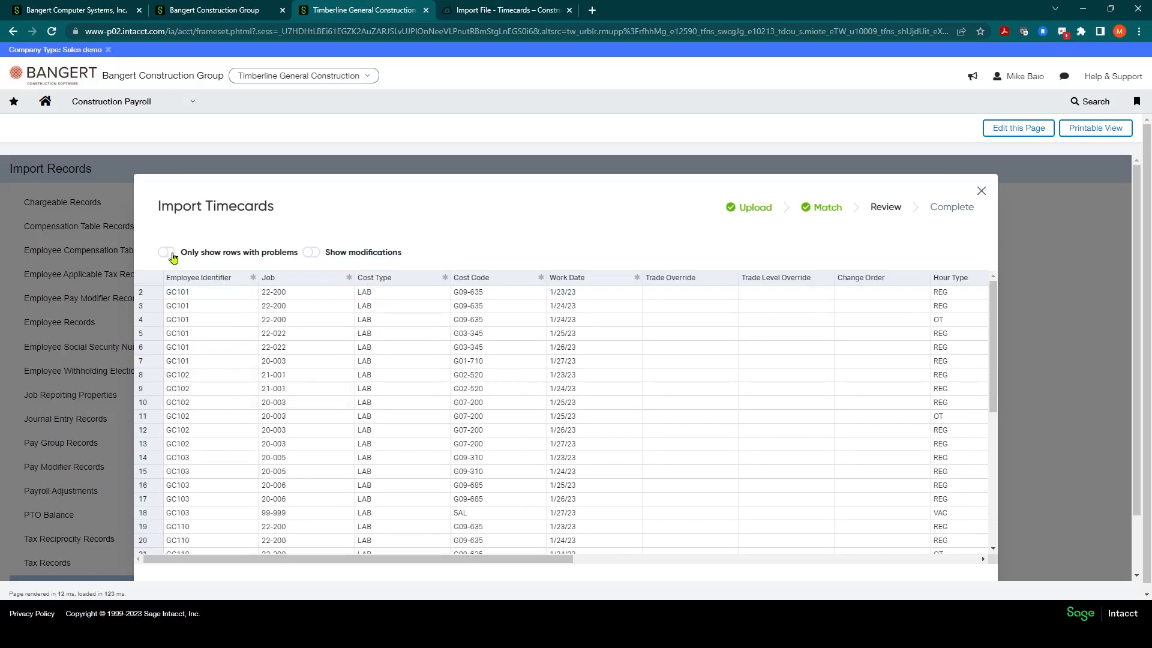
pyautogui.click(173, 252)
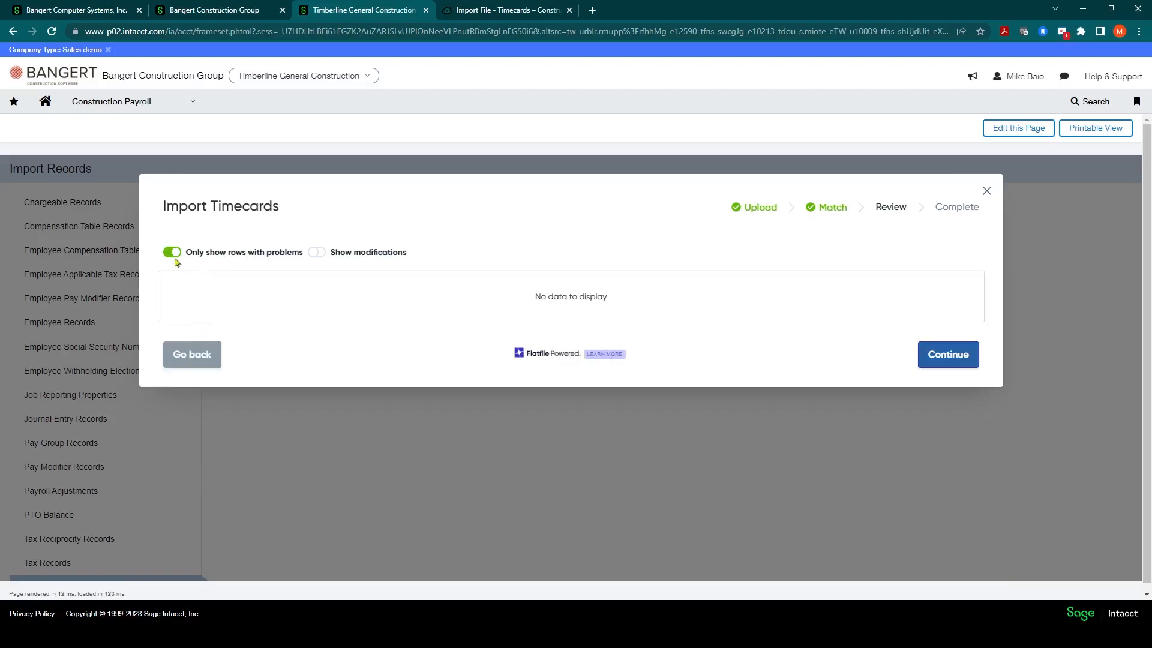
pyautogui.click(172, 252)
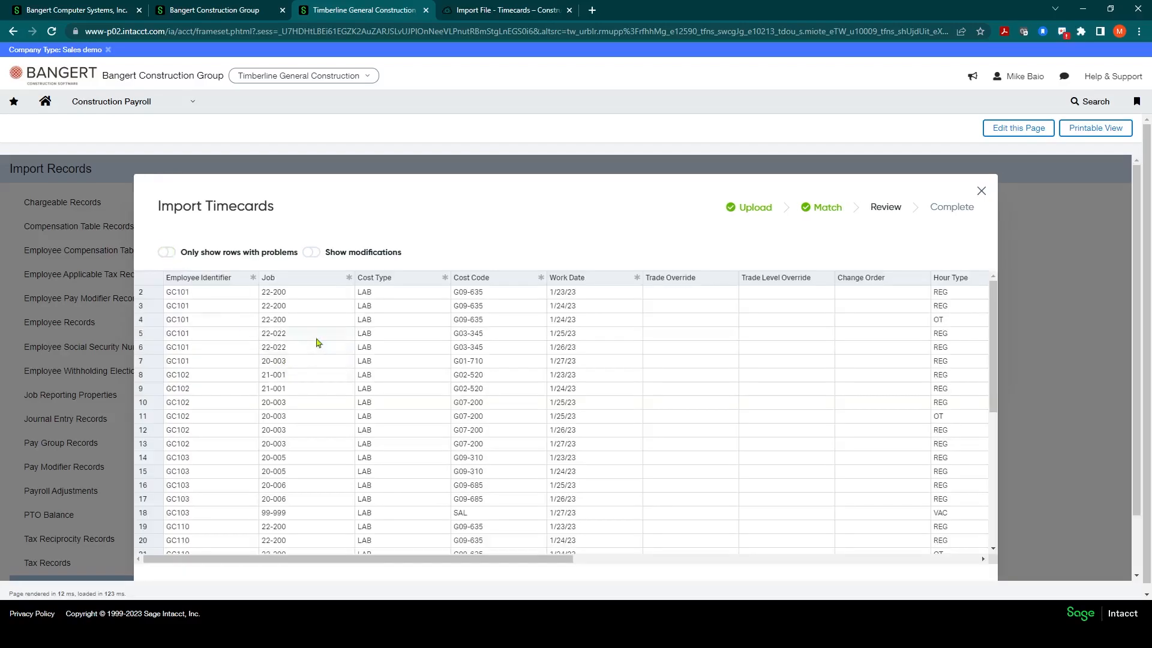
pyautogui.click(210, 305)
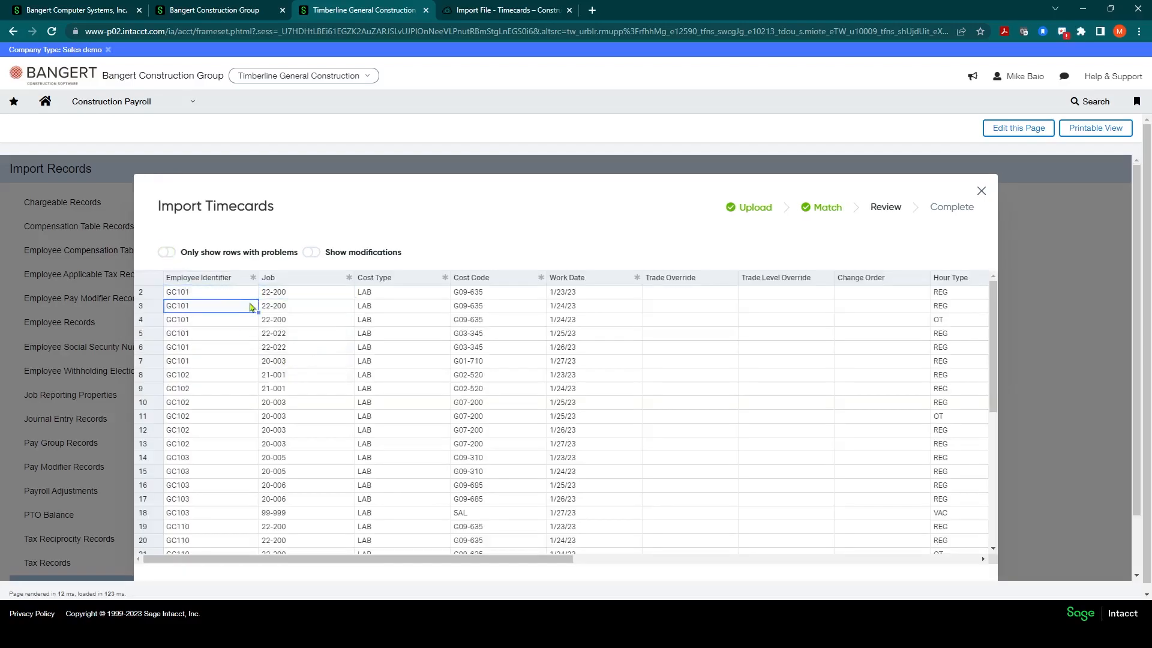
pyautogui.click(306, 305)
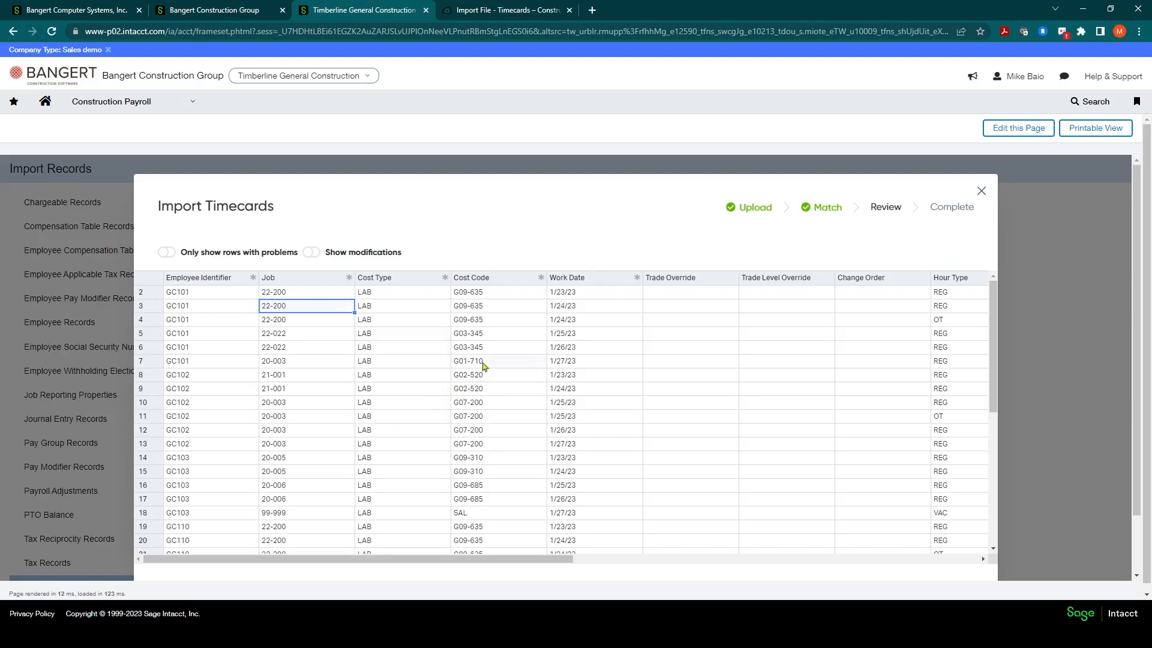
pyautogui.click(306, 402)
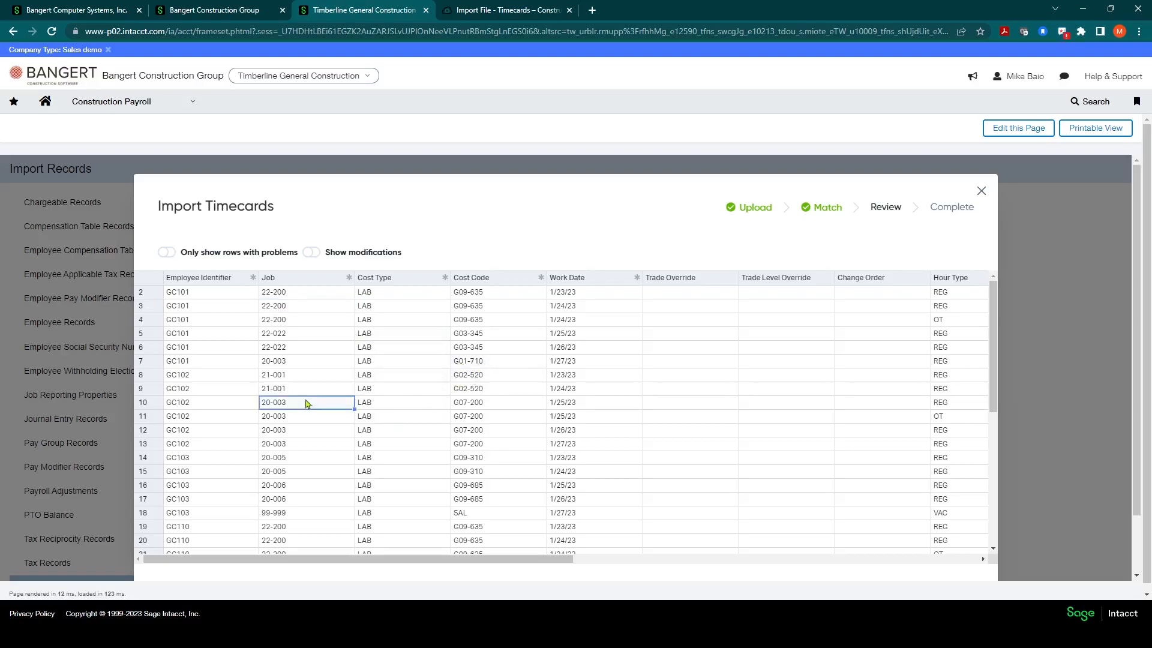
pyautogui.click(298, 402)
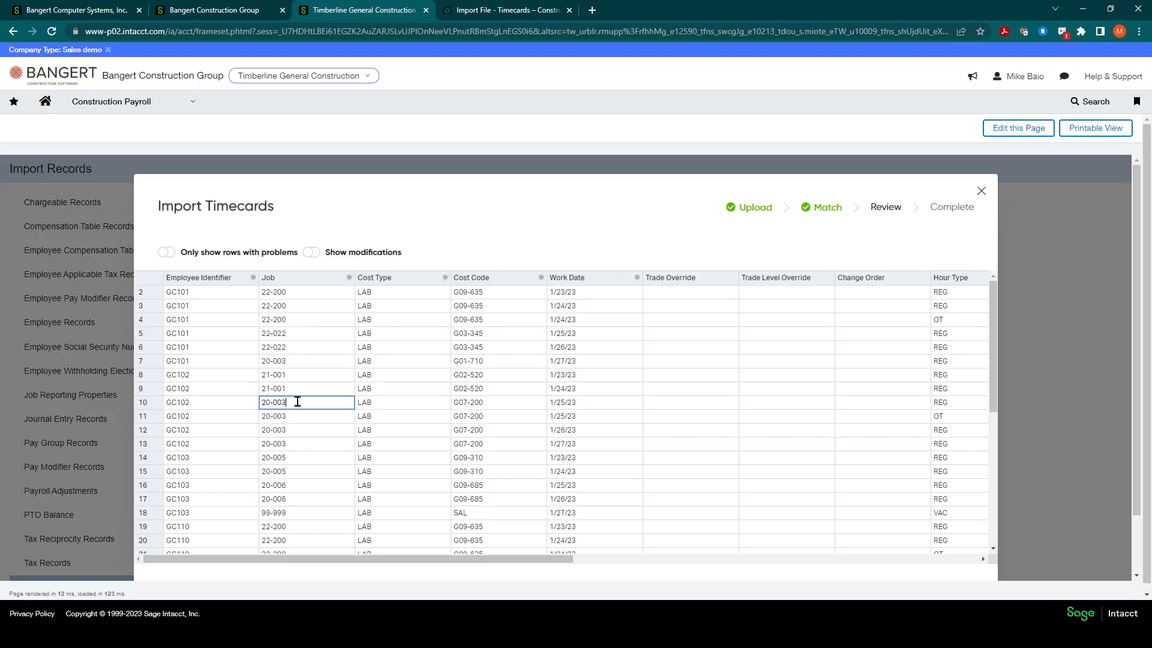
pyautogui.write('20-006')
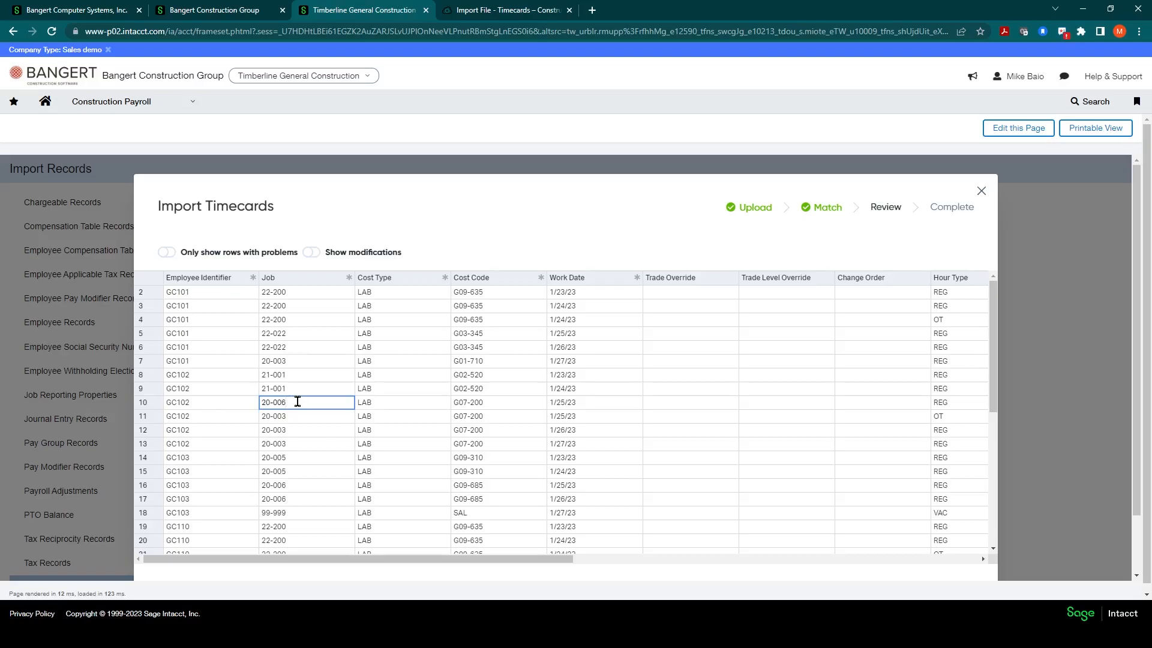
pyautogui.press('Backspace')
pyautogui.write('3')
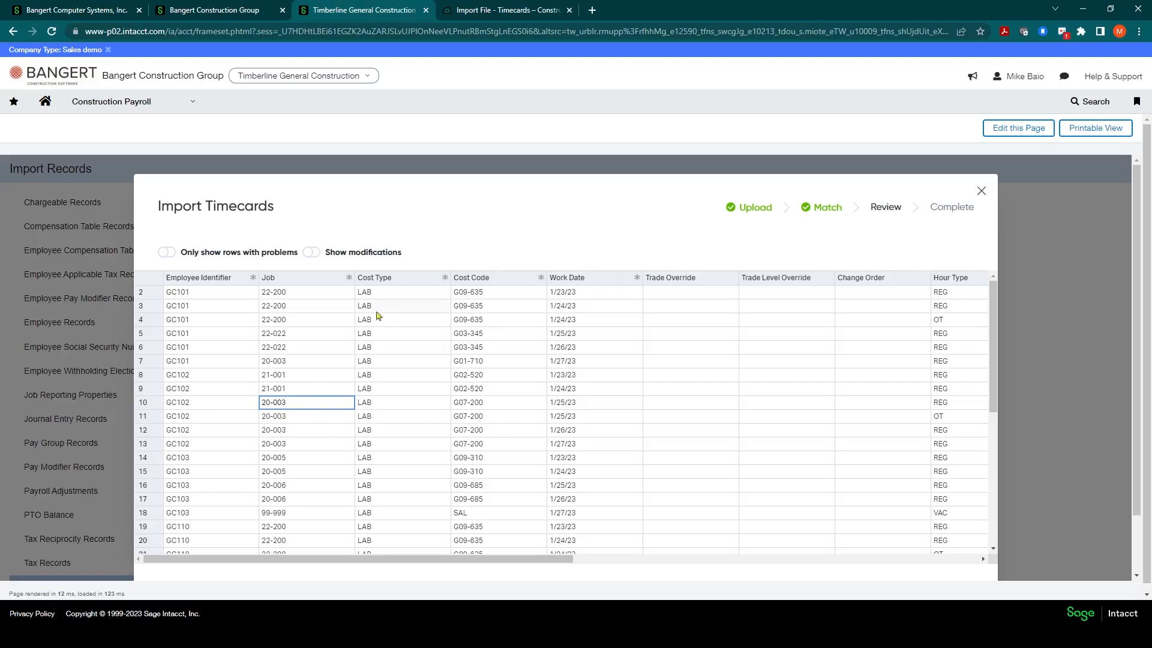
pyautogui.click(305, 333)
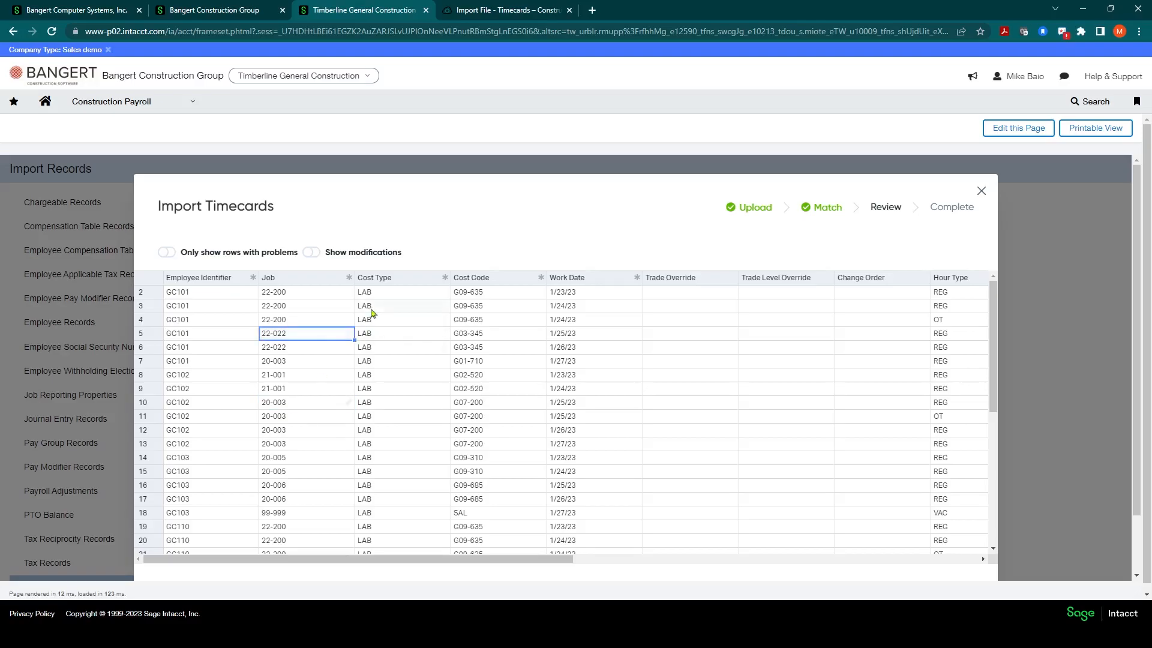
pyautogui.scroll(-3)
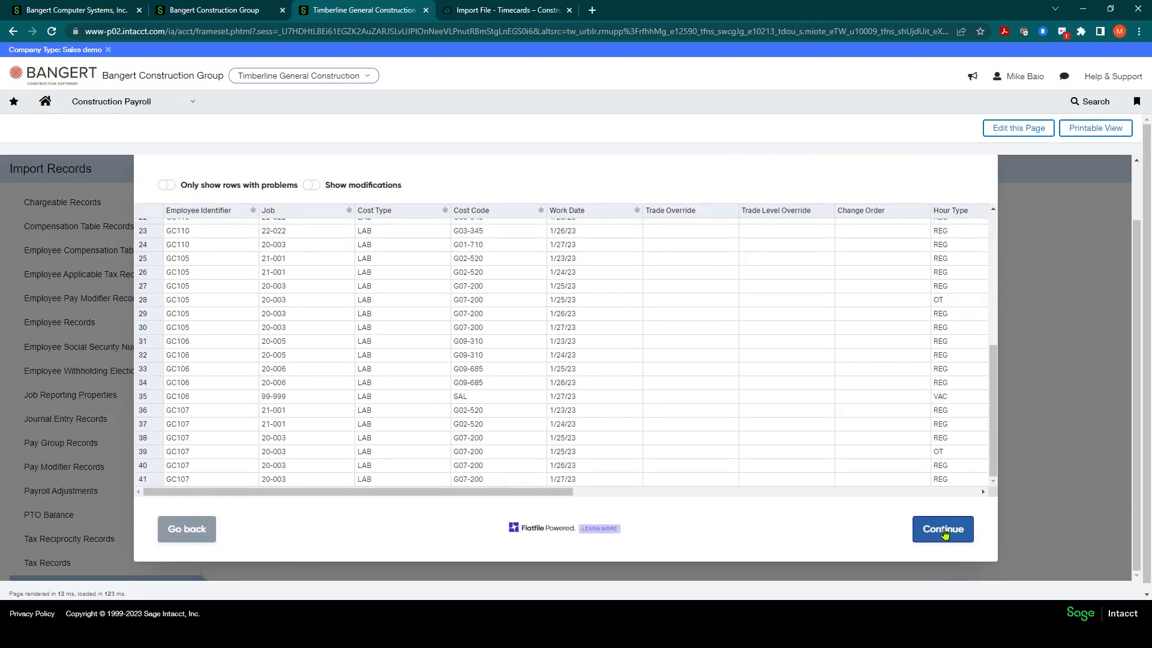
# Submit the reviewed timecard rows and confirm, adding 40 rows.
pyautogui.click(943, 529)
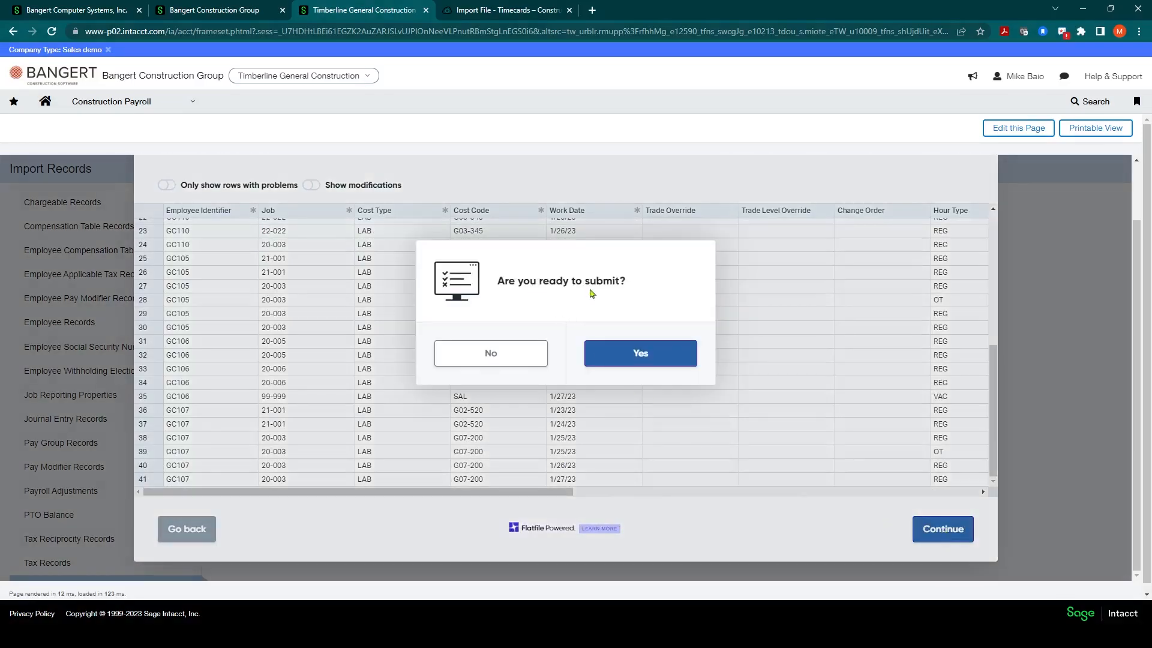
pyautogui.moveTo(639, 353)
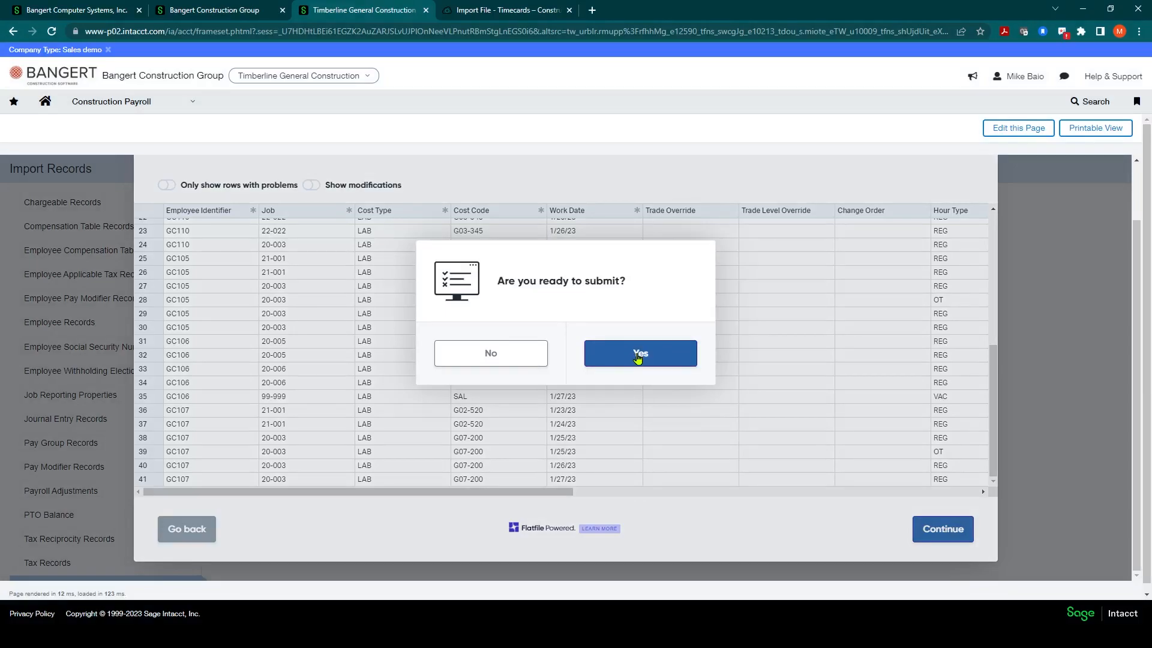
pyautogui.click(639, 353)
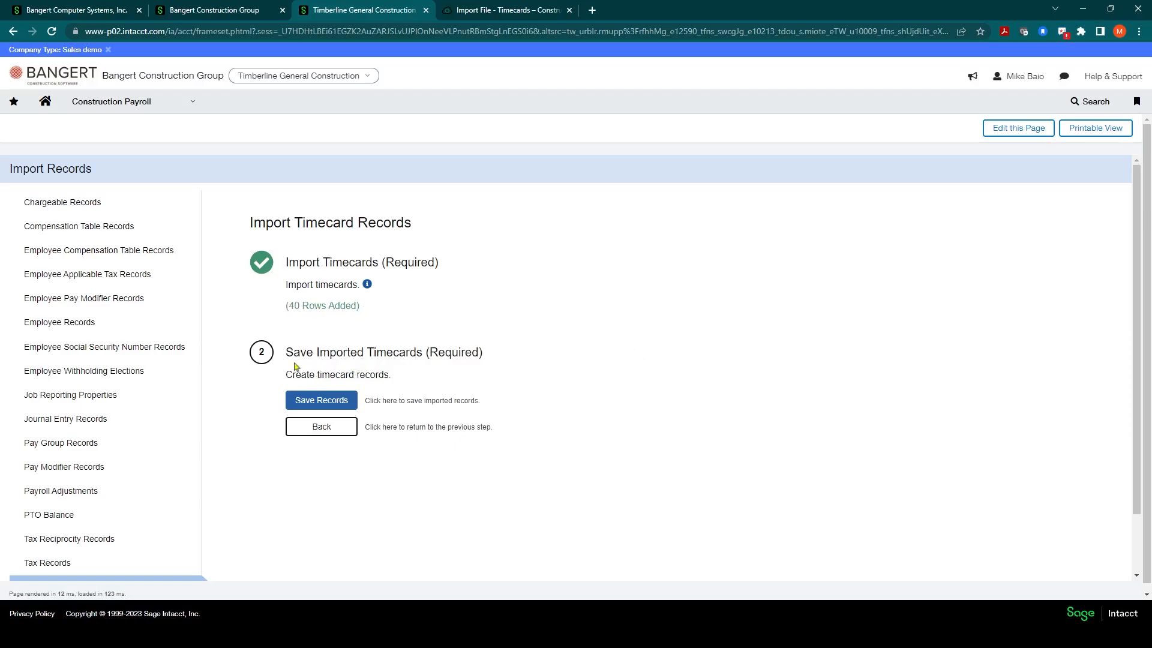
pyautogui.moveTo(328, 387)
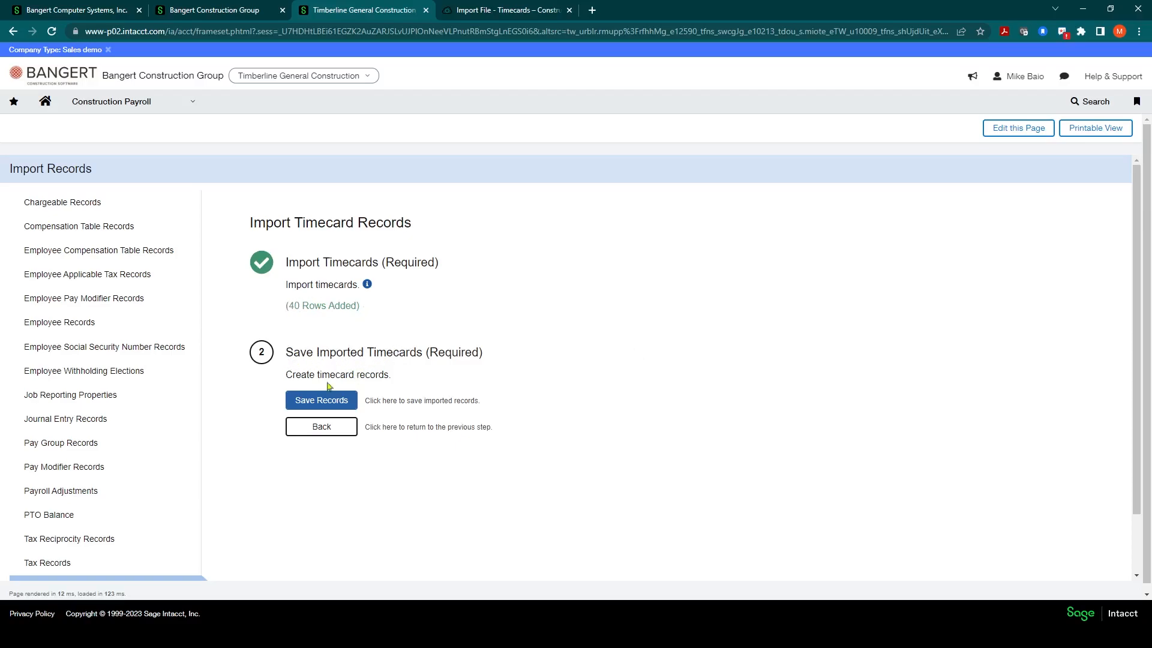
pyautogui.moveTo(321, 400)
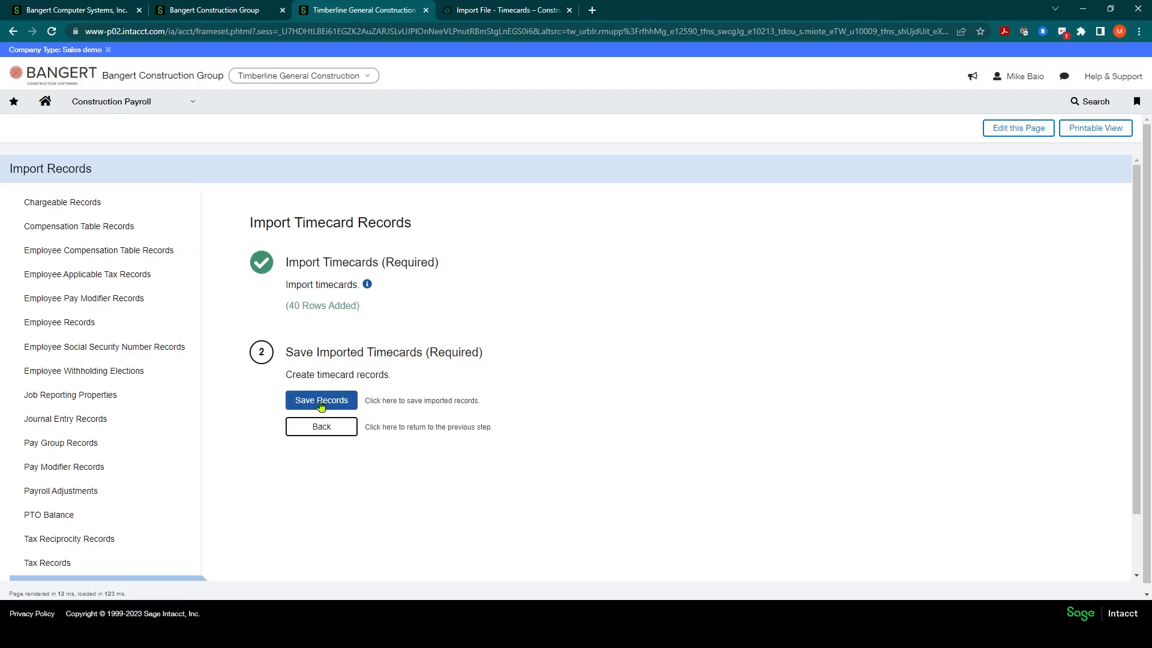
# Save the 40 imported timecard records and dismiss the success message.
pyautogui.click(321, 403)
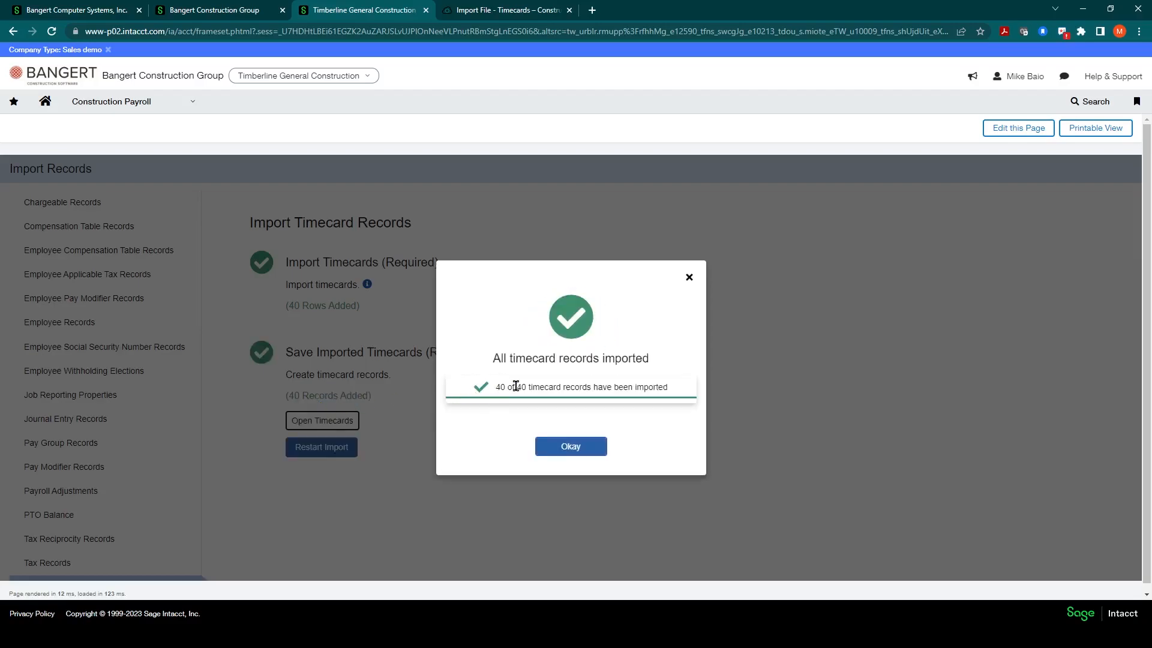
pyautogui.click(570, 446)
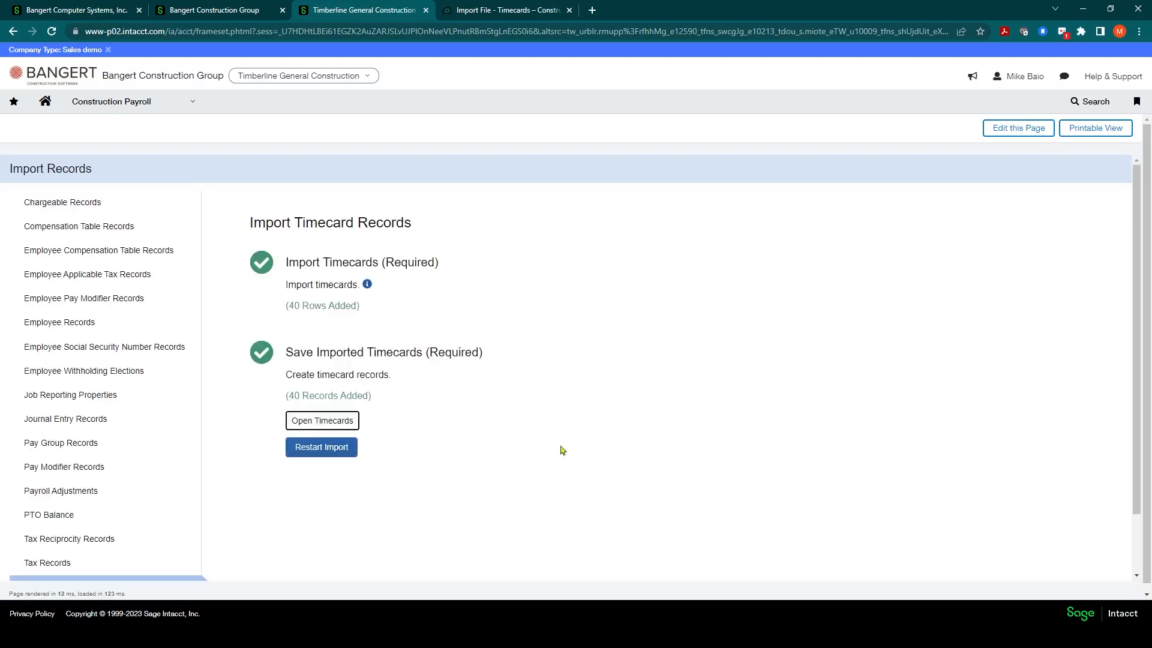
pyautogui.moveTo(321, 421)
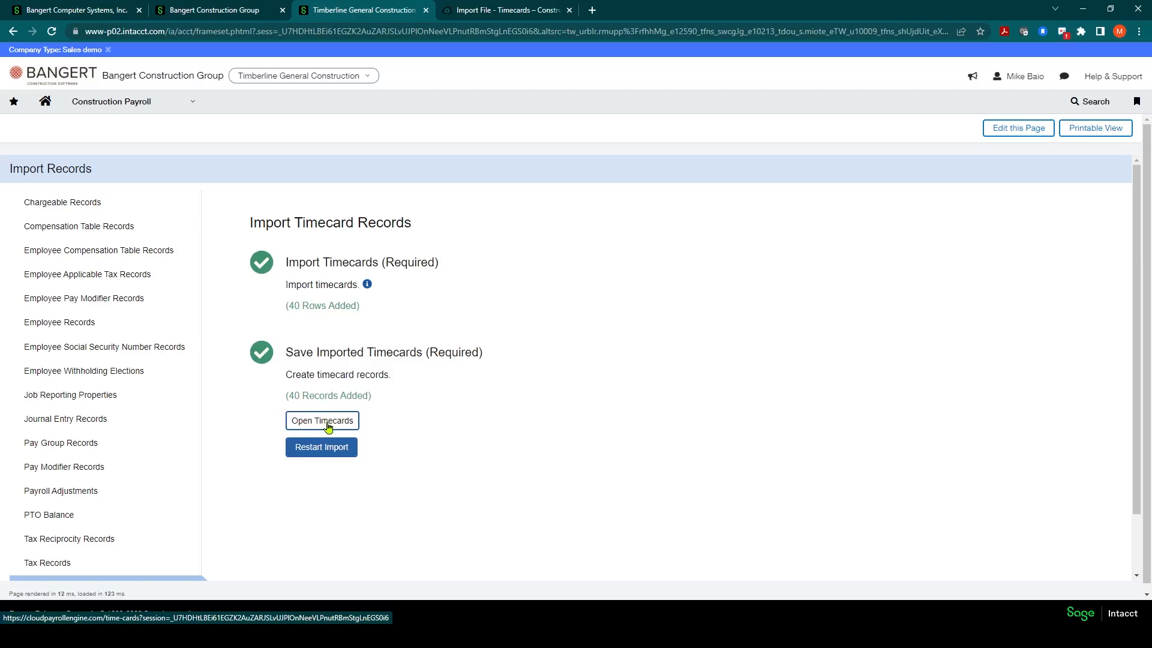
# Open timesheets for the Weekly - Hourly pay group, week 01/22/2023 - 01/28/2023.
pyautogui.click(322, 420)
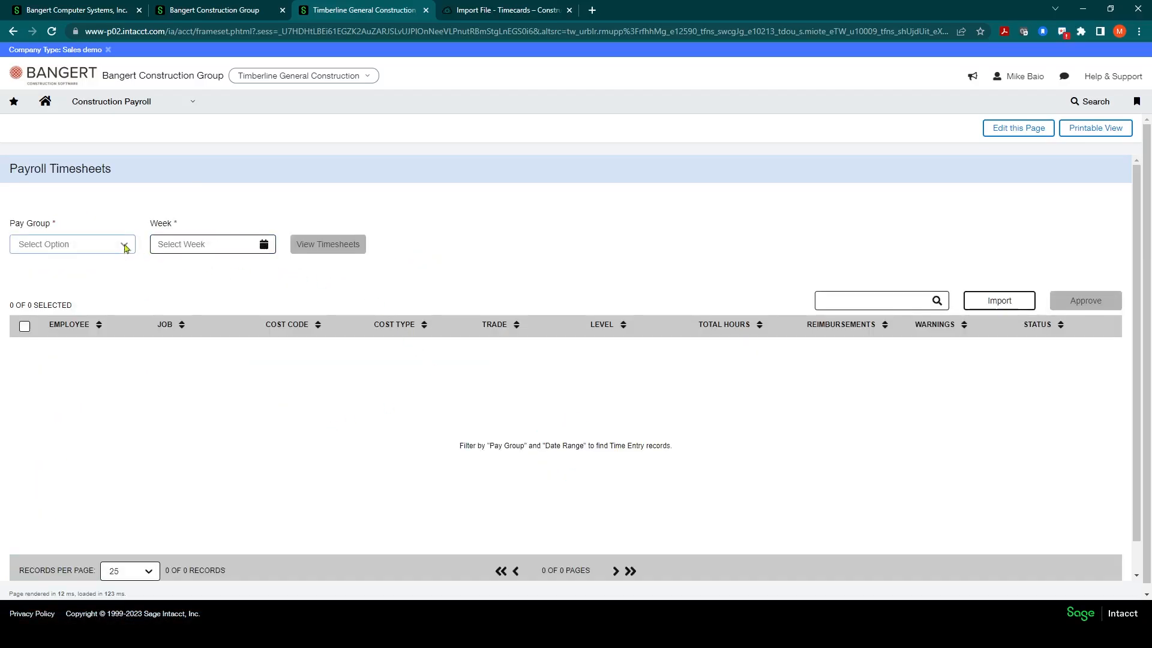
pyautogui.click(71, 245)
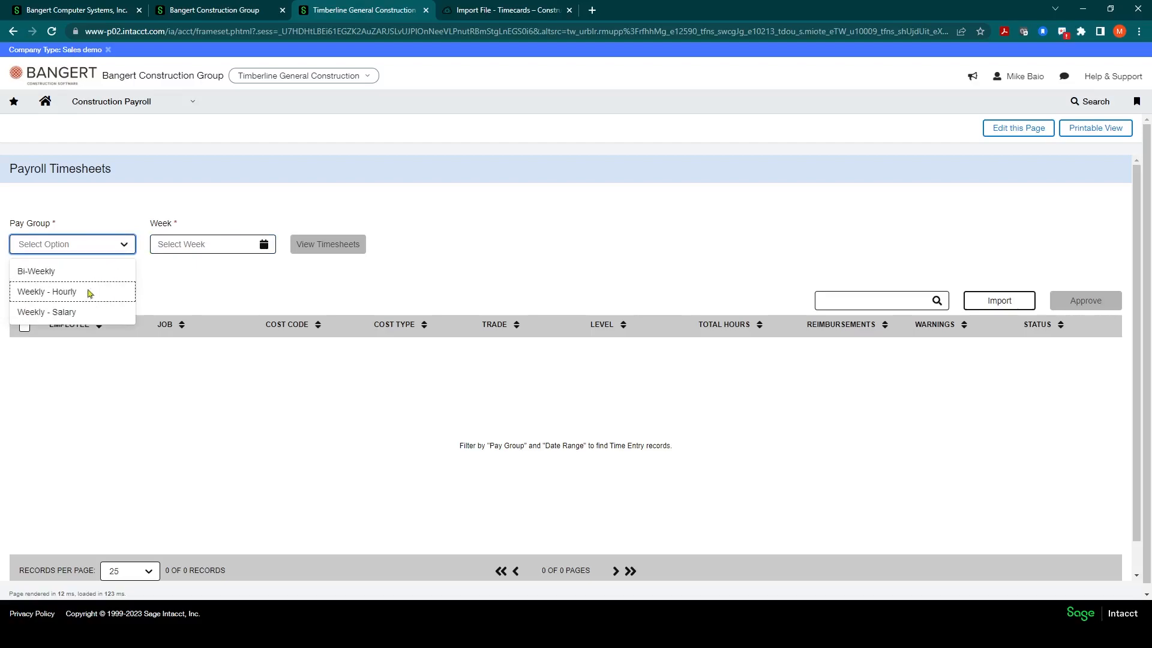
pyautogui.click(46, 291)
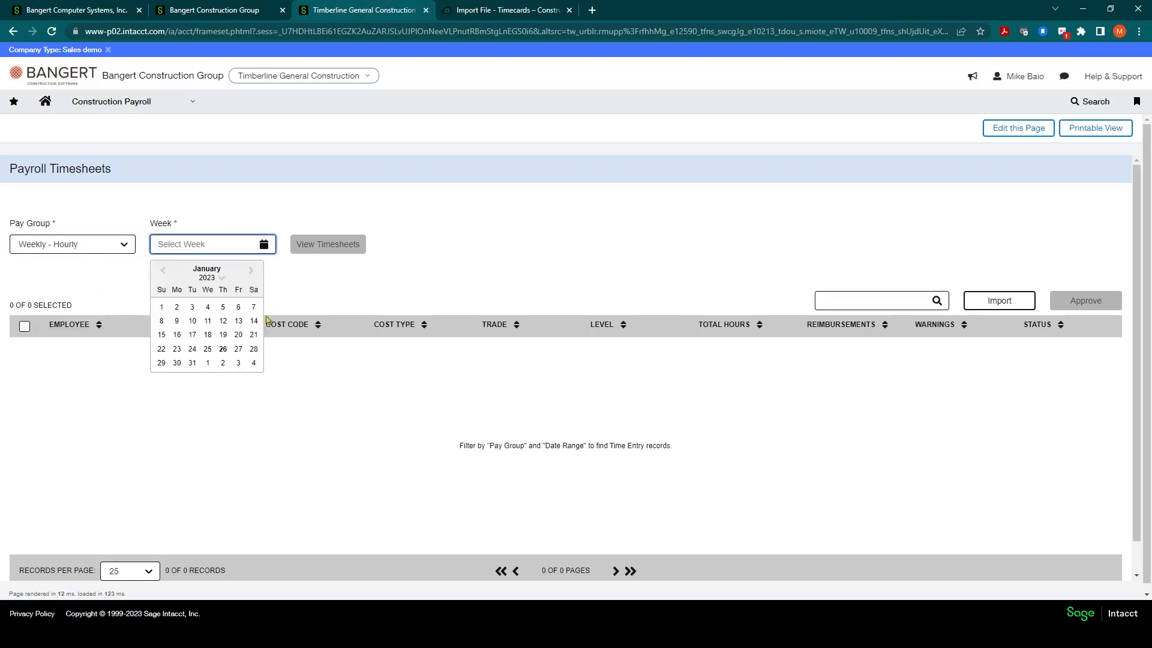
pyautogui.click(161, 349)
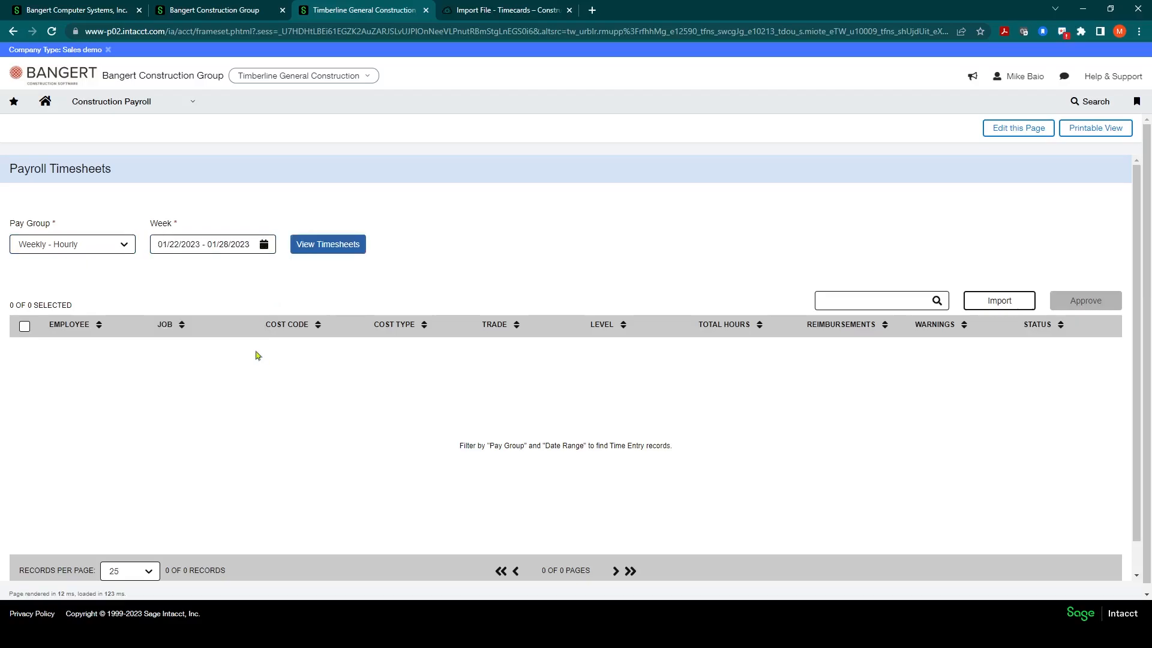
pyautogui.click(327, 244)
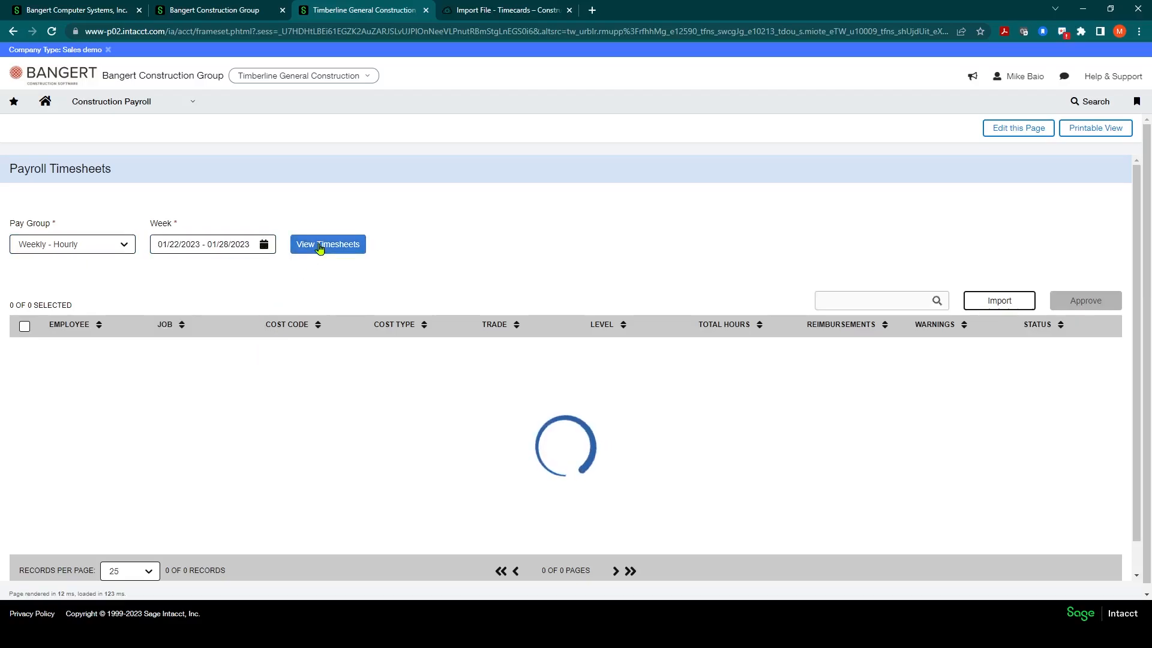
pyautogui.click(327, 244)
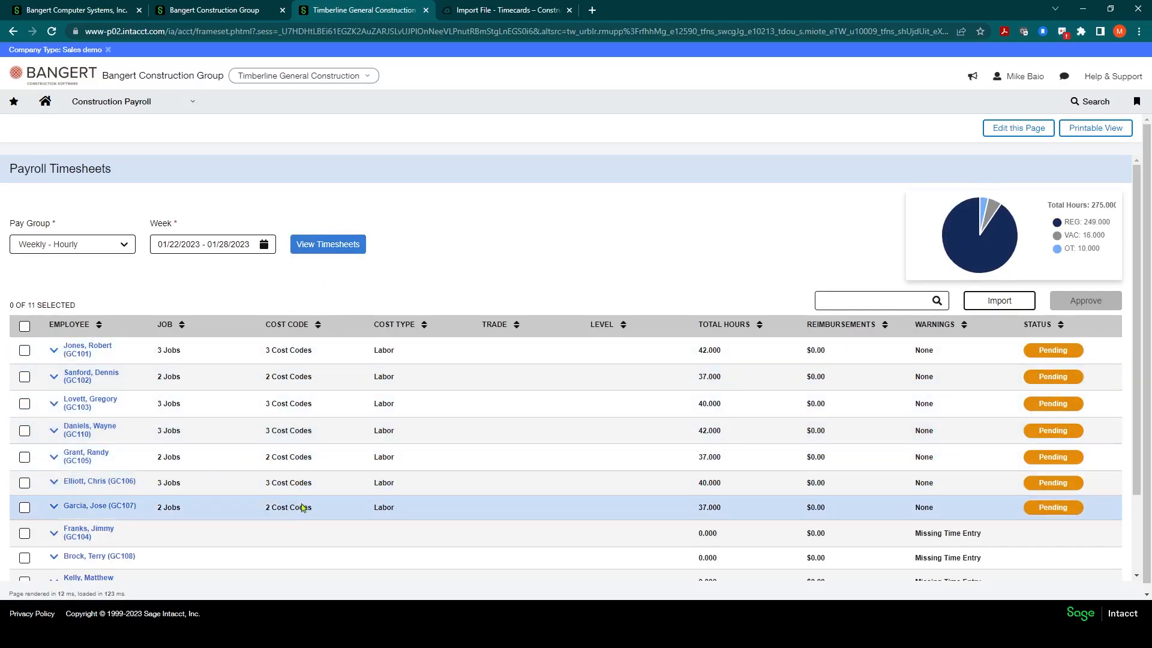
pyautogui.moveTo(329, 424)
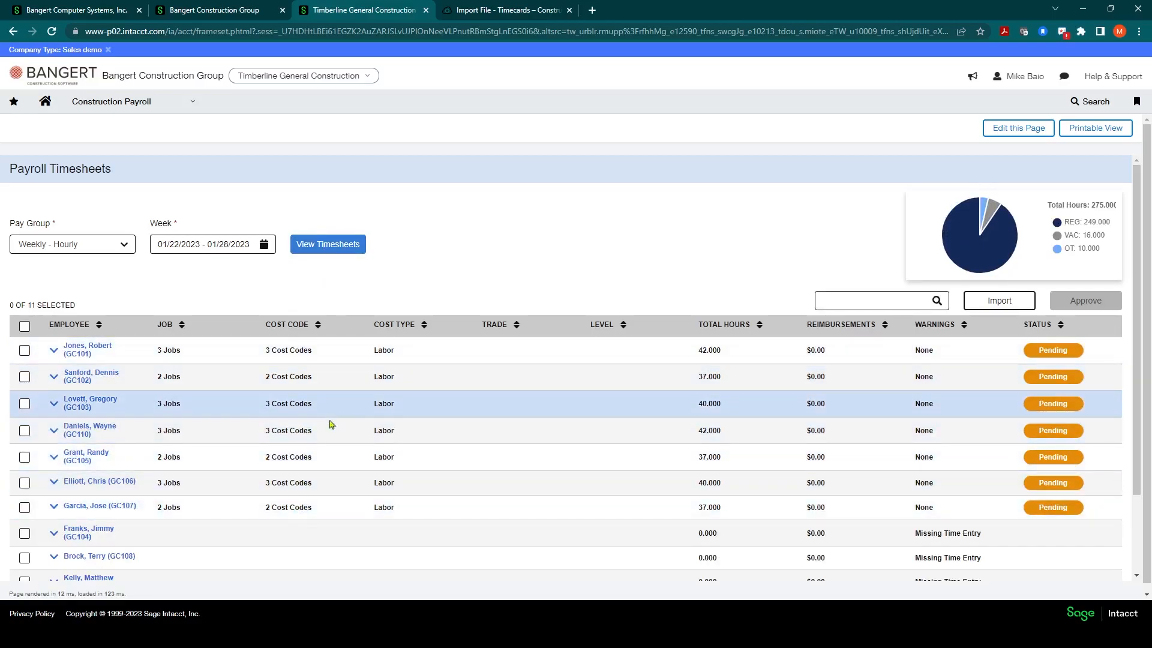
pyautogui.moveTo(62, 356)
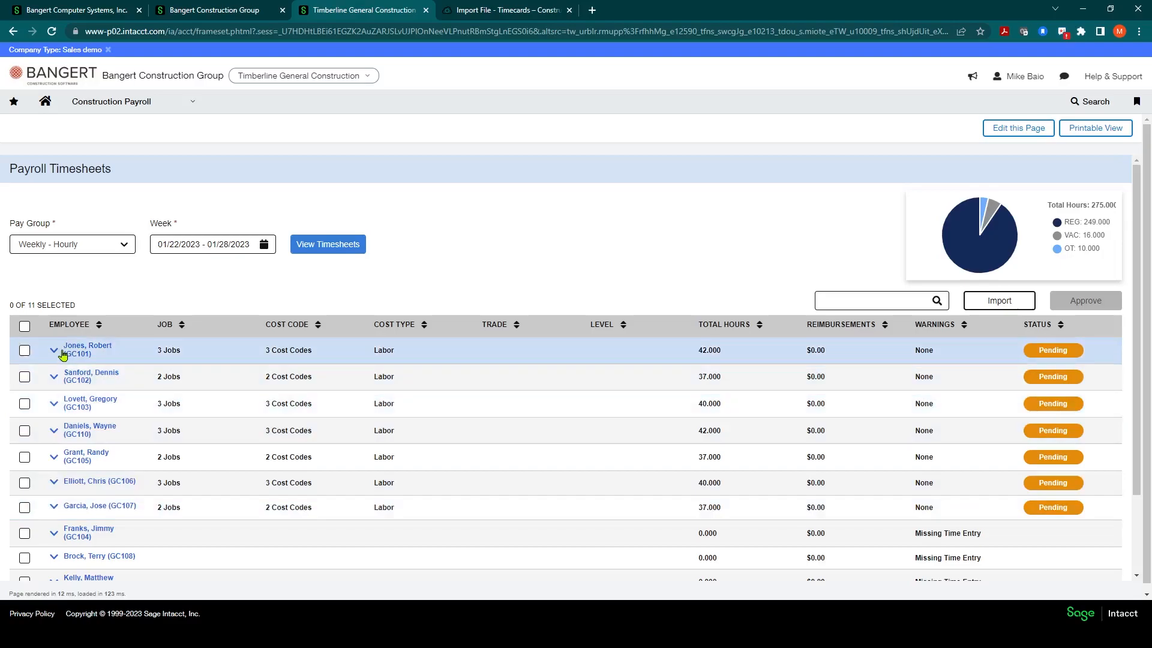
pyautogui.moveTo(1038, 363)
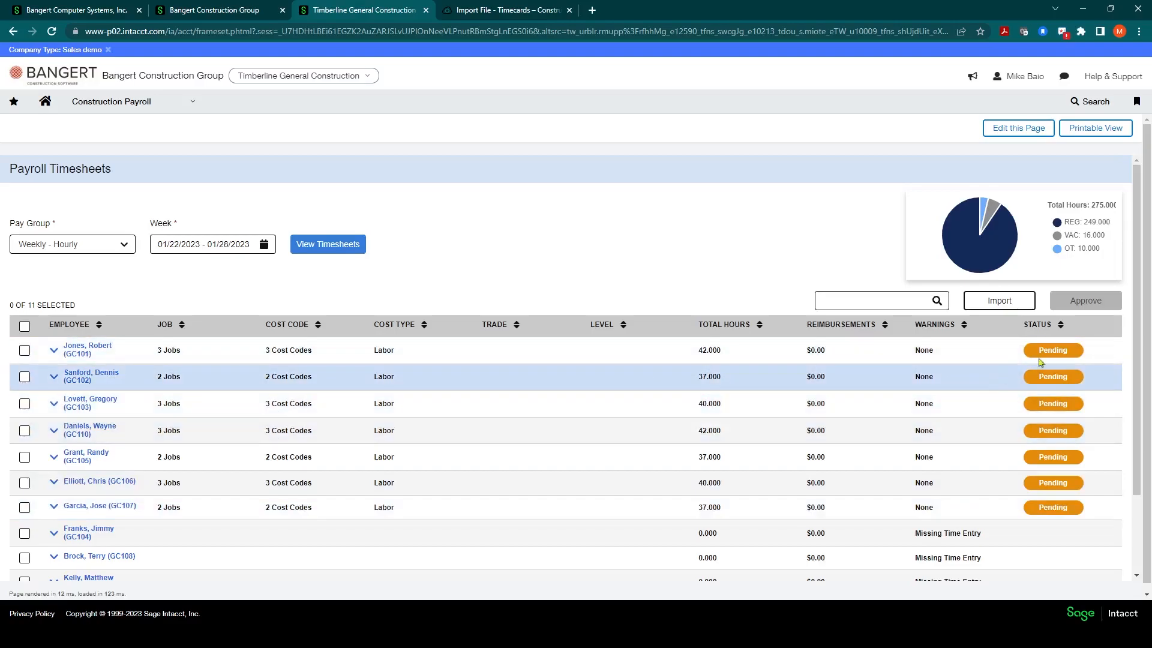
pyautogui.moveTo(571, 243)
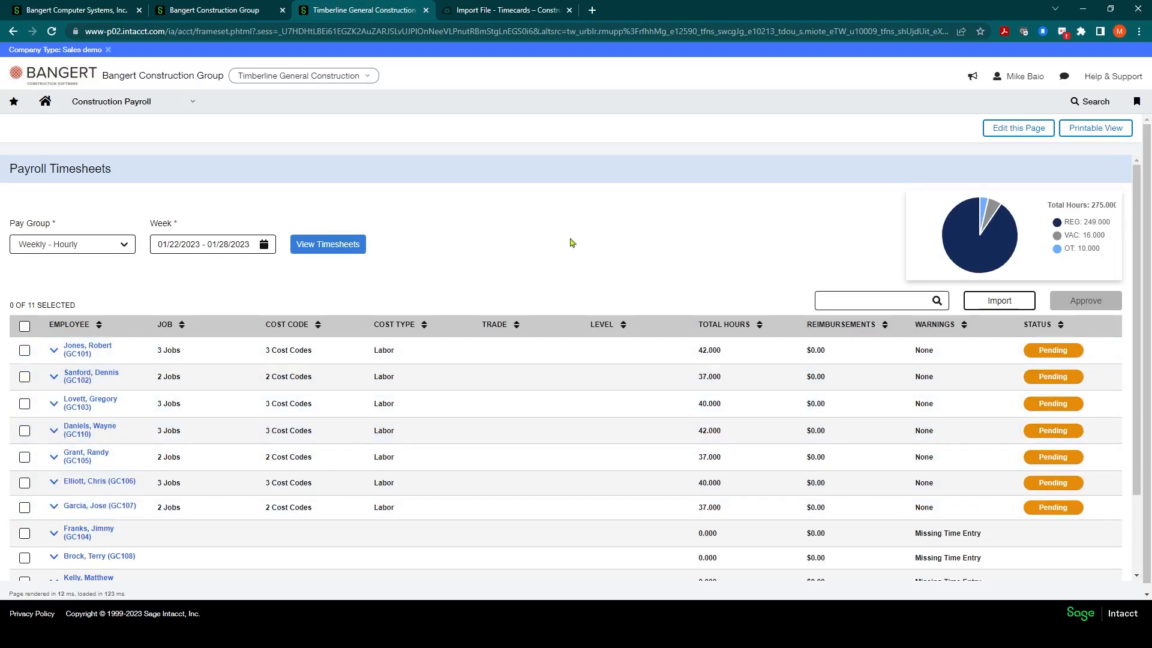
pyautogui.moveTo(446, 264)
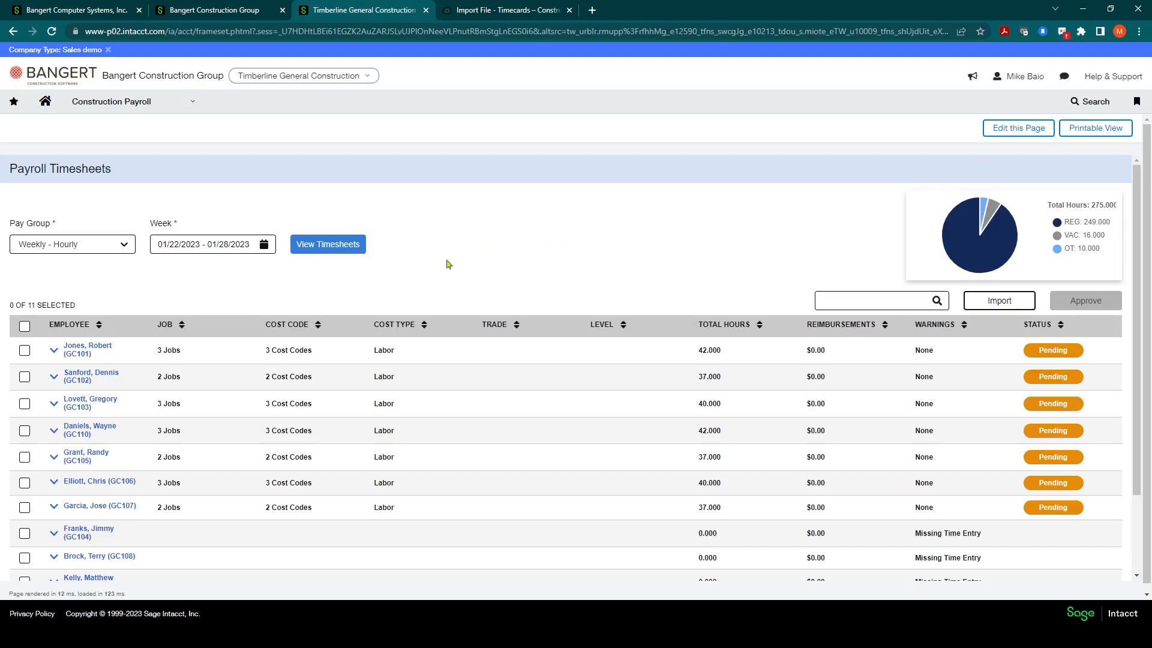
# Scroll through the employee timesheet list to review the Pending entries.
pyautogui.scroll(-3)
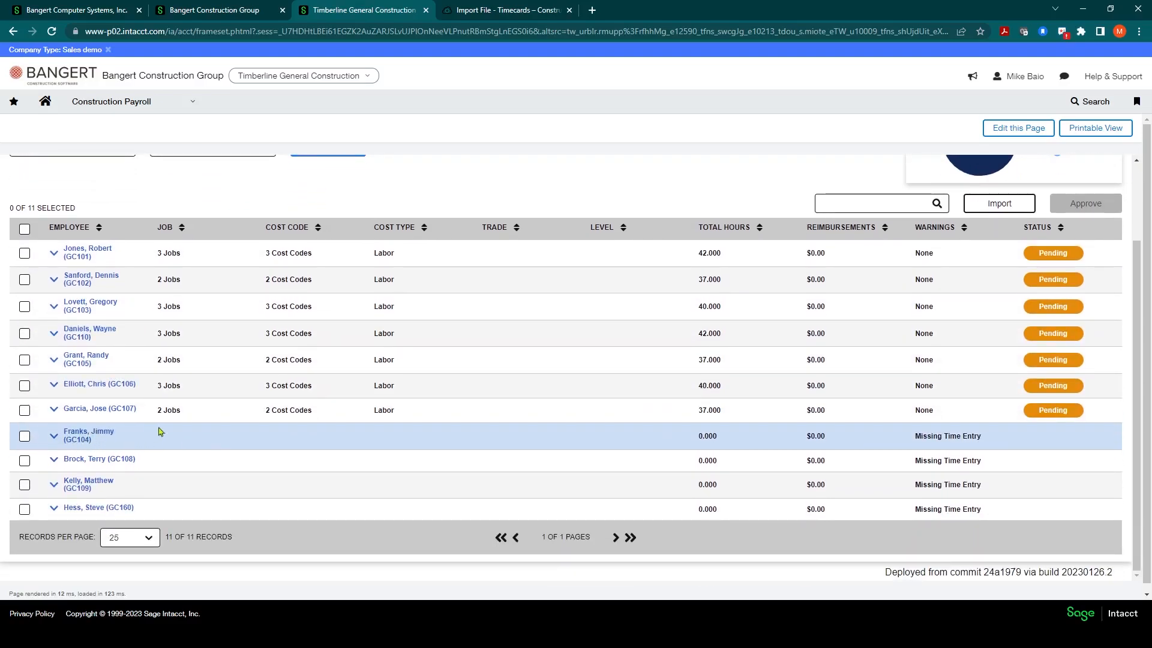
pyautogui.moveTo(76, 490)
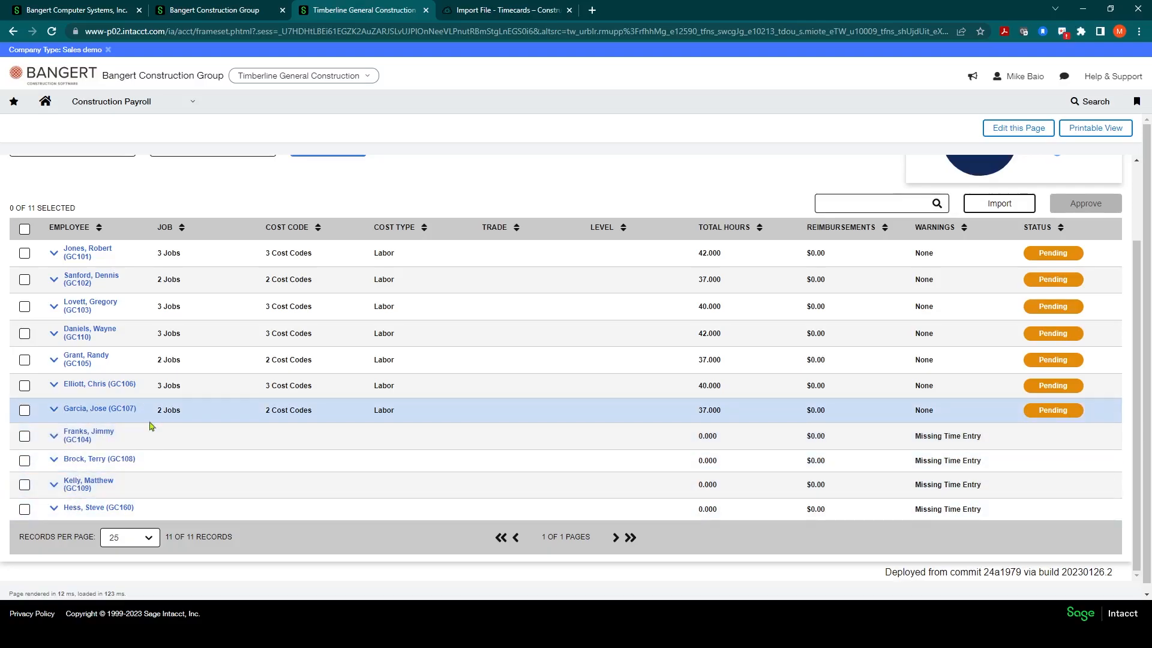
pyautogui.moveTo(204, 406)
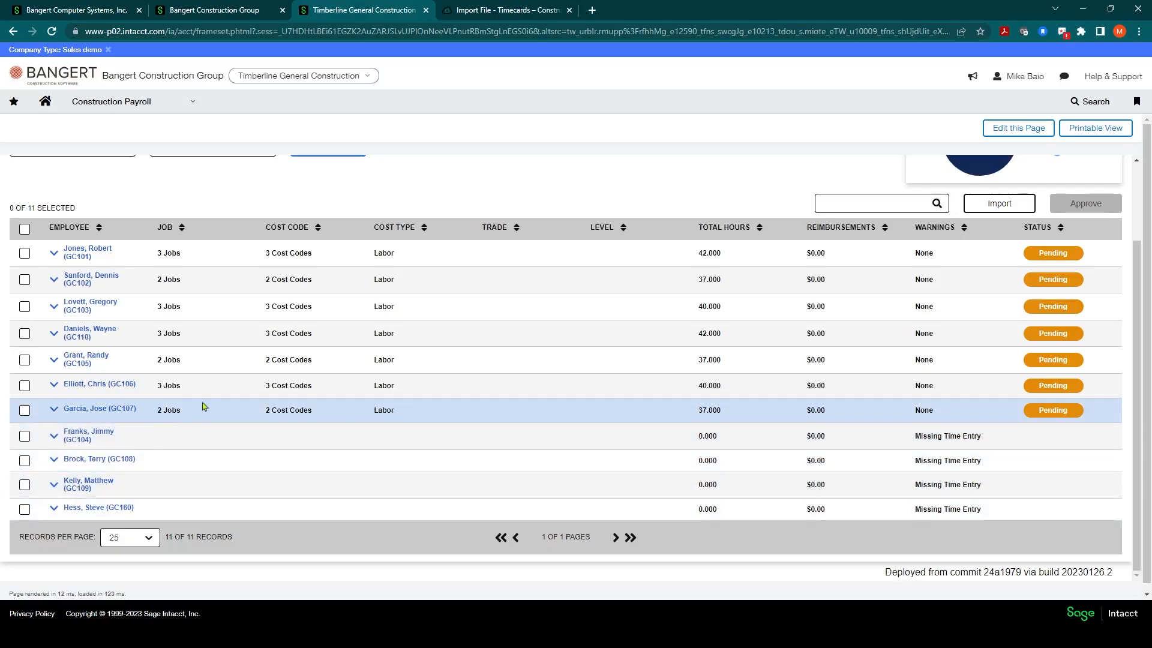
pyautogui.scroll(3)
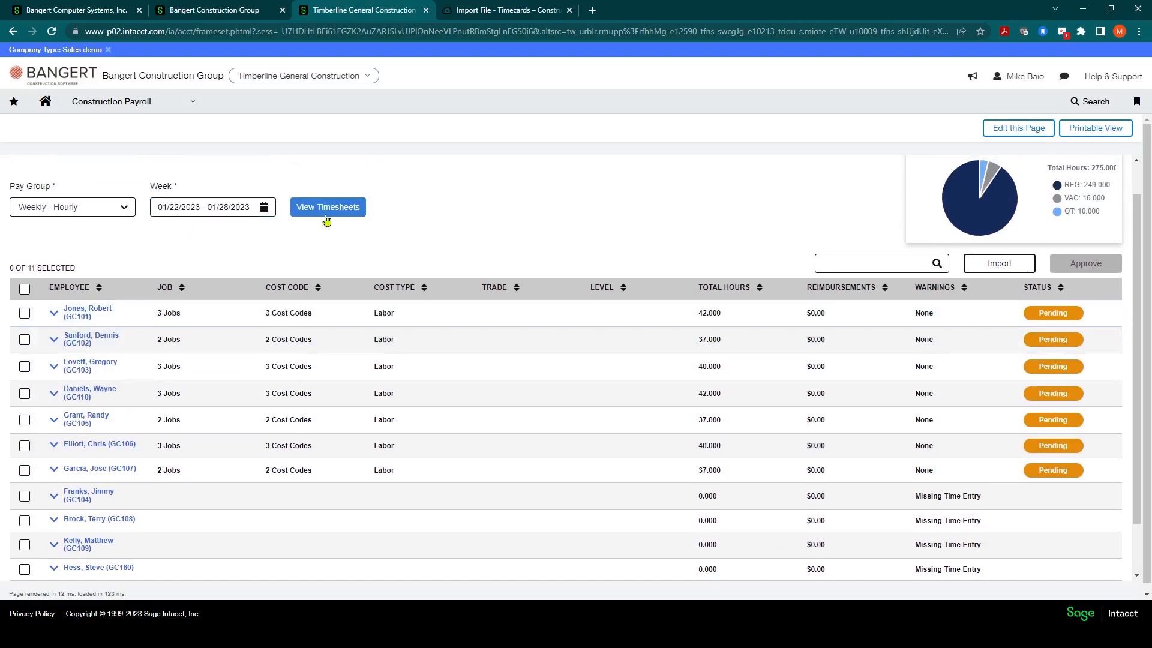
pyautogui.moveTo(379, 207)
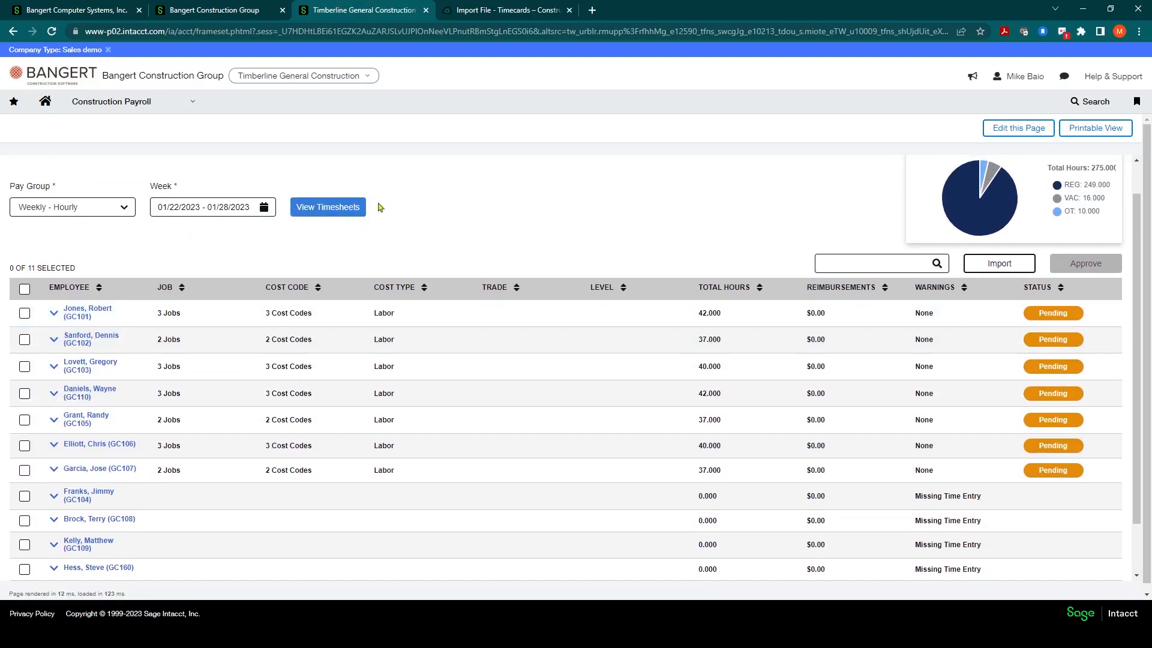